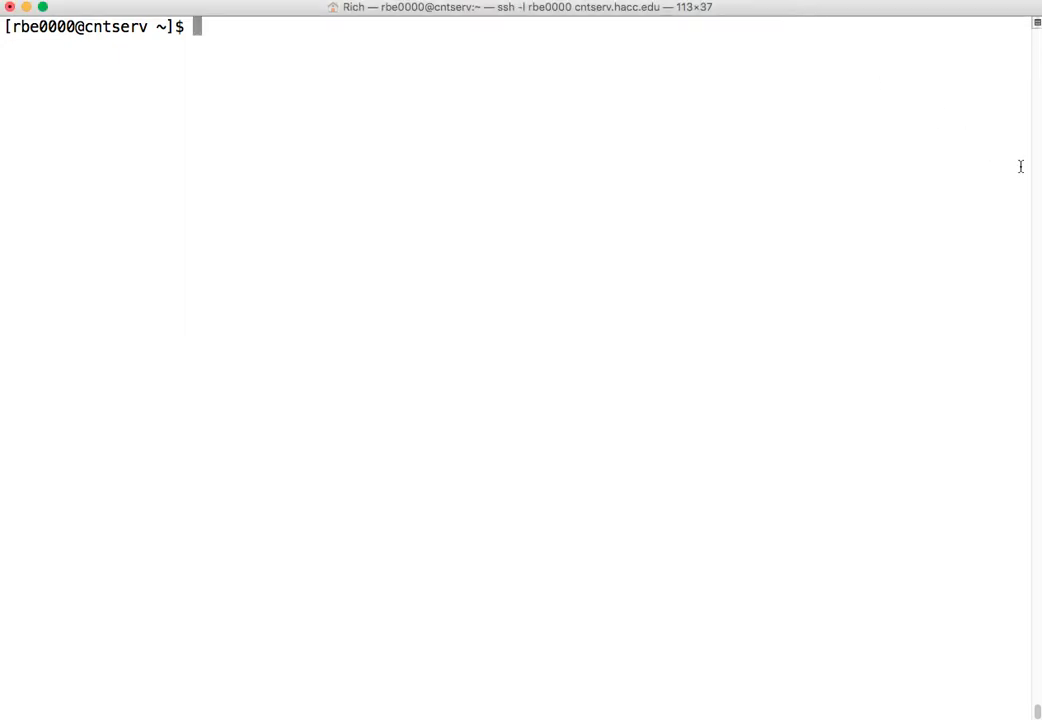
Step: Run ./test_script.sh rbe0000 so it echoes the username, then recall vi test_script.sh
{"action": "type", "text": "vi test_script.sh"}
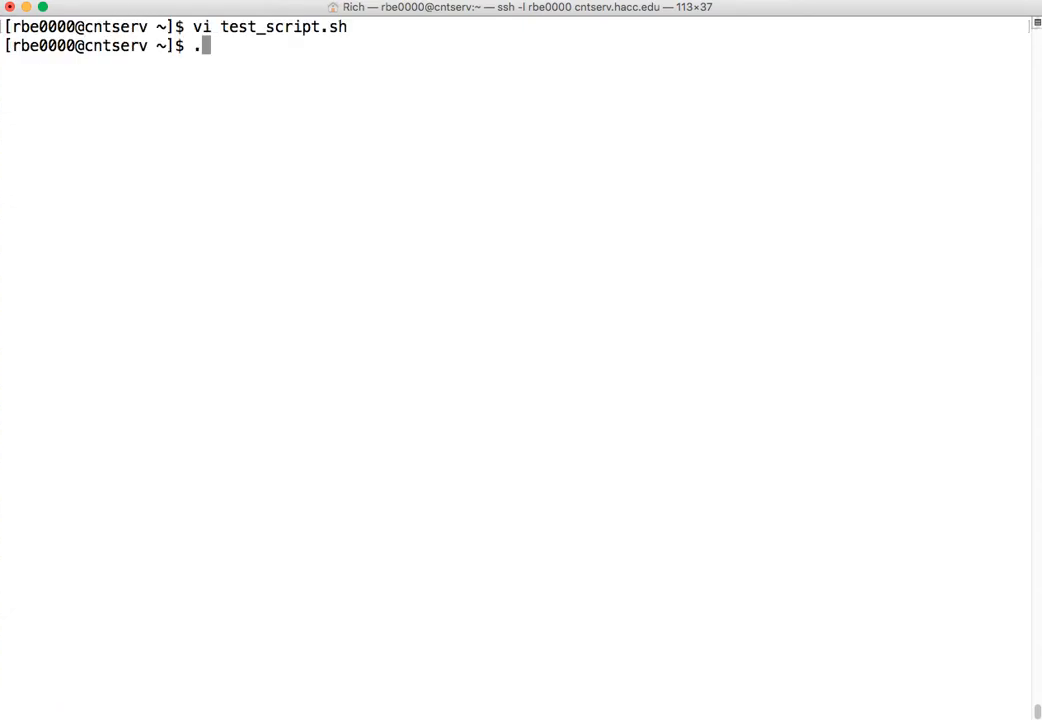
{"action": "type", "text": "/test_script.sh"}
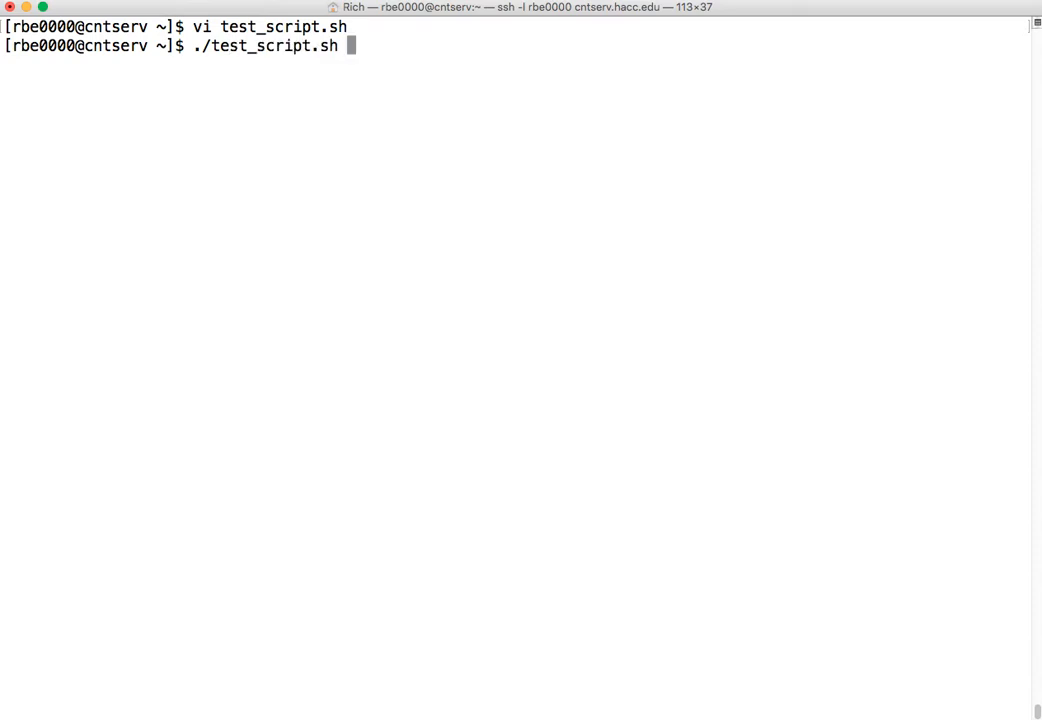
{"action": "type", "text": "rbe0000"}
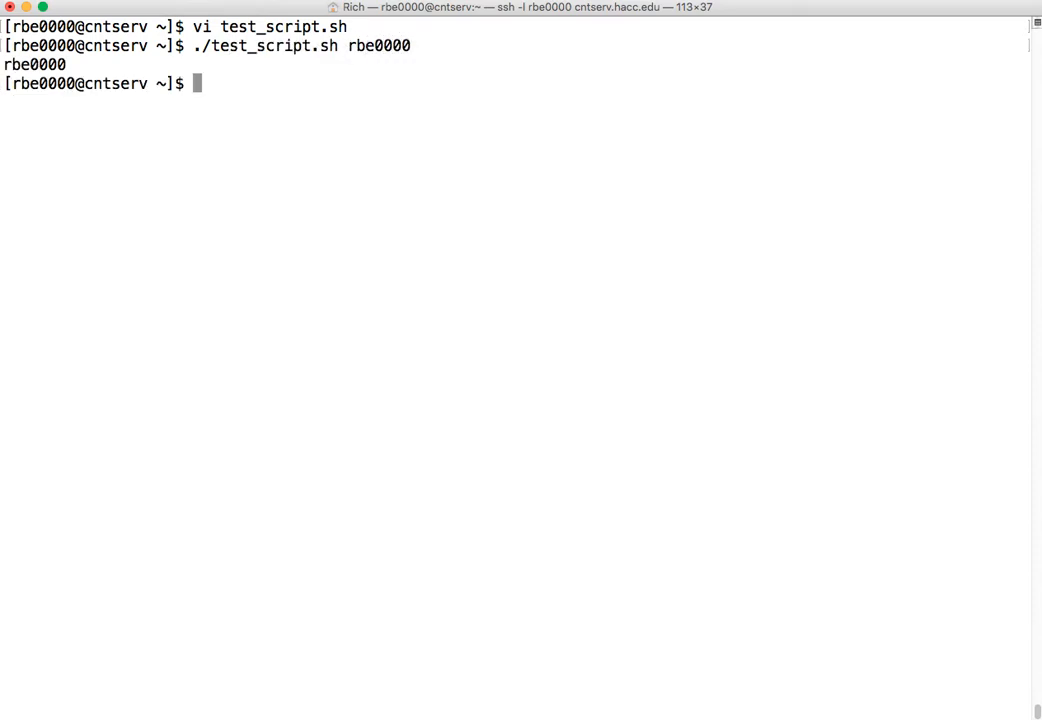
{"action": "type", "text": "vi test_script.sh"}
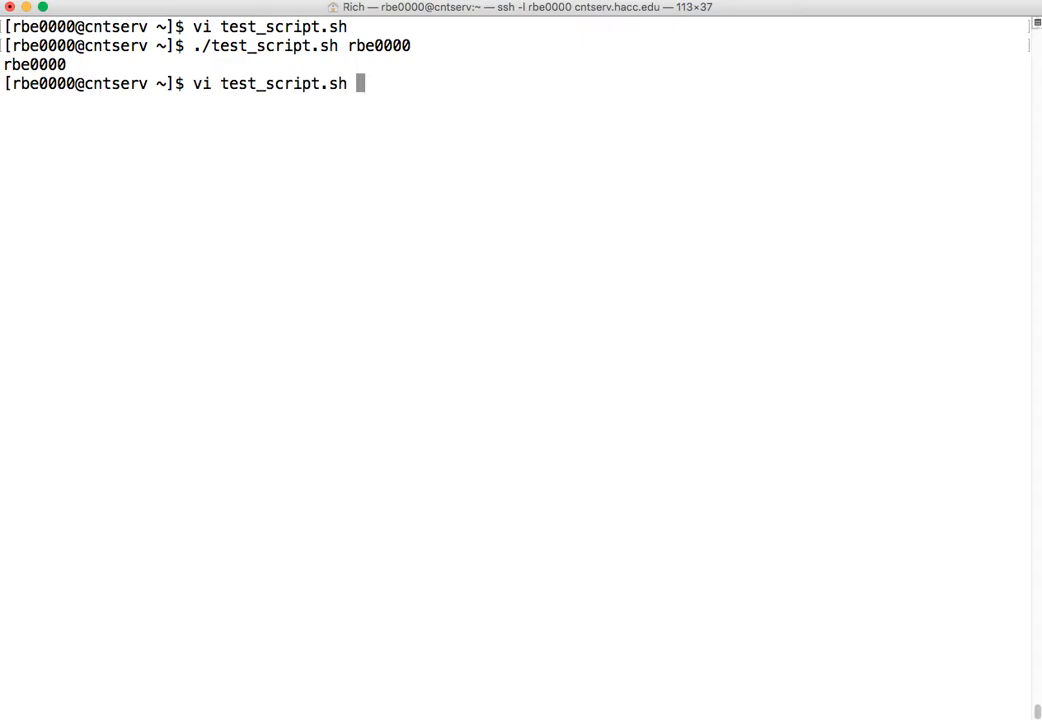
Step: Look up the rbe0000 account line with grep rbe0000 /etc/passwd
{"action": "key", "text": "backspace"}
{"action": "type", "text": "g"}
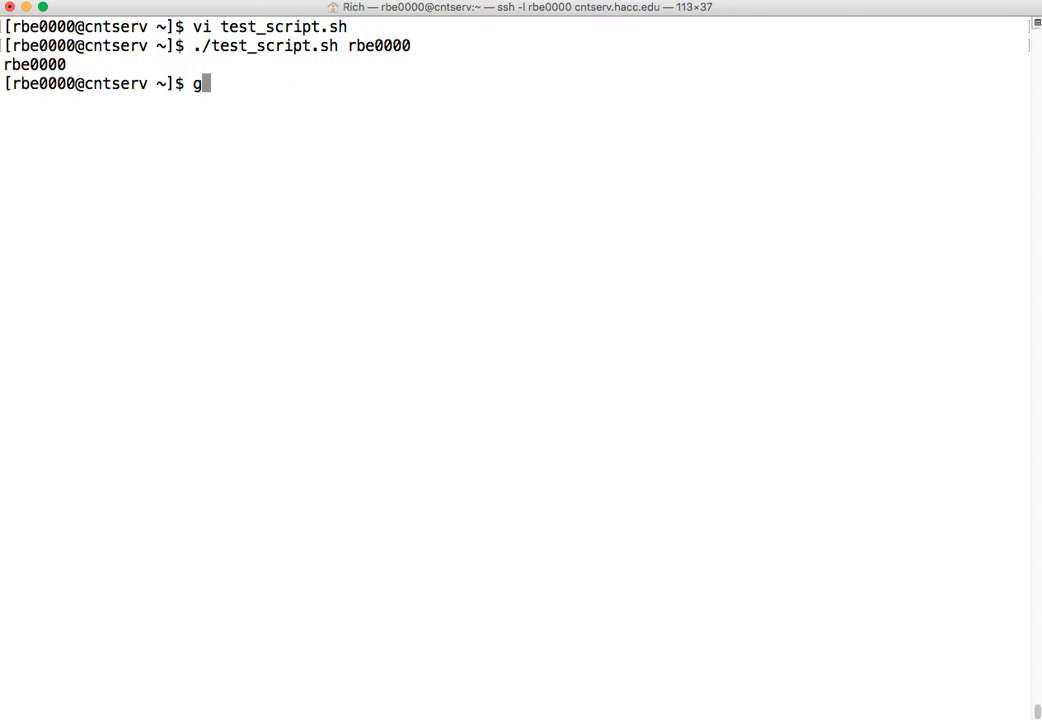
{"action": "type", "text": "rep"}
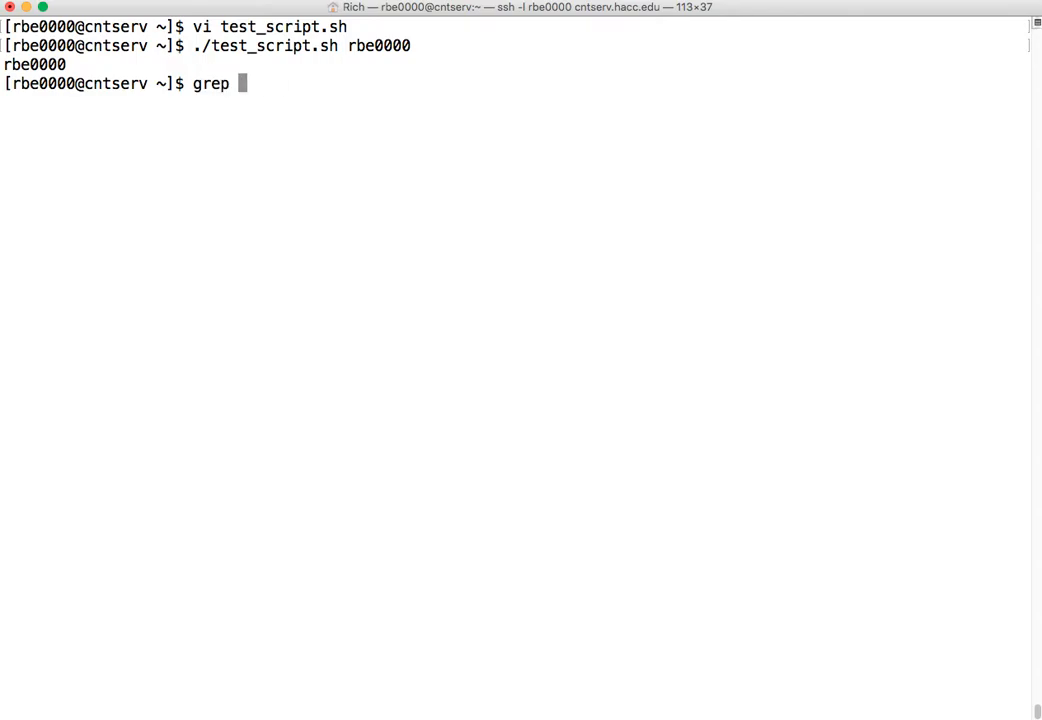
{"action": "type", "text": "rbe"}
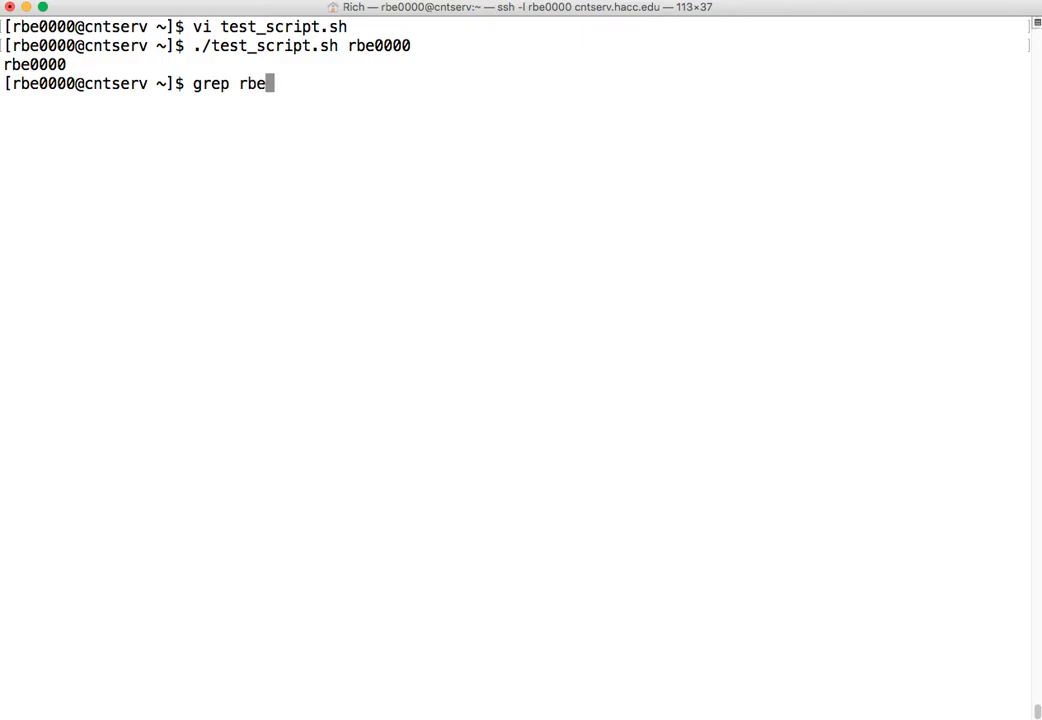
{"action": "type", "text": "0000"}
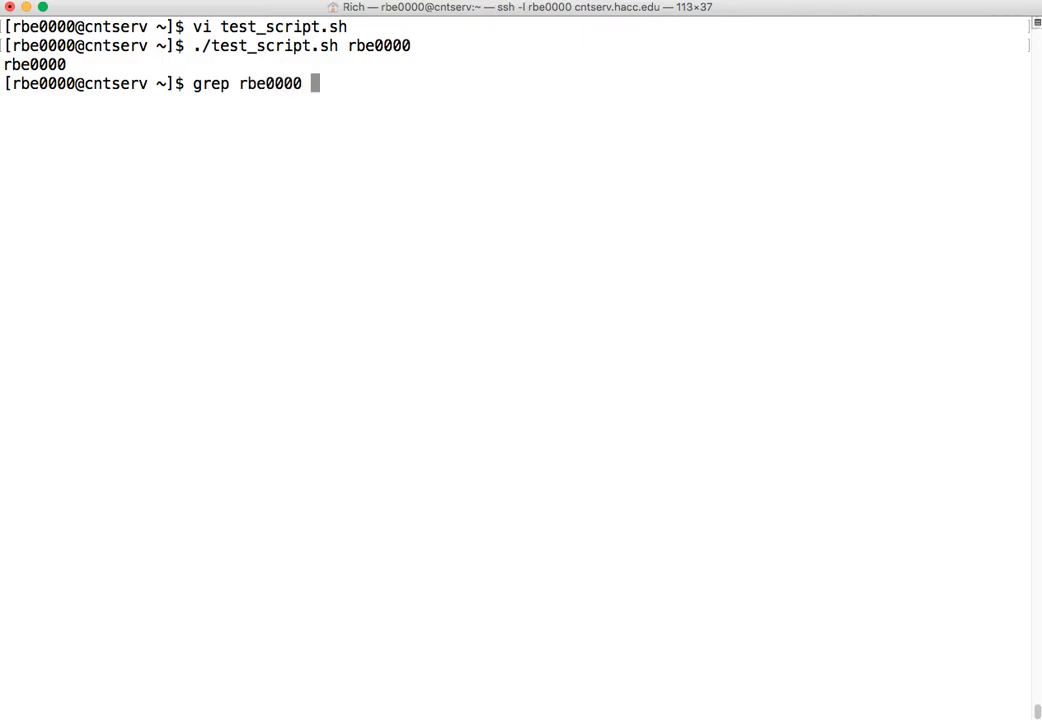
{"action": "type", "text": "/etc/passwd"}
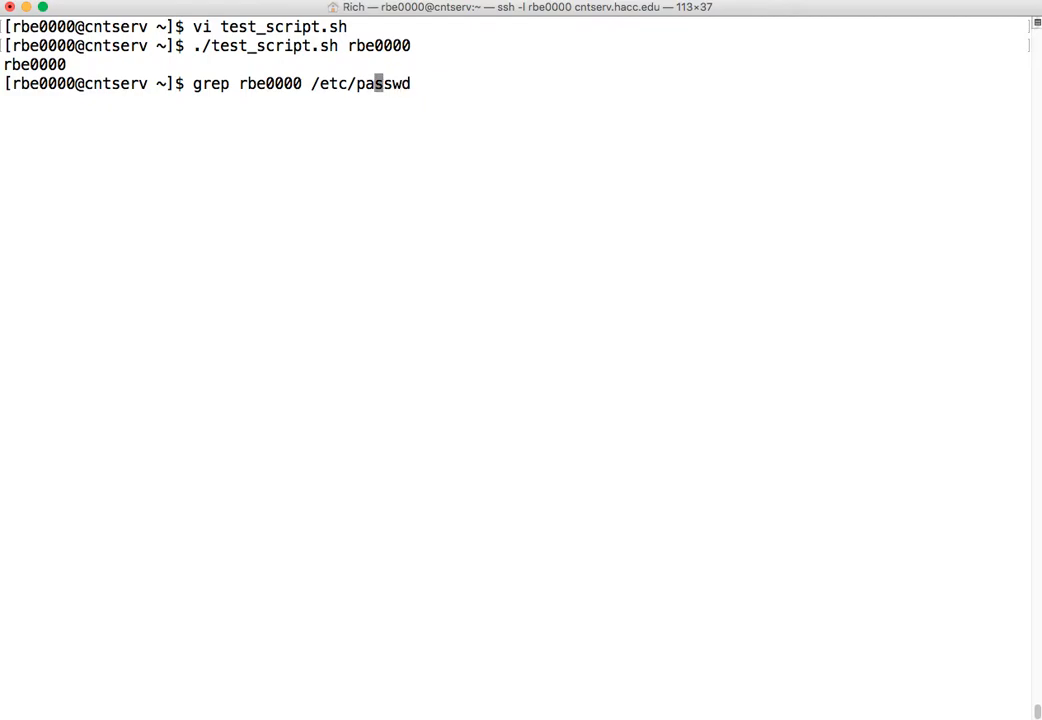
{"action": "type", "text": "0"}
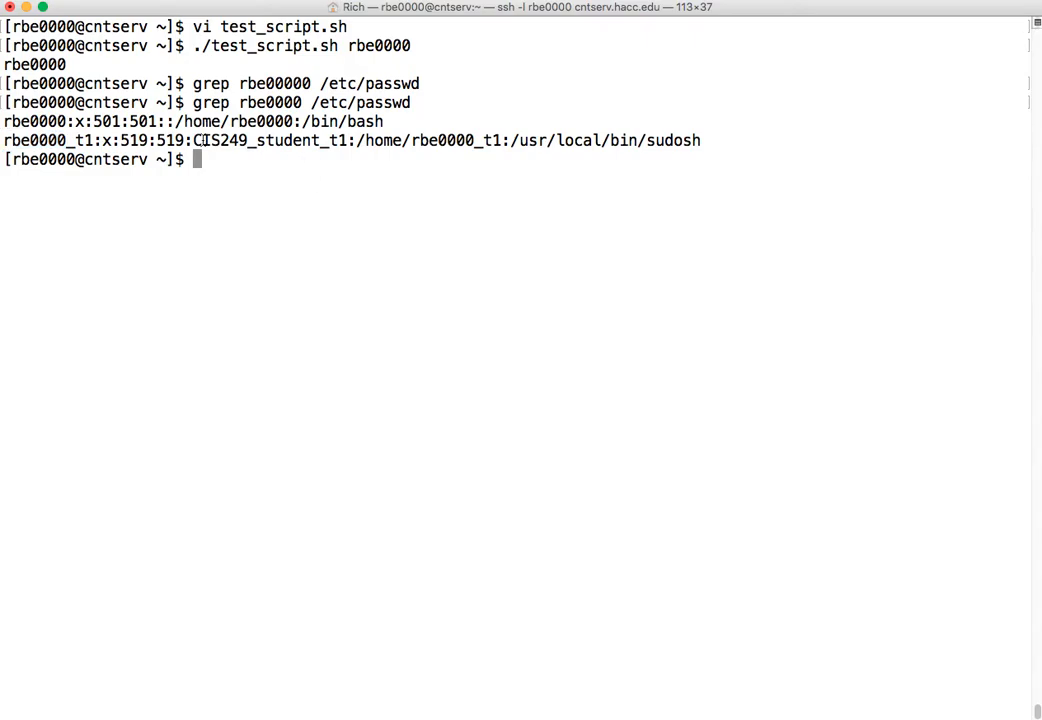
{"action": "mouse_move", "coordinate": [576, 222]}
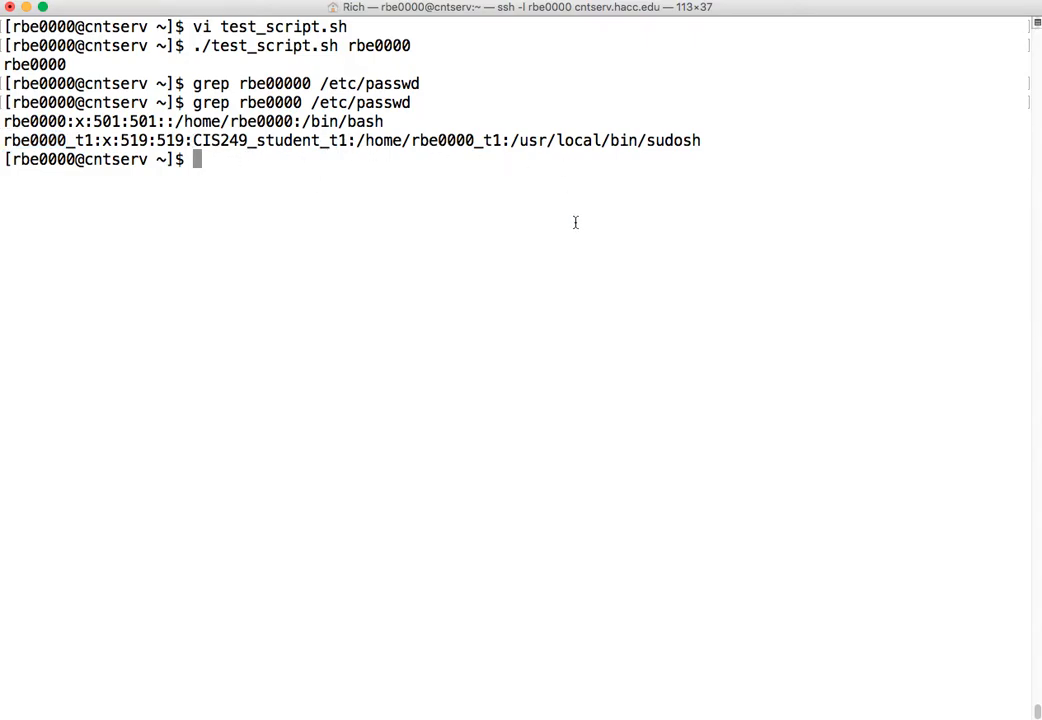
Step: List every /etc/passwd line containing bin, then clear the screen
{"action": "type", "text": "grep rbe0000 /etc/passwd"}
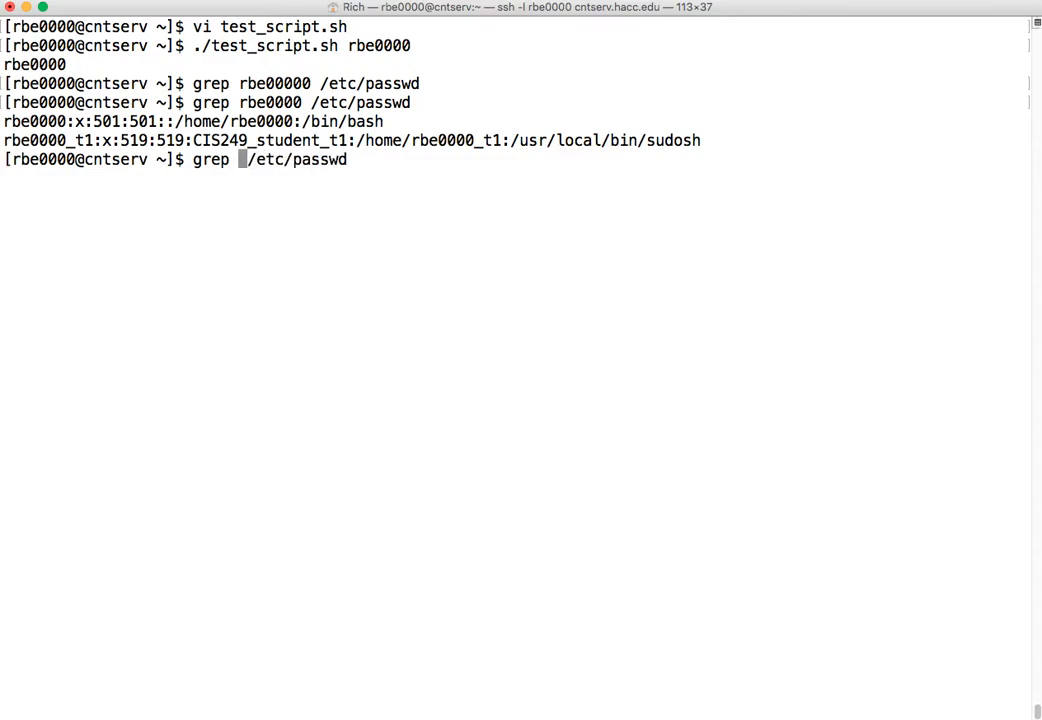
{"action": "type", "text": "bin"}
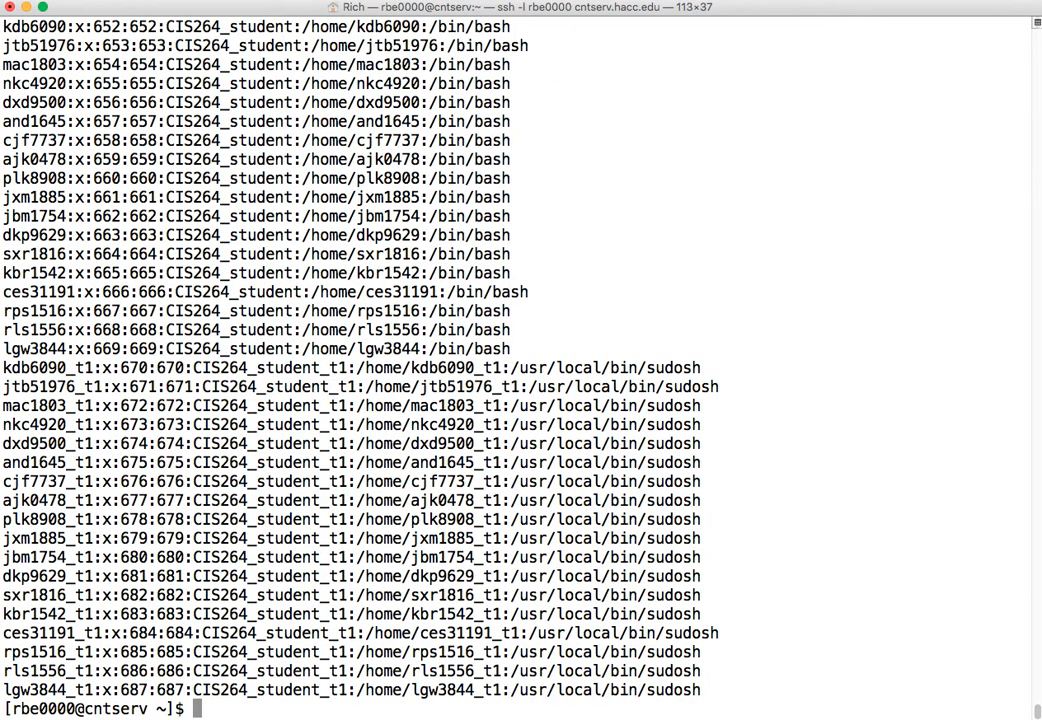
{"action": "mouse_move", "coordinate": [596, 424]}
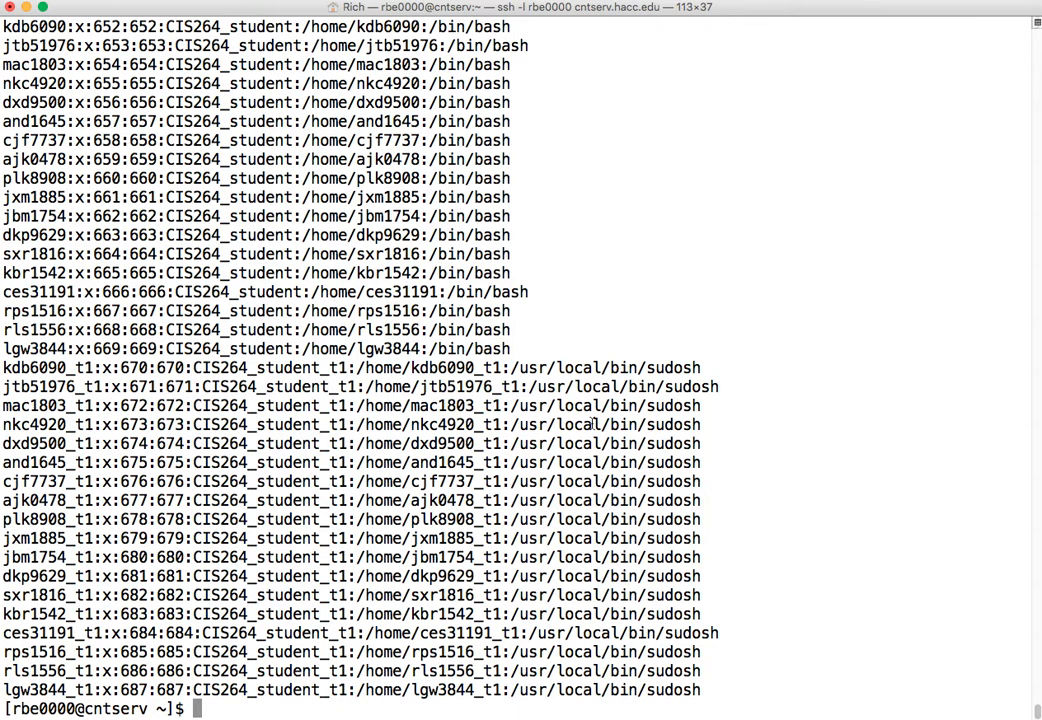
{"action": "double_click", "coordinate": [448, 234]}
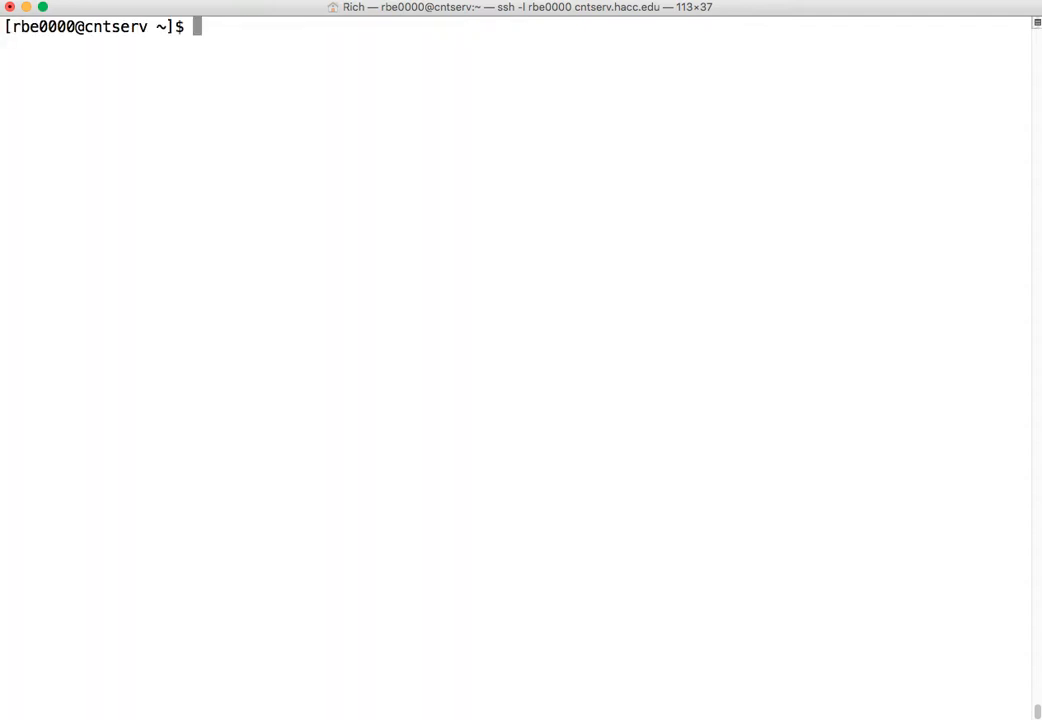
Step: Show the first lines of /etc/passwd with head and highlight root's password field
{"action": "type", "text": "grep bin /etc/passwd"}
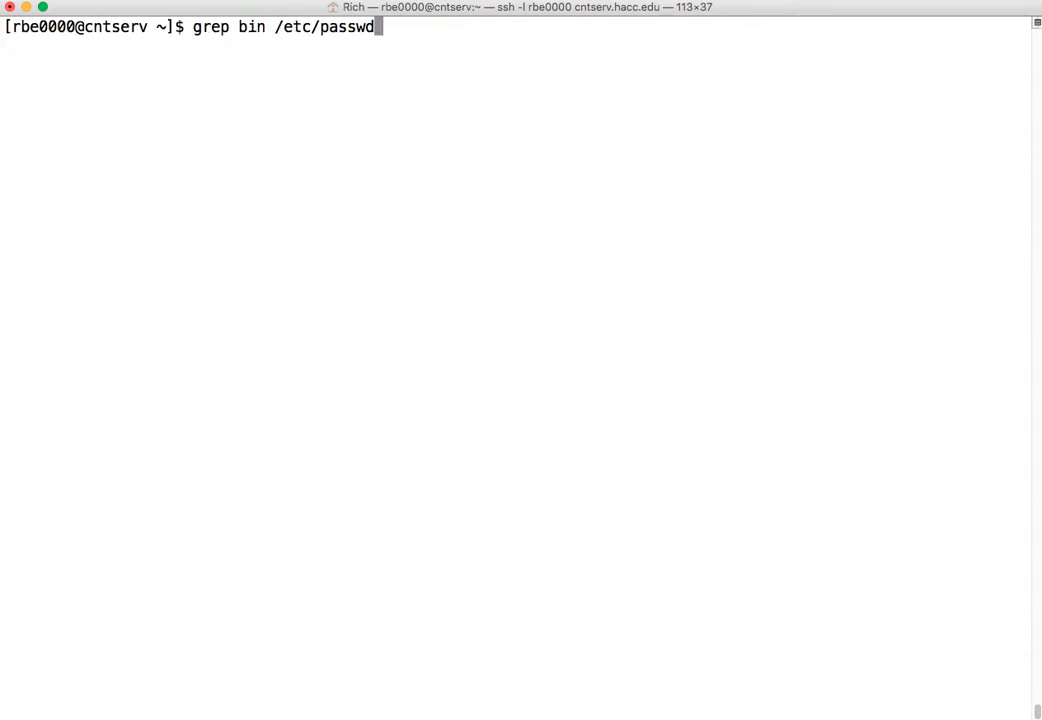
{"action": "type", "text": "clear"}
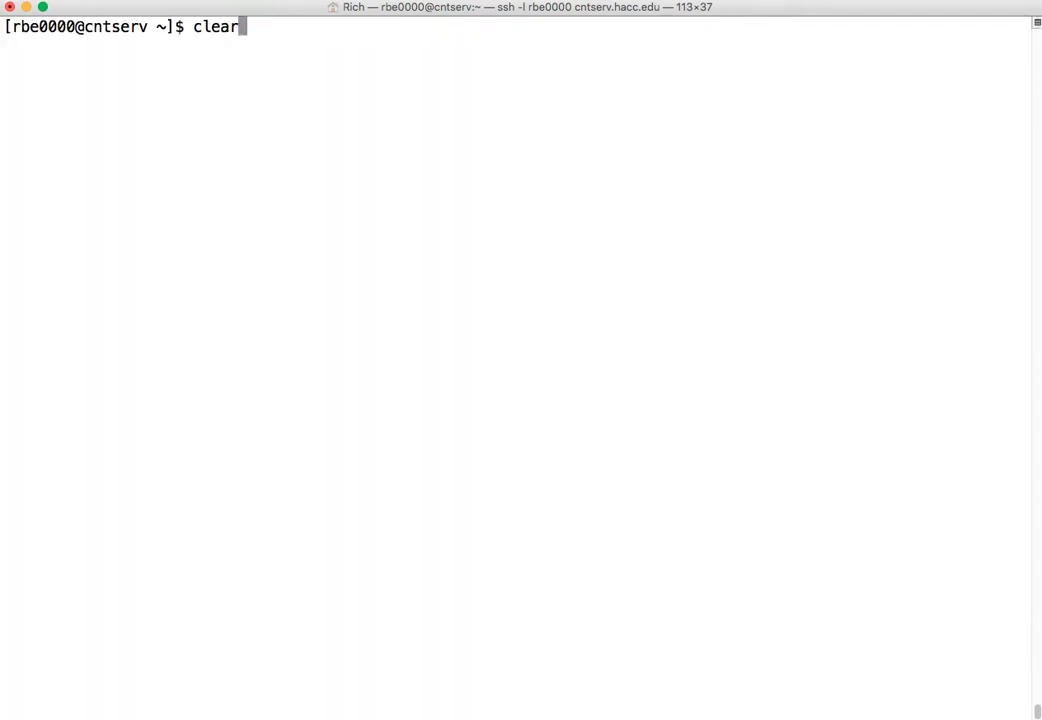
{"action": "type", "text": "head /etc/passwd"}
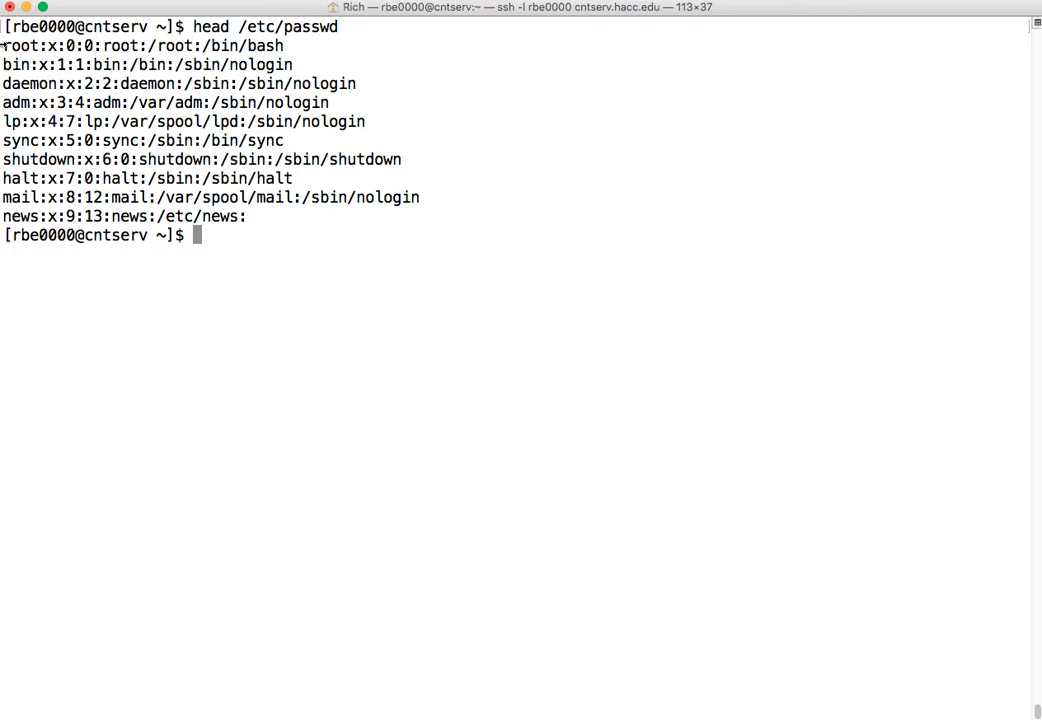
{"action": "double_click", "coordinate": [20, 46]}
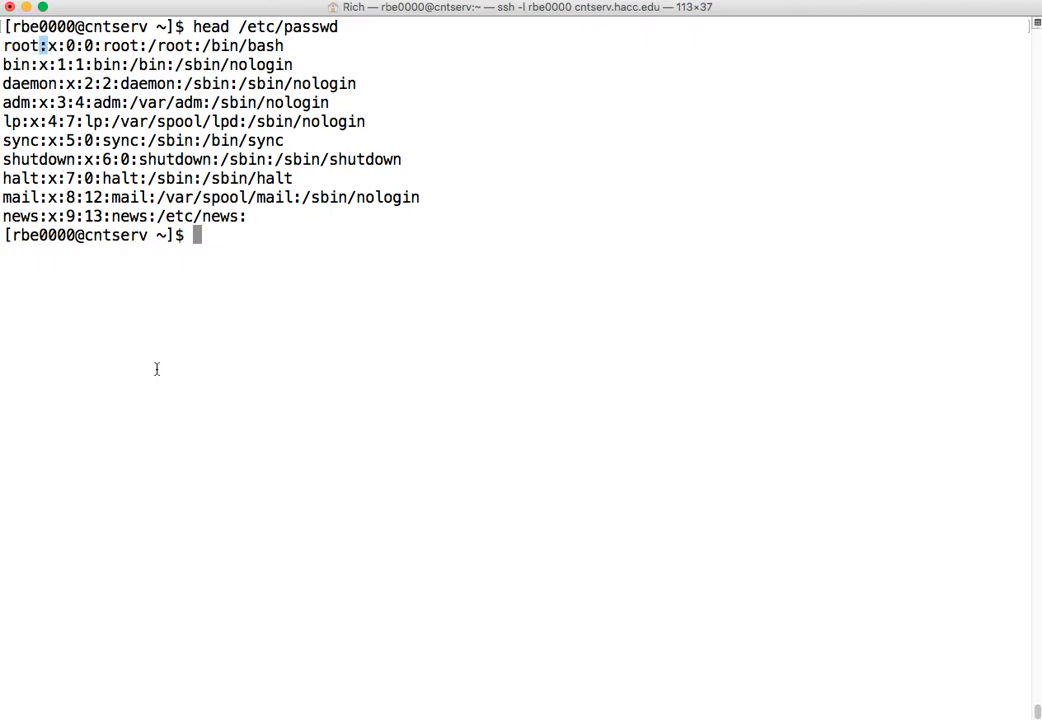
{"action": "mouse_move", "coordinate": [284, 326]}
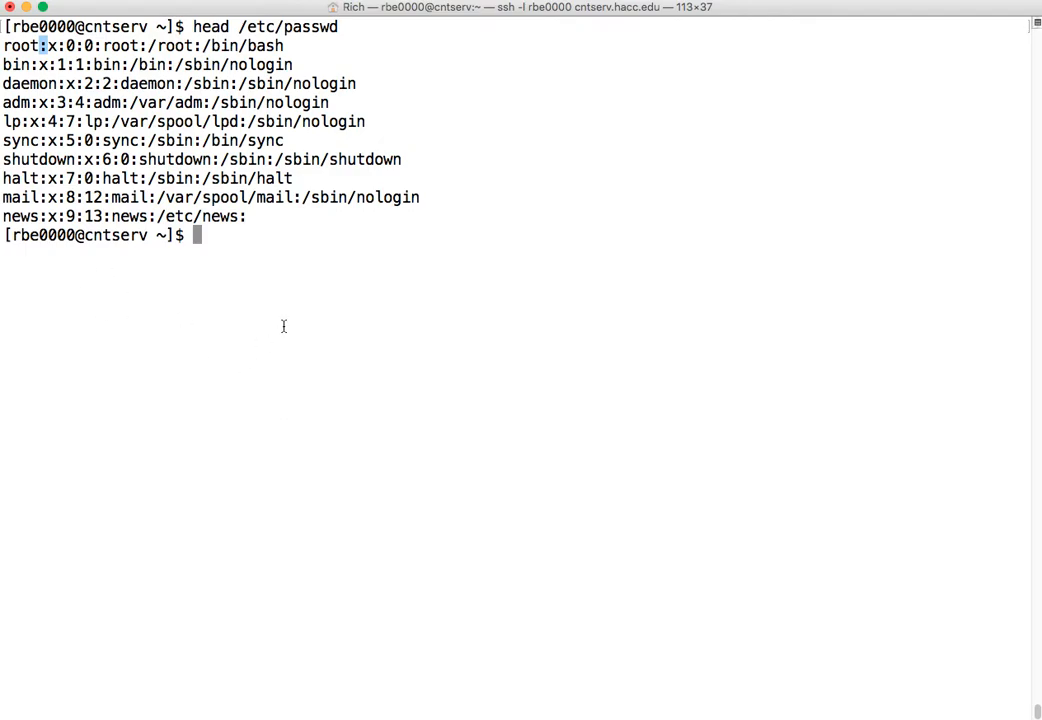
Step: Match only the bin account with the anchored pattern grep ^bin: /etc/passwd
{"action": "type", "text": "grep bin /etc/passwd"}
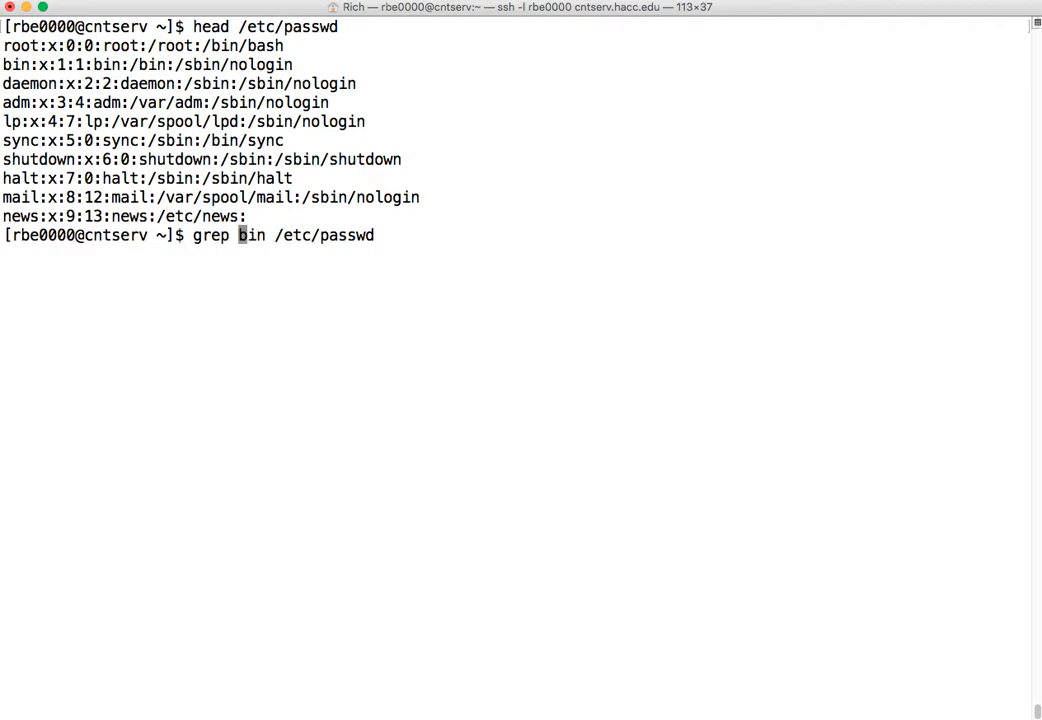
{"action": "type", "text": "^"}
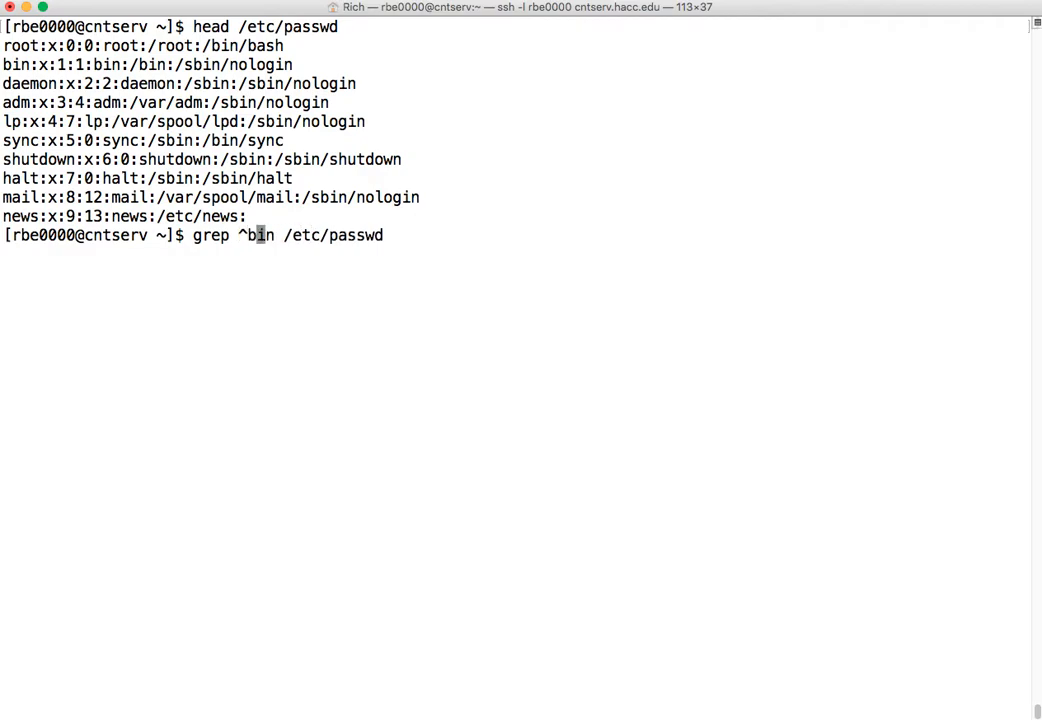
{"action": "type", "text": ":"}
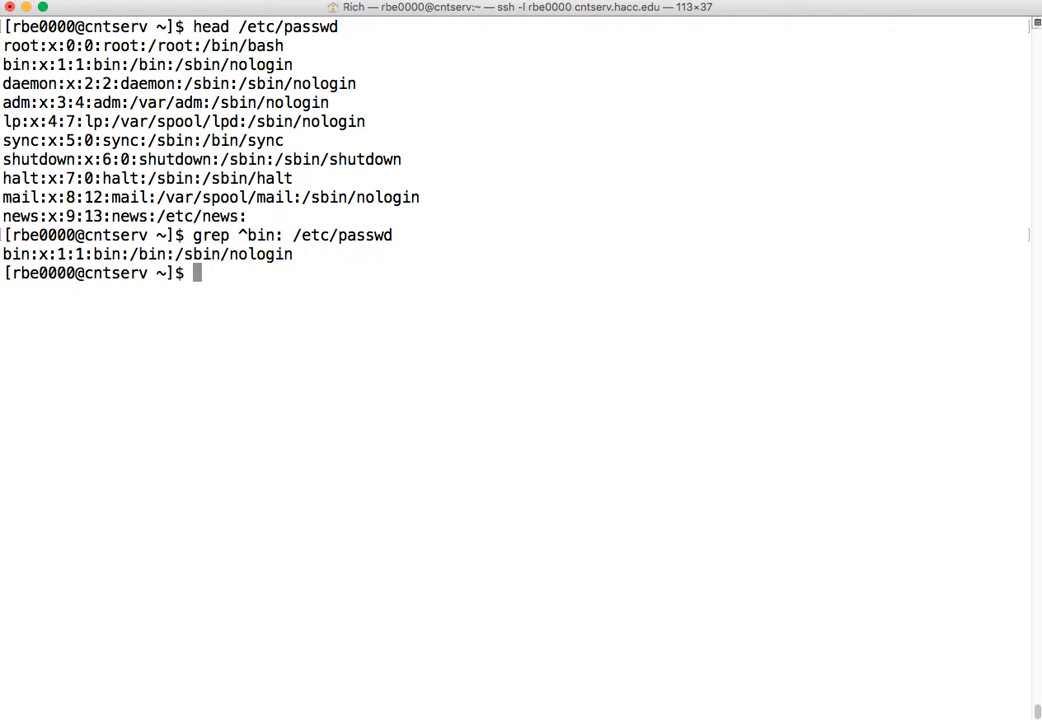
{"action": "mouse_move", "coordinate": [260, 324]}
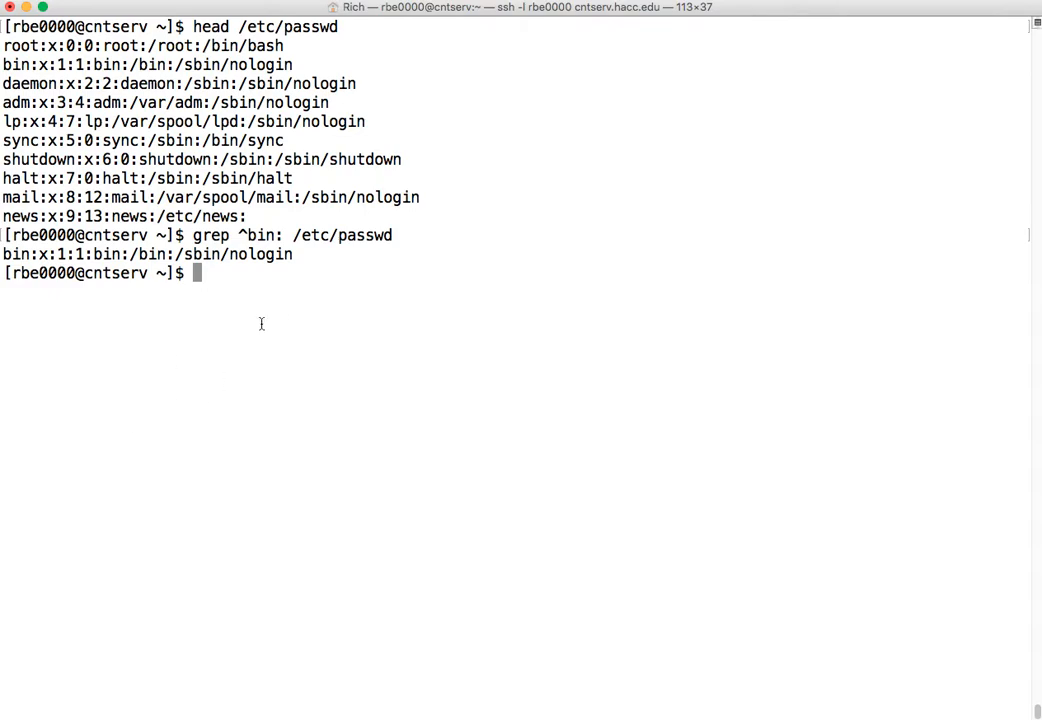
{"action": "mouse_move", "coordinate": [194, 236]}
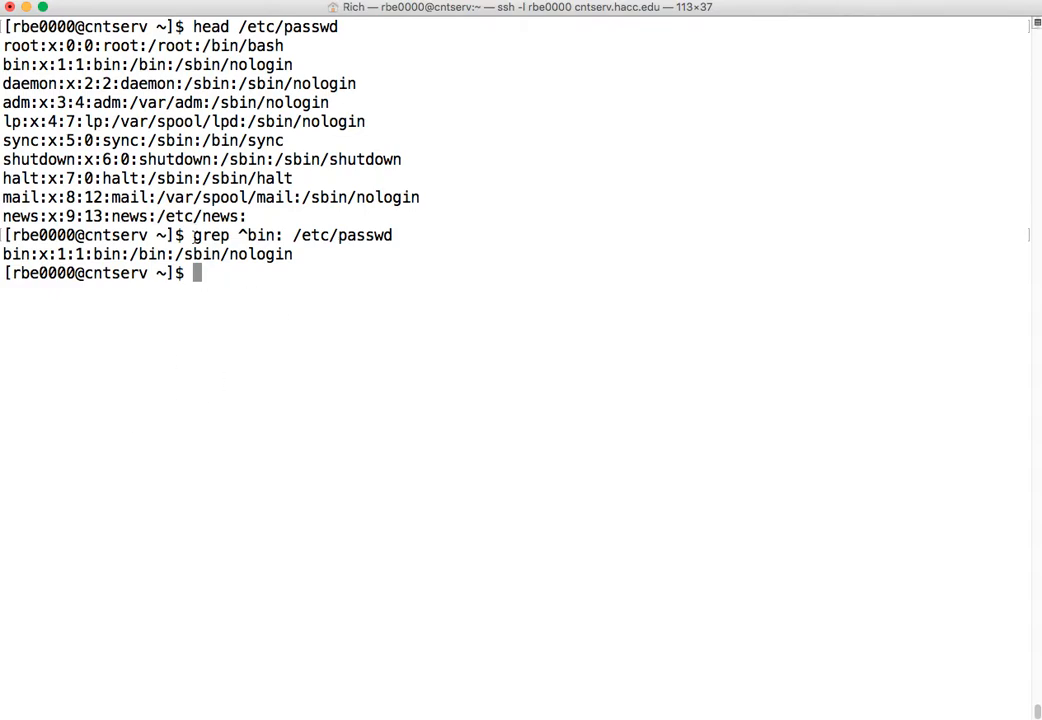
{"action": "mouse_move", "coordinate": [356, 244]}
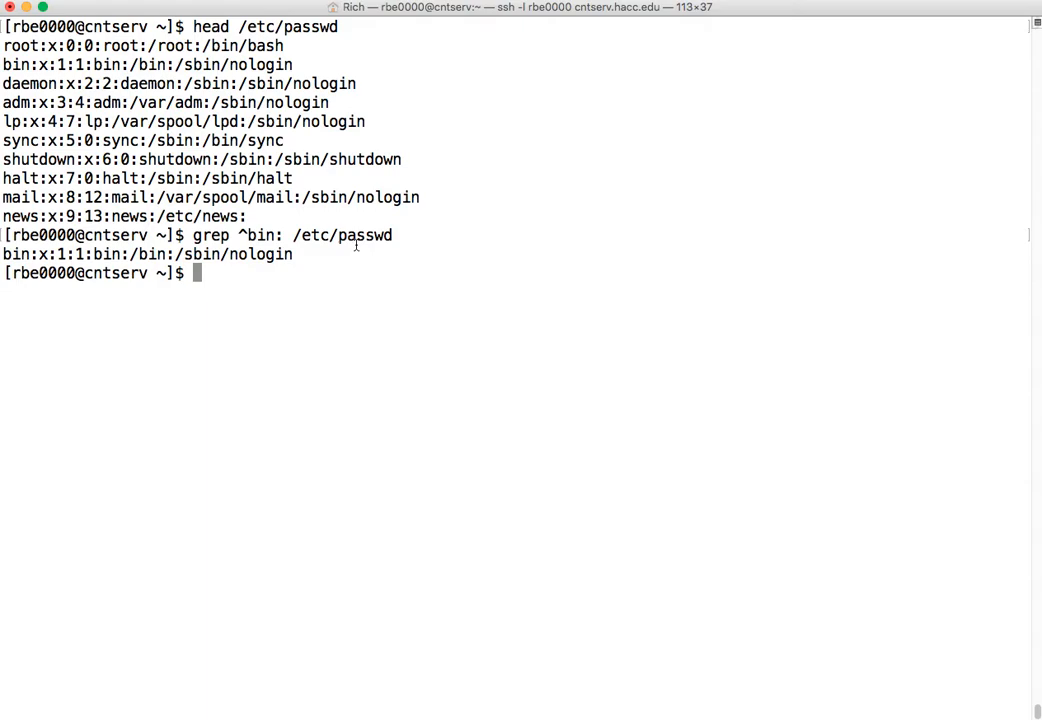
{"action": "mouse_move", "coordinate": [468, 232]}
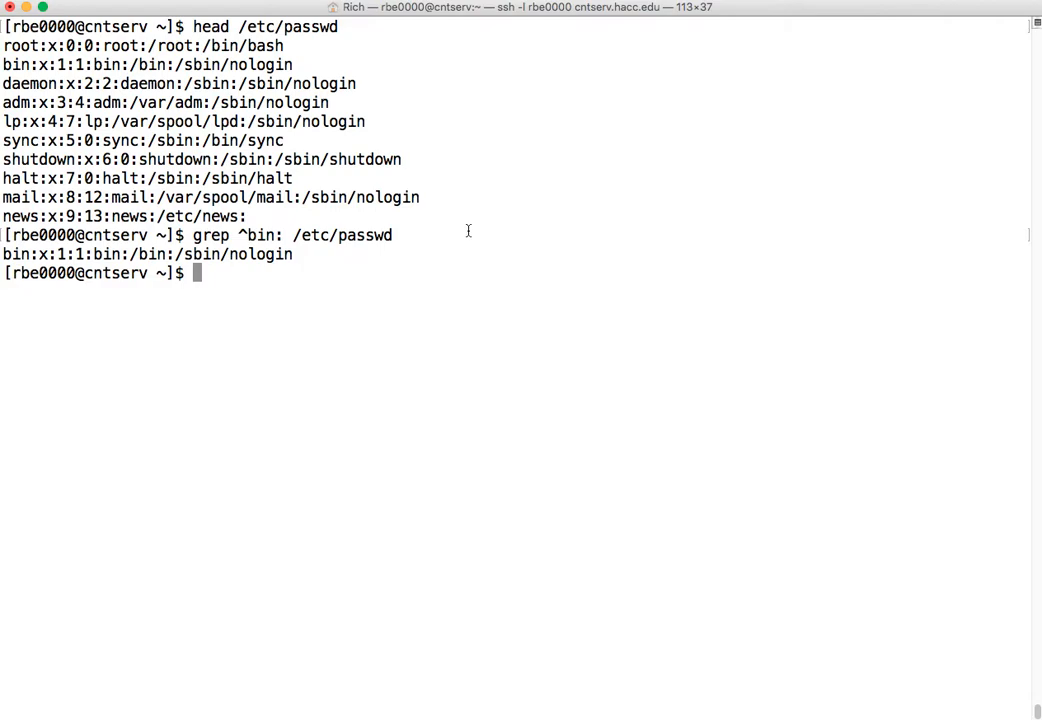
Step: Show echo $? giving 0 after the ^bin: grep and 1 after the ^binnnn: grep
{"action": "type", "text": "e"}
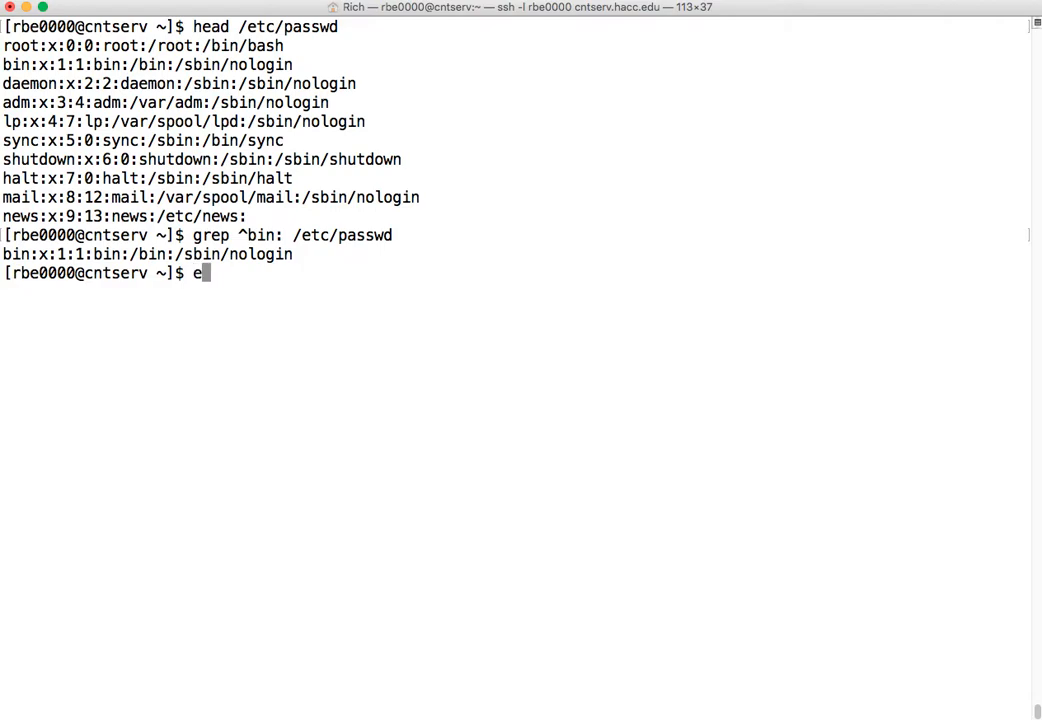
{"action": "type", "text": "cho $?"}
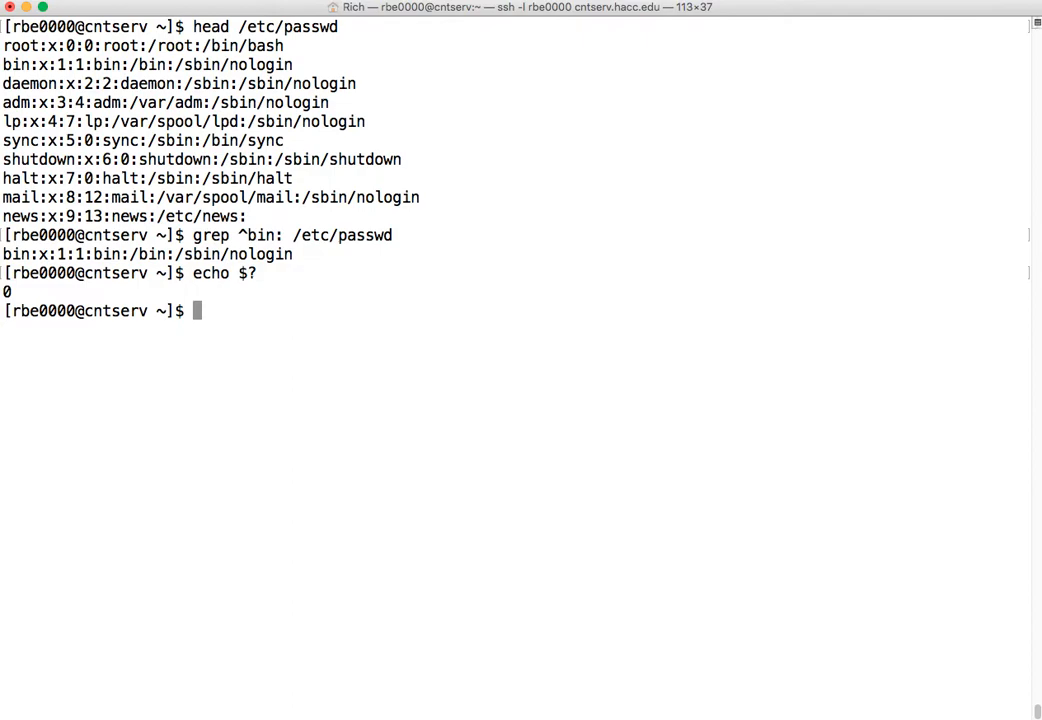
{"action": "type", "text": "echo $?"}
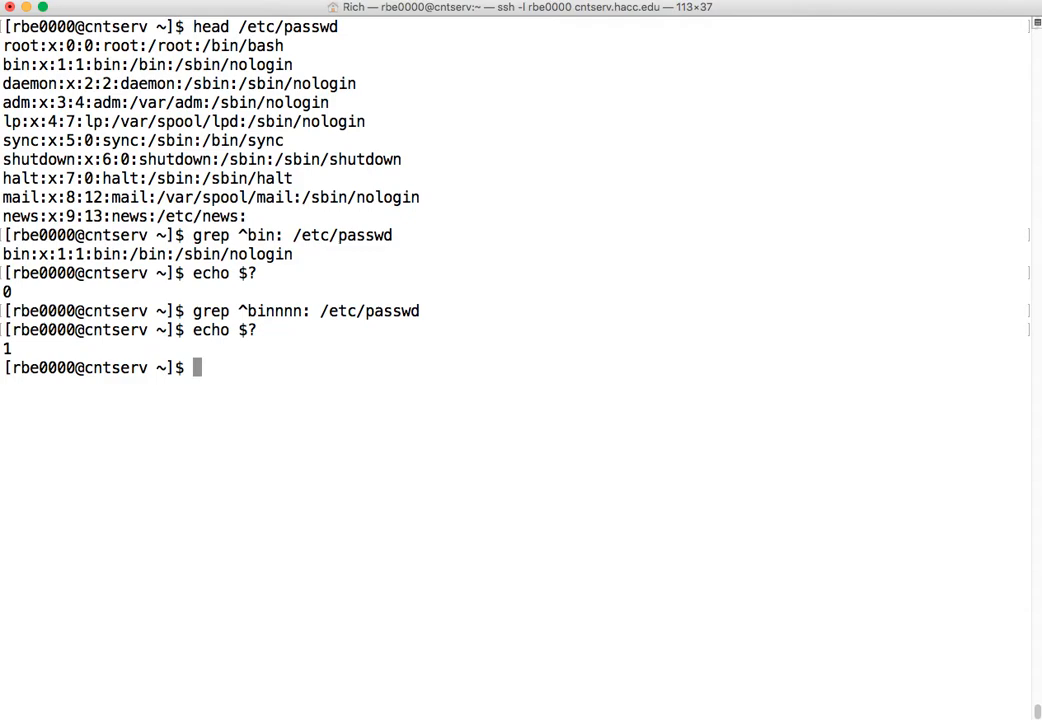
{"action": "type", "text": "echo $?"}
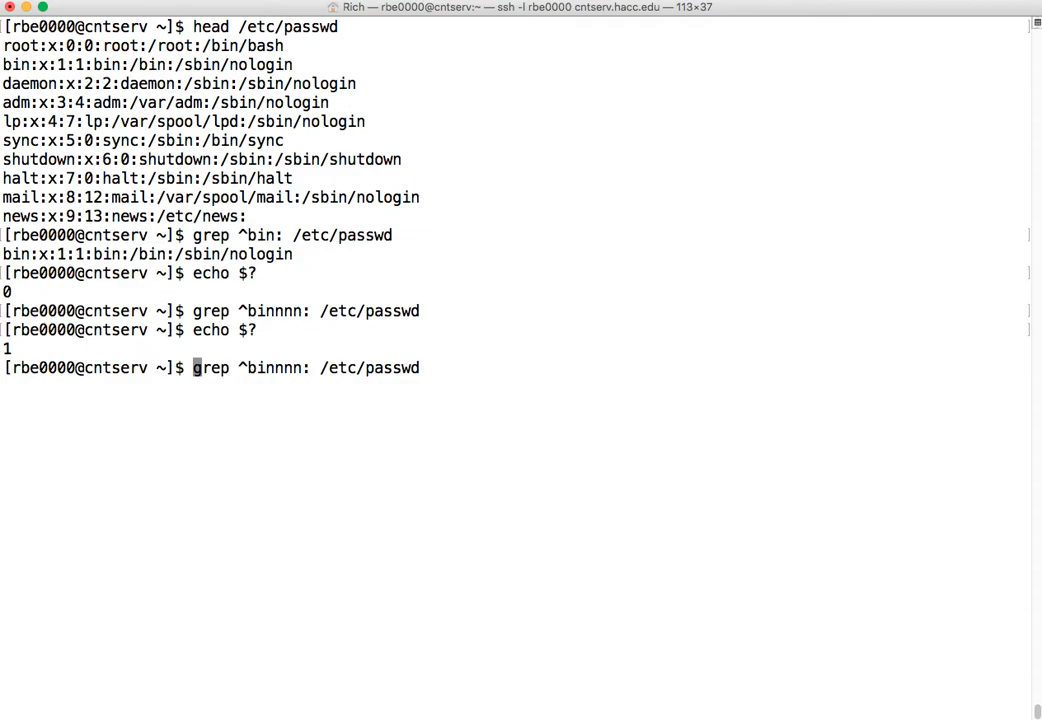
Step: Store grep output in userexists=`...` and echo it: empty for ^binnnn:, the bin line for ^bin:
{"action": "type", "text": "user"}
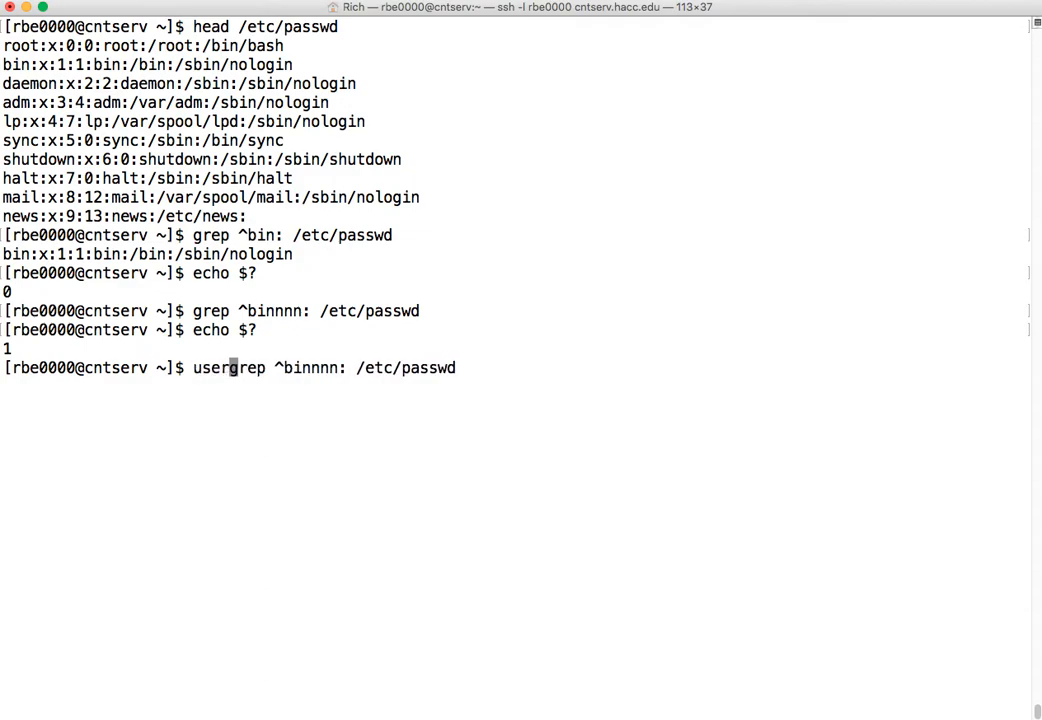
{"action": "type", "text": "exits"}
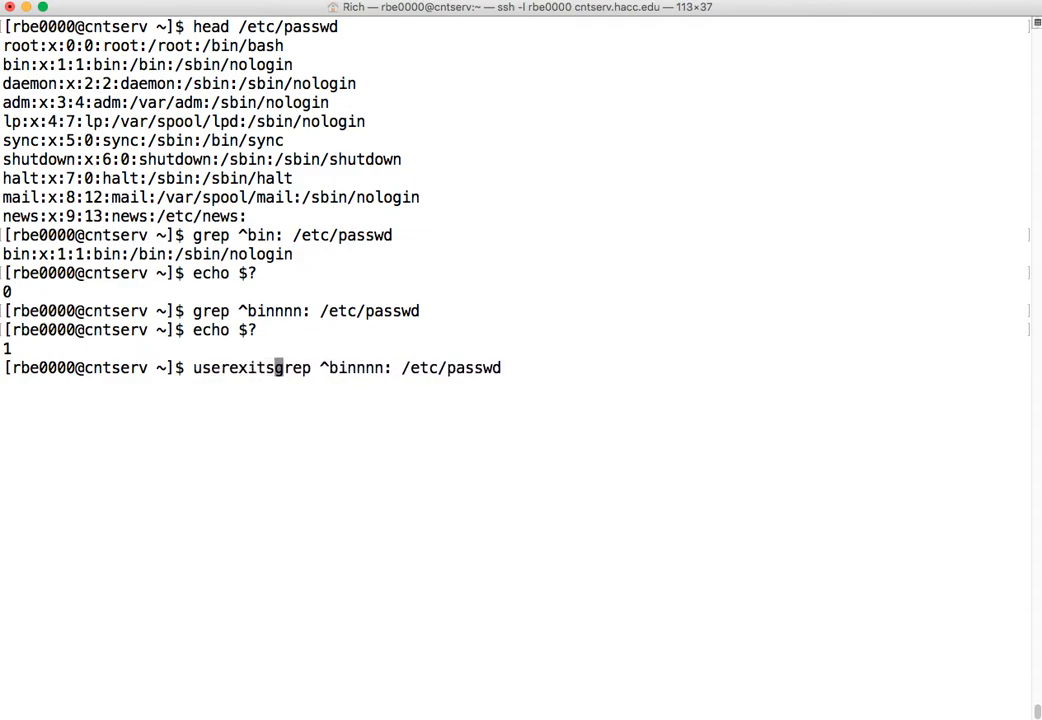
{"action": "type", "text": "=`"}
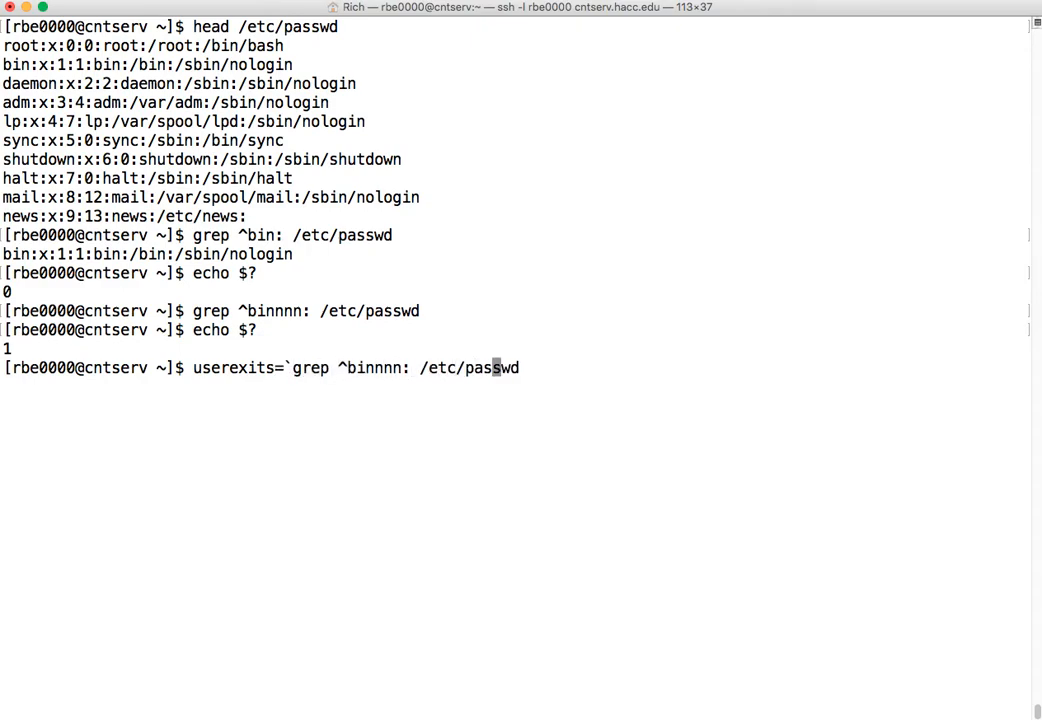
{"action": "type", "text": "`"}
{"action": "type", "text": "ech"}
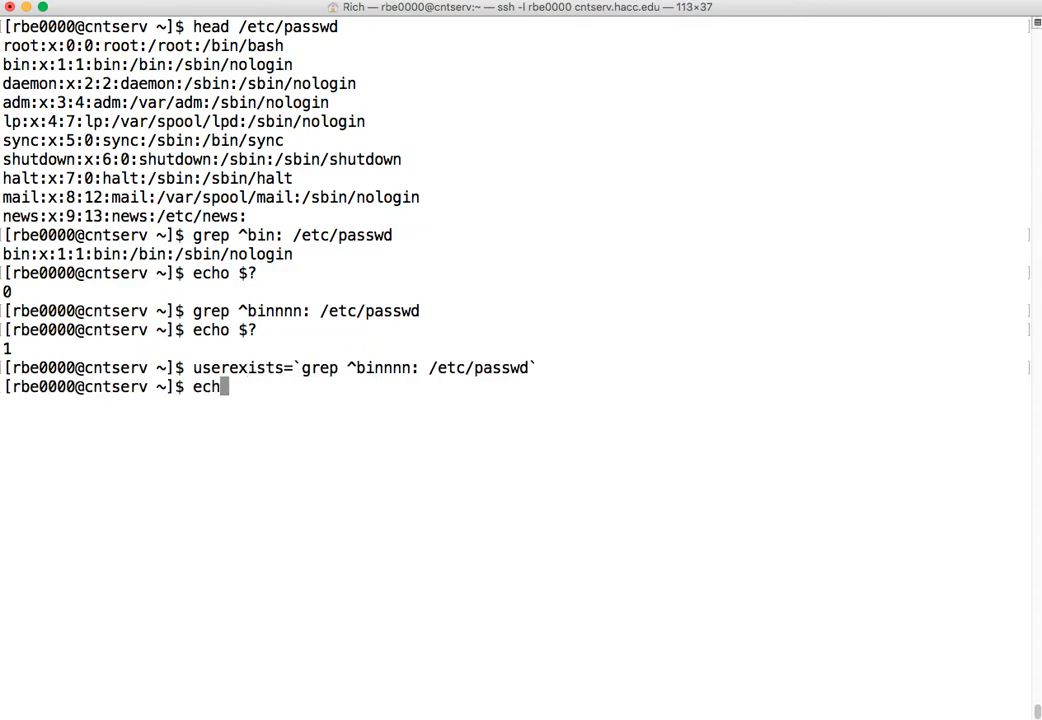
{"action": "type", "text": "o $userexists"}
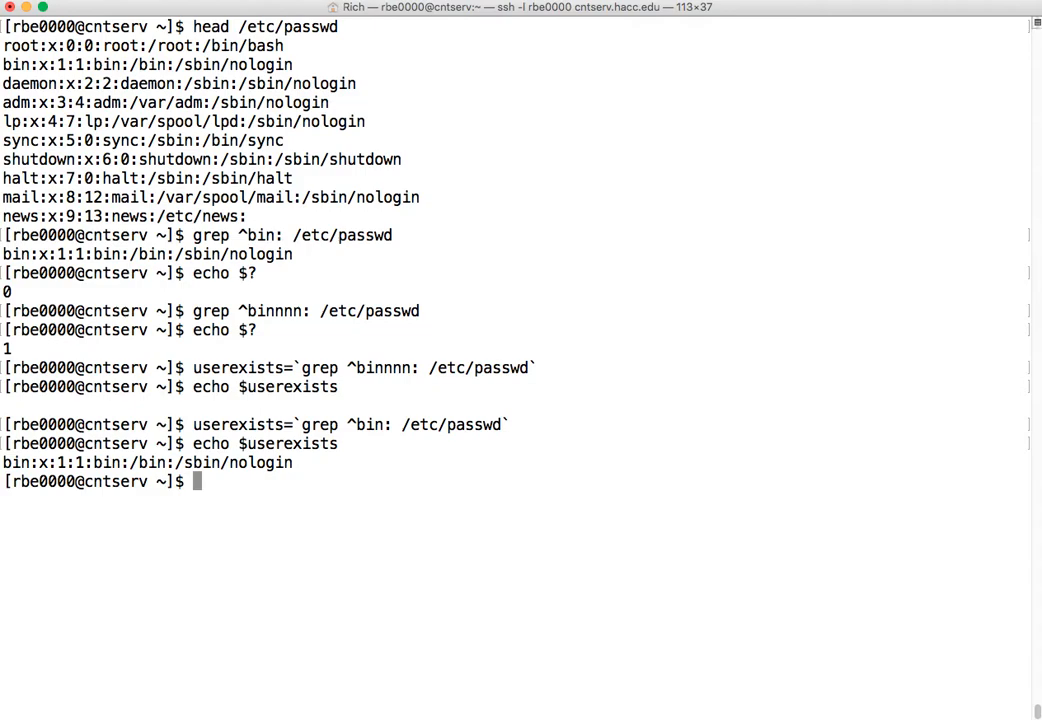
{"action": "type", "text": "grep ^binnnn: /etc/passwd"}
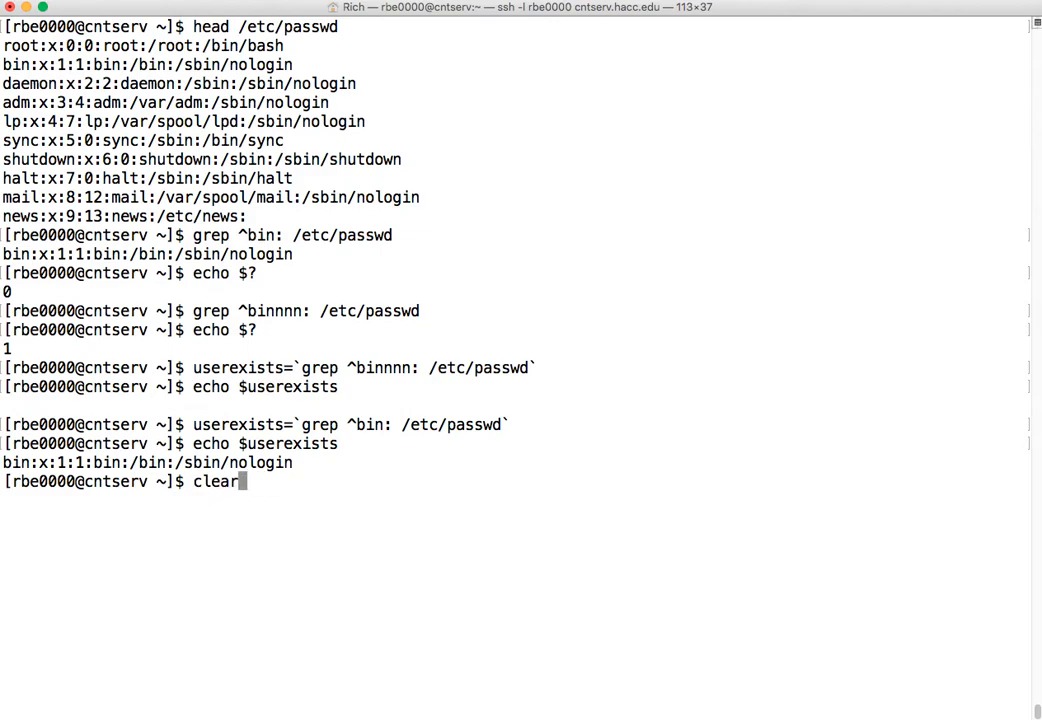
Step: Reopen test_script.sh in vi and comment out its echo $user line
{"action": "type", "text": "./test_script.sh rbe0000"}
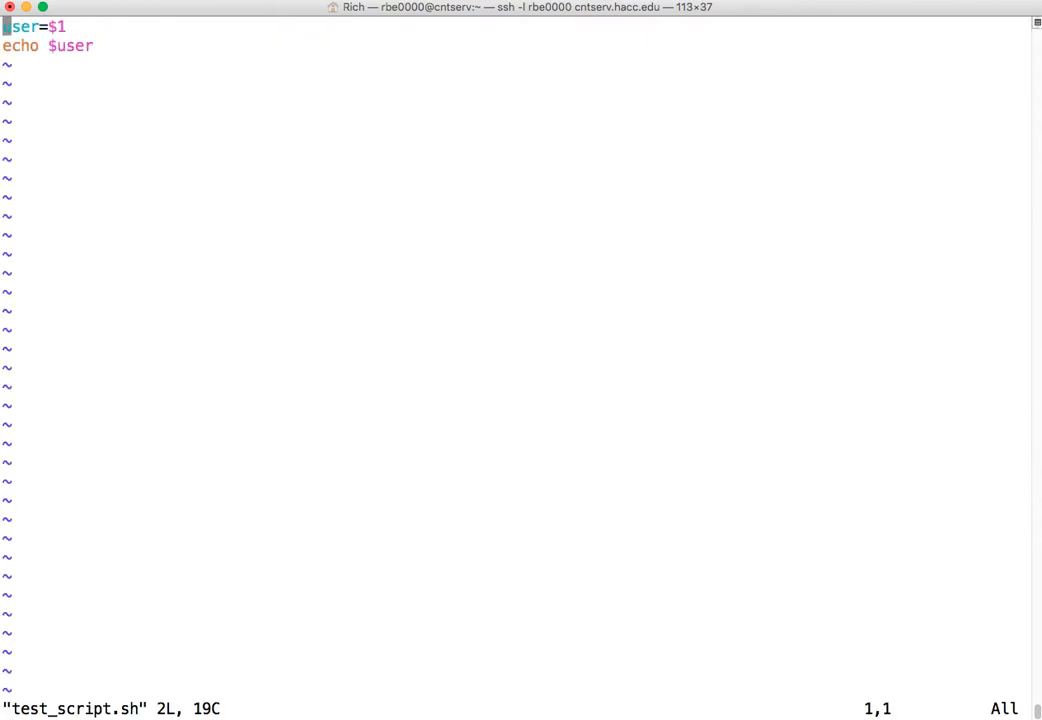
{"action": "key", "text": "Down"}
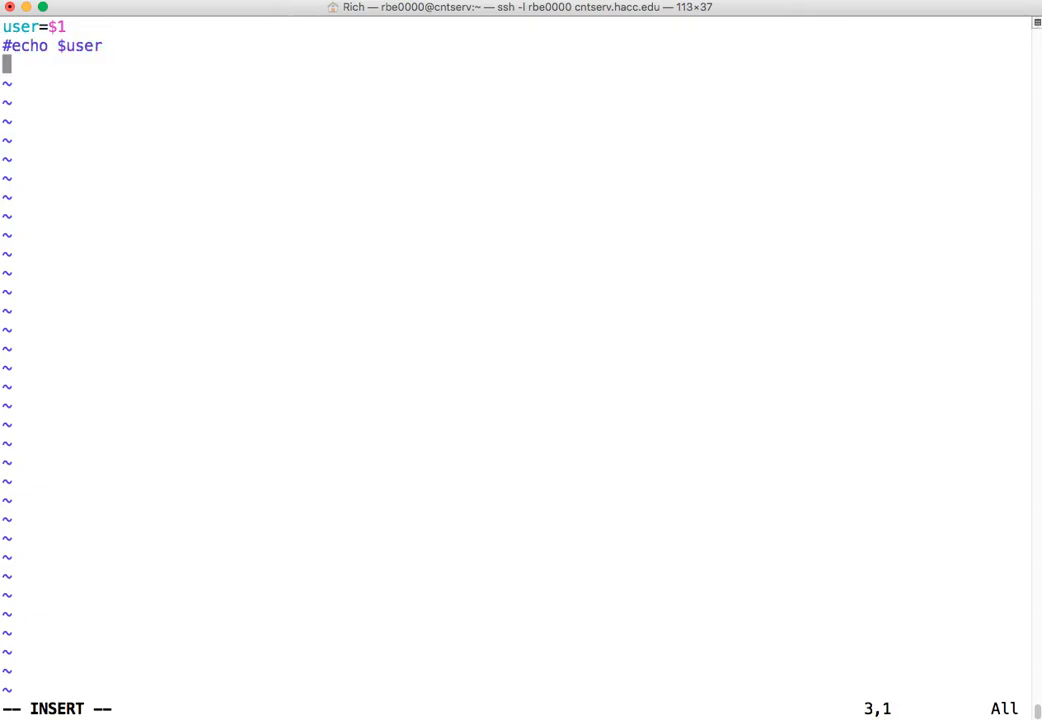
Step: Add the line userexists=`grep ^${user}: /etc/passwd` to the script
{"action": "type", "text": "use"}
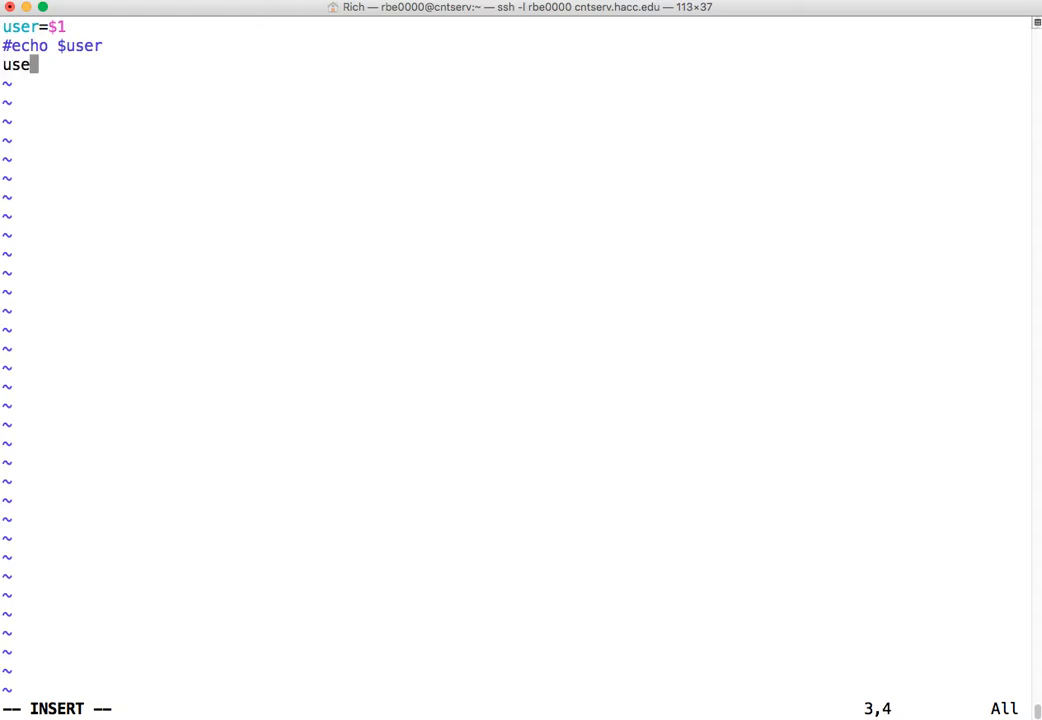
{"action": "type", "text": "rexists"}
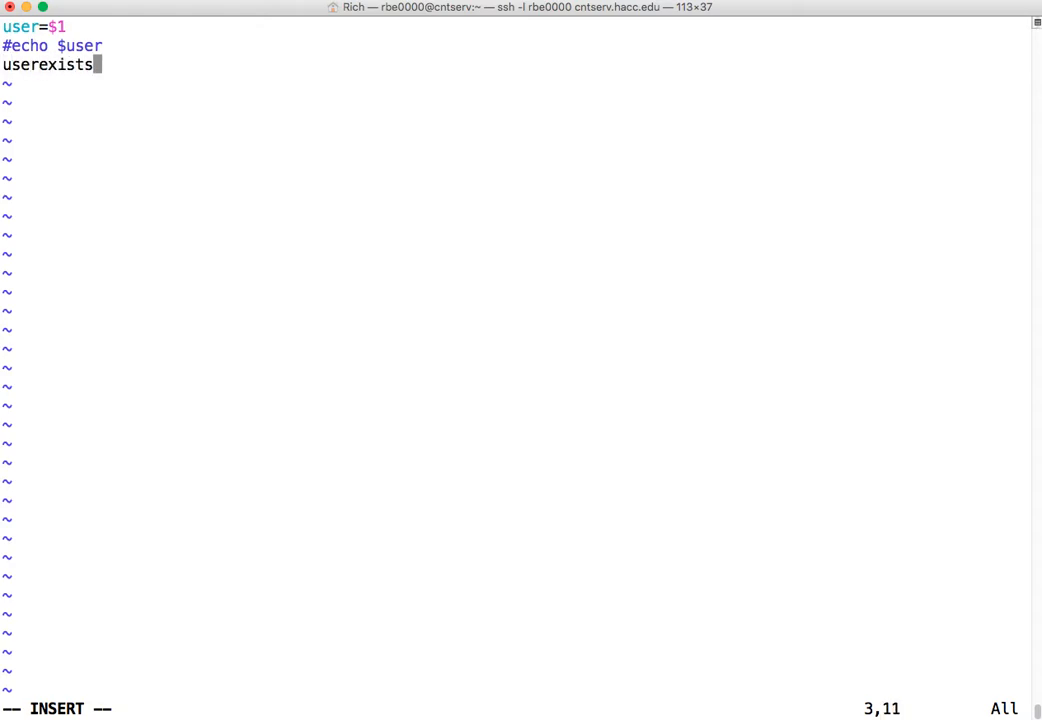
{"action": "type", "text": "=`"}
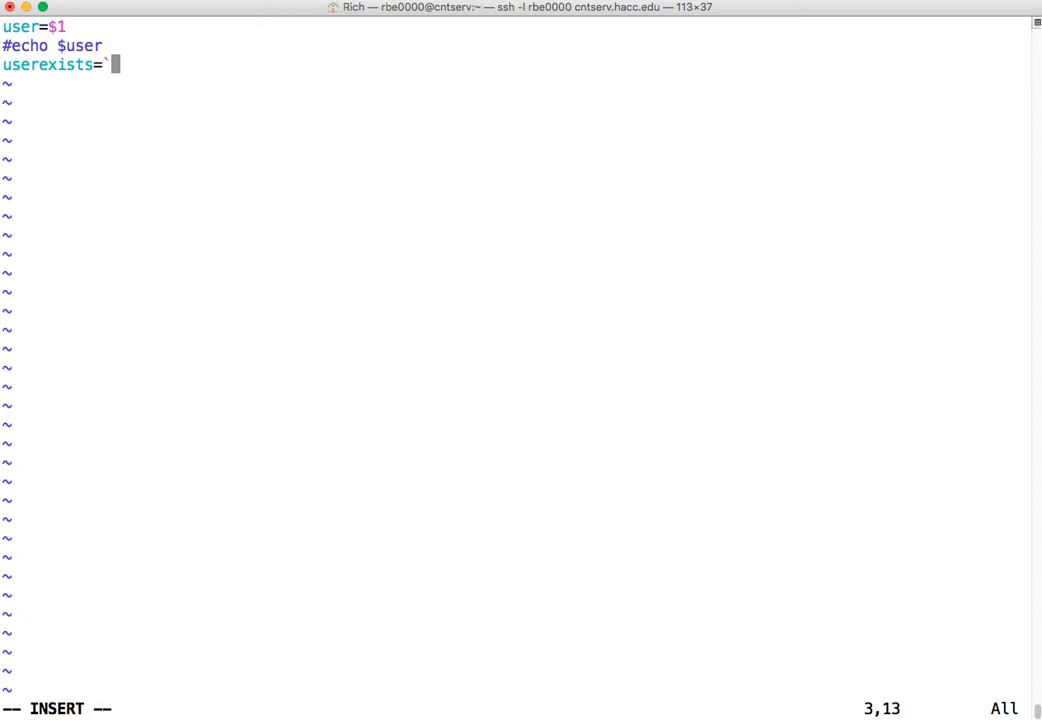
{"action": "type", "text": "grep"}
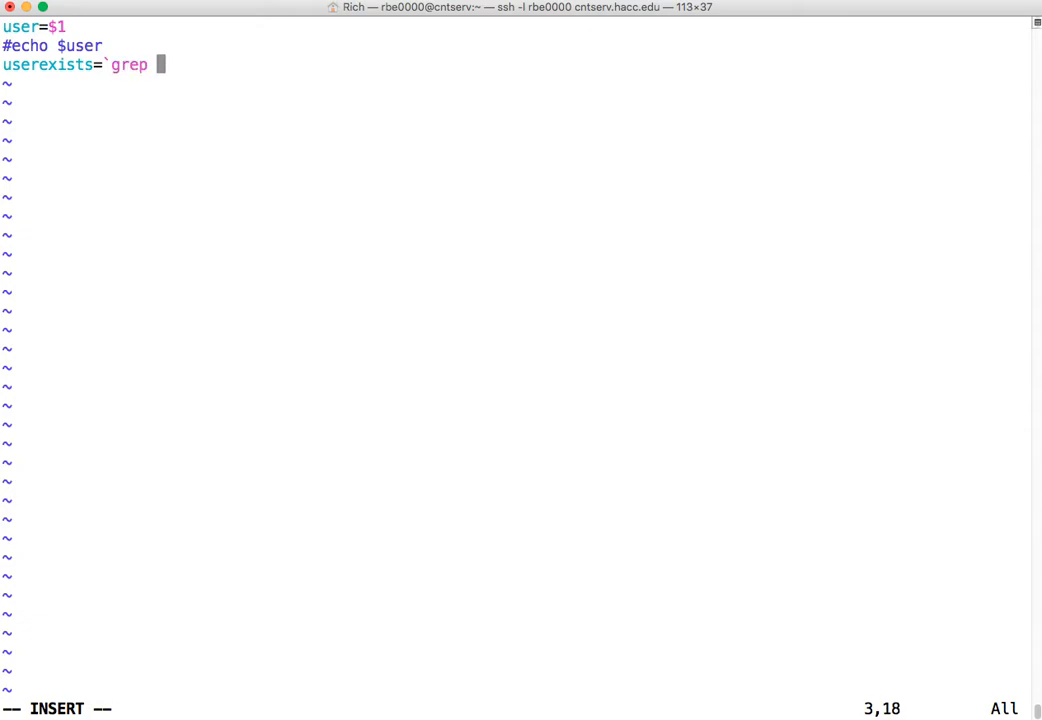
{"action": "type", "text": "^$"}
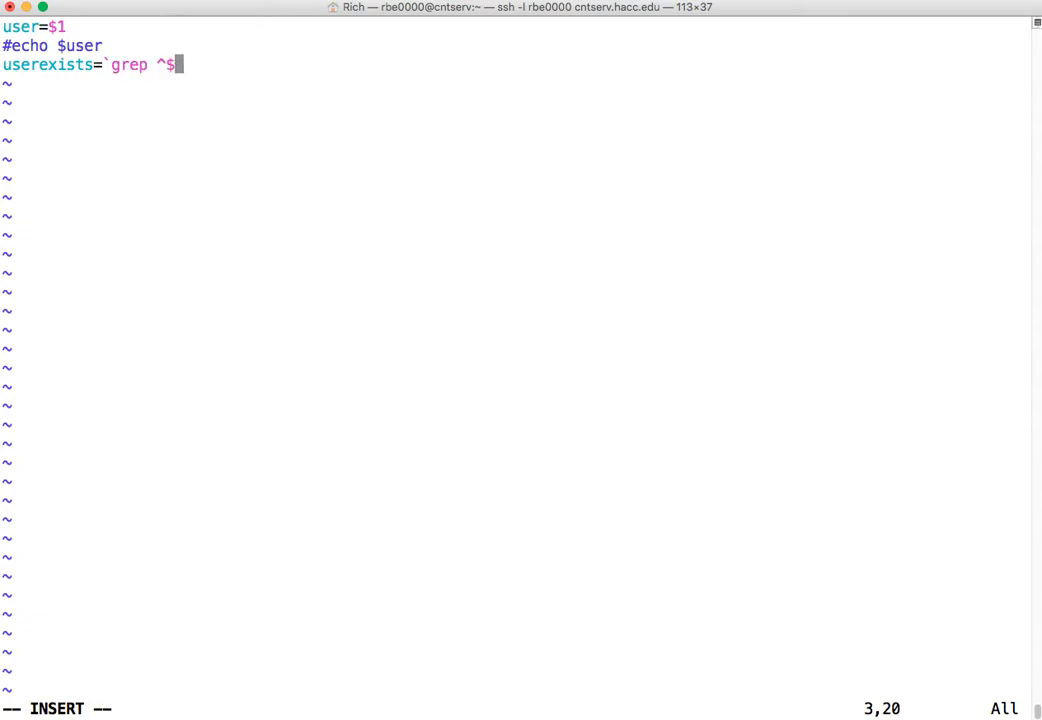
{"action": "type", "text": "{user"}
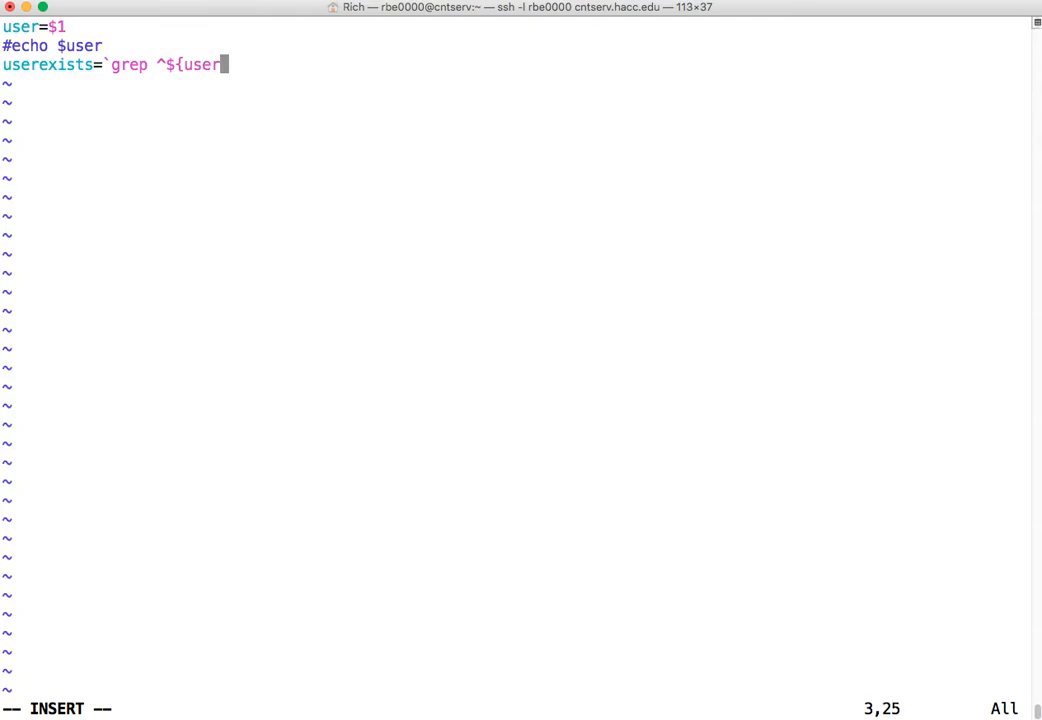
{"action": "type", "text": "}: /et"}
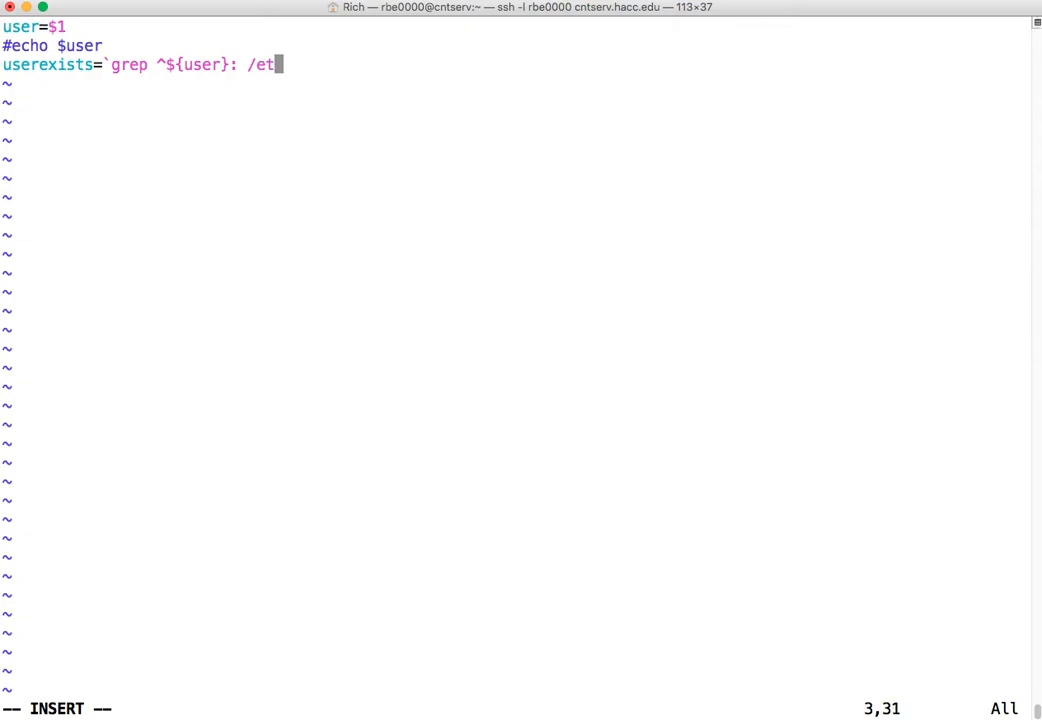
{"action": "type", "text": "c/passwd"}
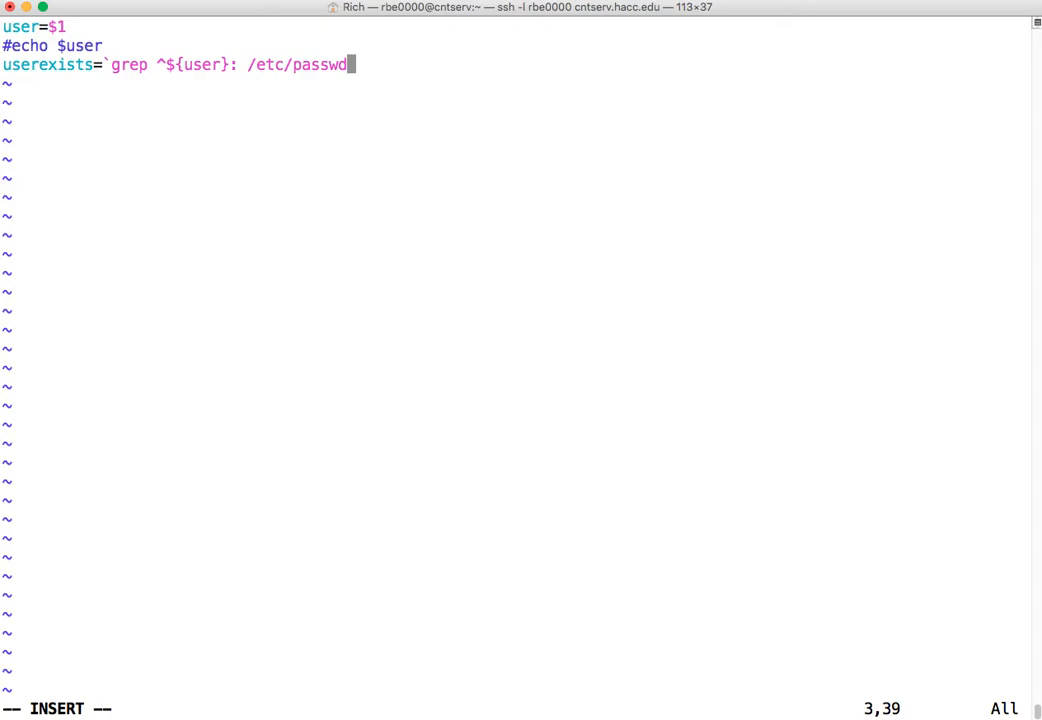
{"action": "type", "text": "`"}
{"action": "type", "text": "echo $"}
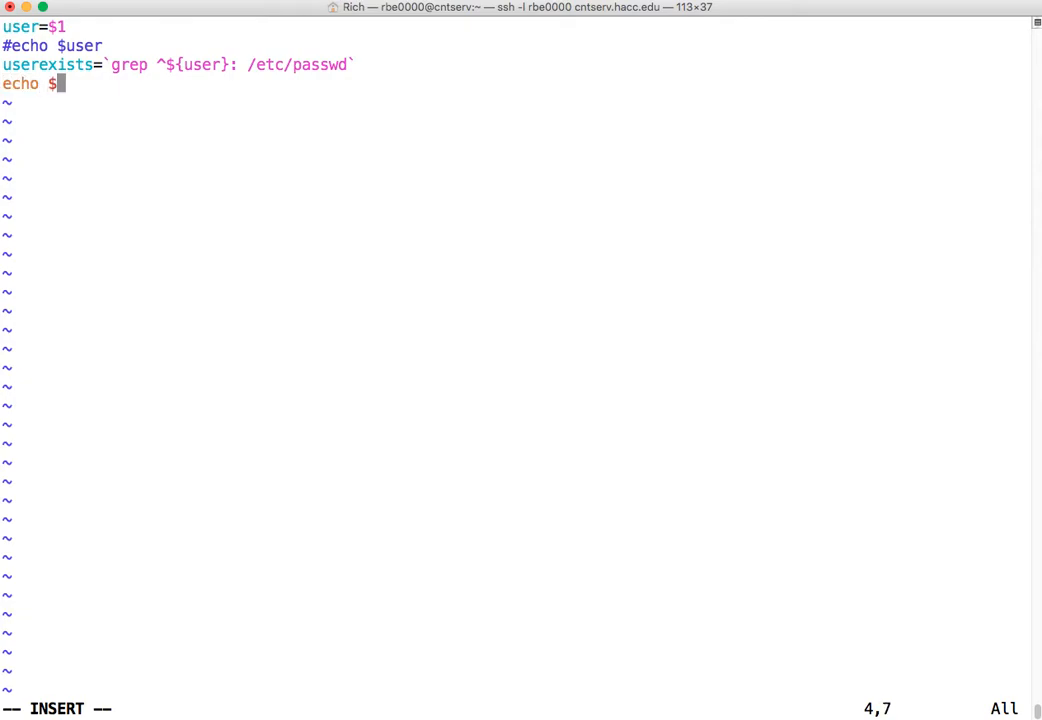
Step: Add echo $userexists below it, then save and quit vi
{"action": "type", "text": "userexi"}
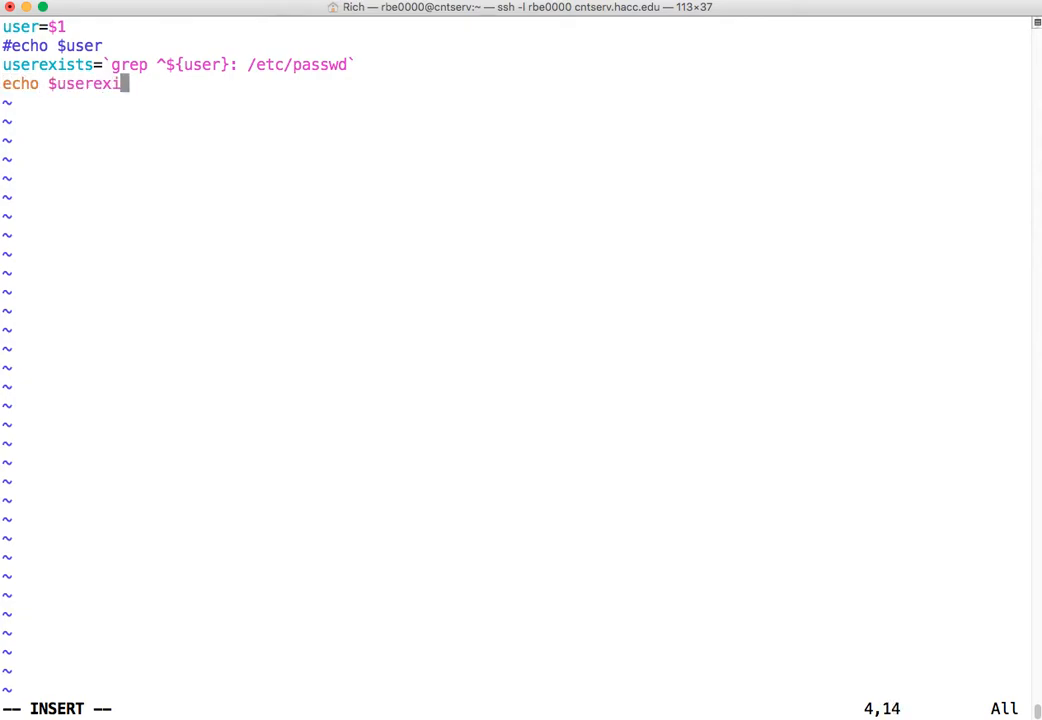
{"action": "type", "text": "ts"}
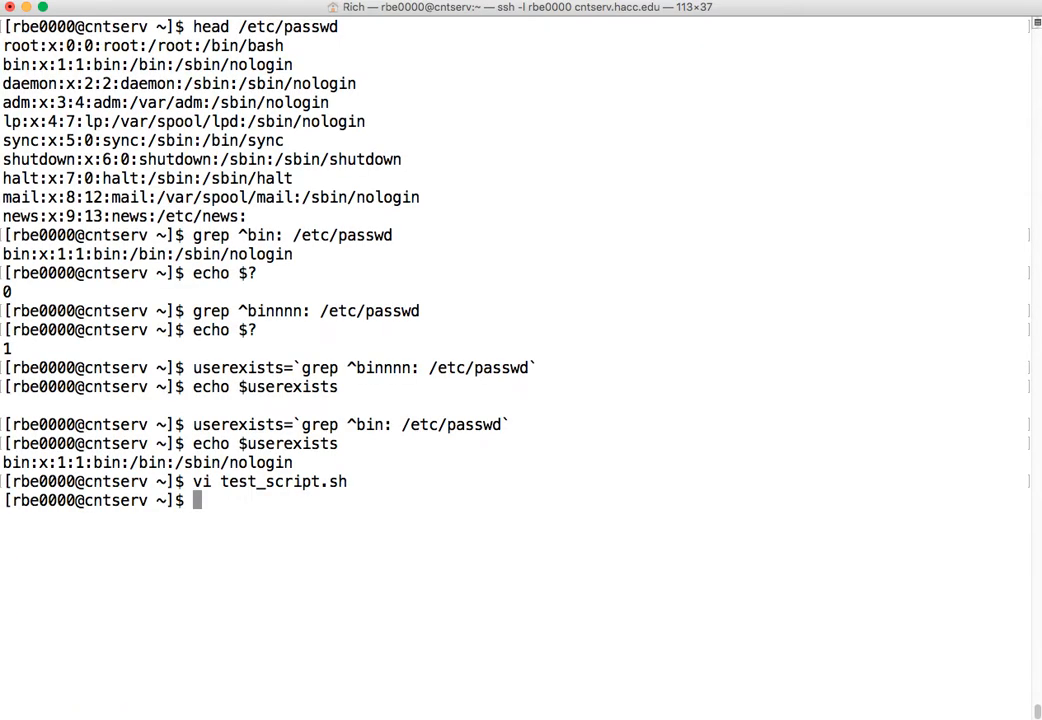
Step: Run ./test_script.sh rbe0000 to print that account's passwd line, then reopen it in vi
{"action": "type", "text": "."}
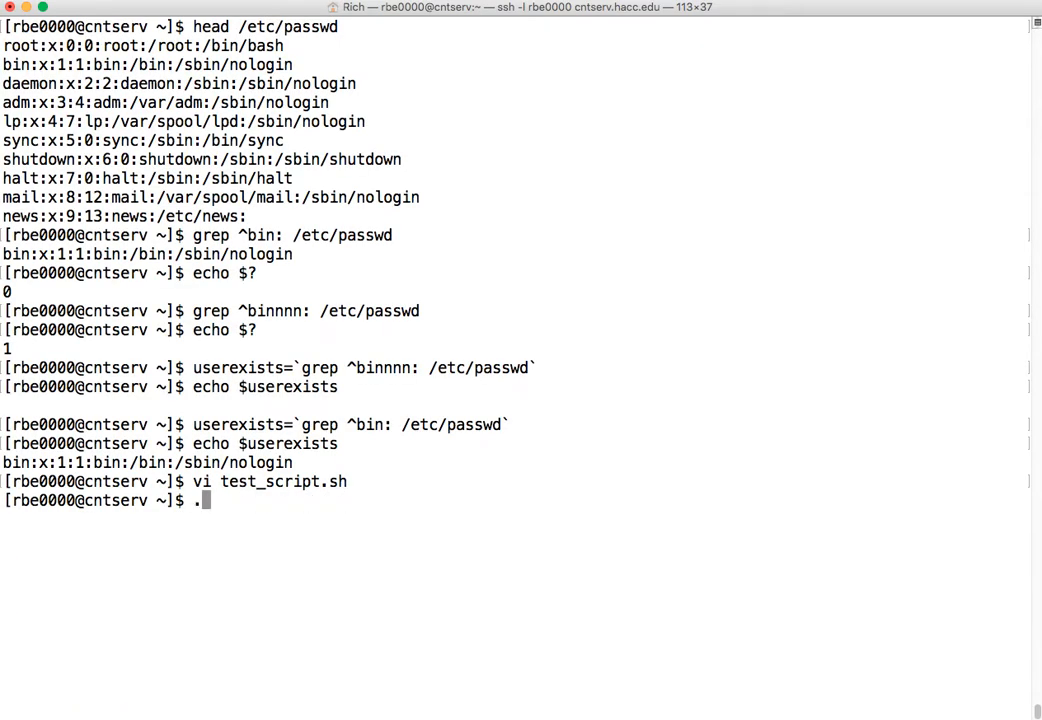
{"action": "type", "text": "./test_script.sh rbe"}
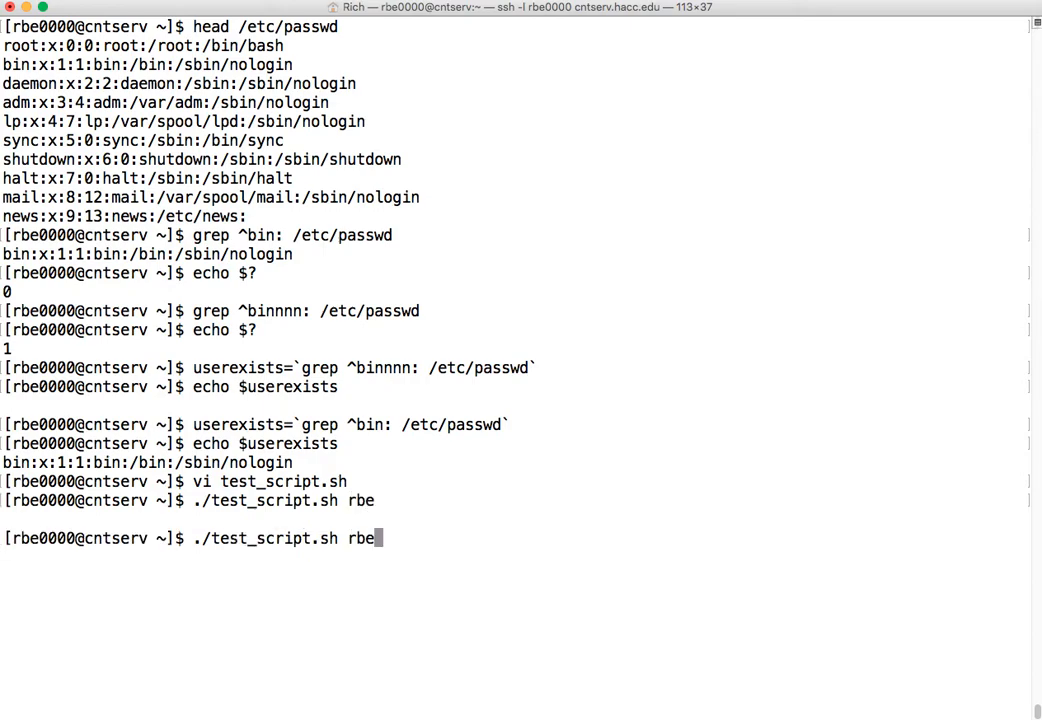
{"action": "key", "text": "Return"}
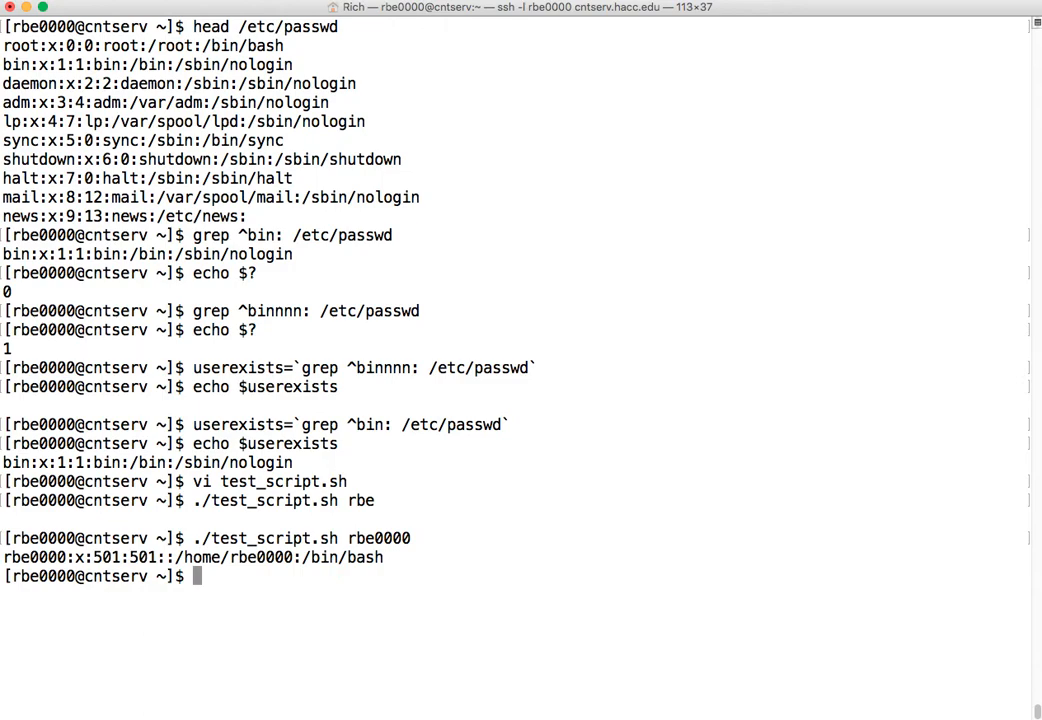
{"action": "type", "text": "vi test_script.sh"}
{"action": "type", "text": "f"}
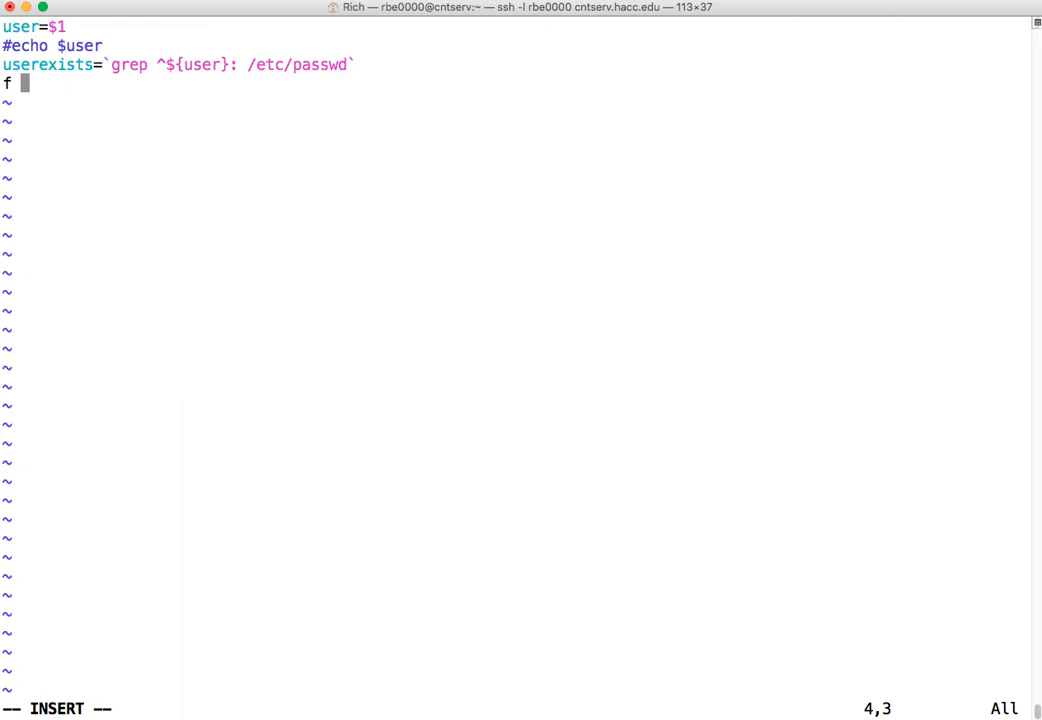
Step: Write the test if [ -z "$userexists" ]; then in the script
{"action": "type", "text": "[ -"}
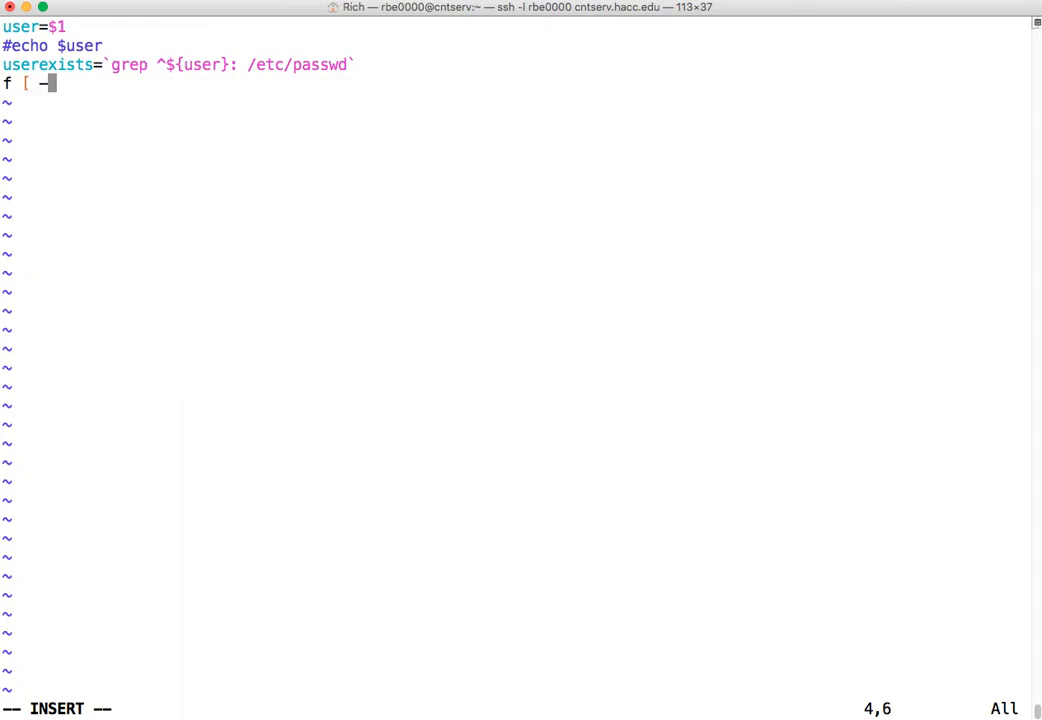
{"action": "type", "text": "z \""}
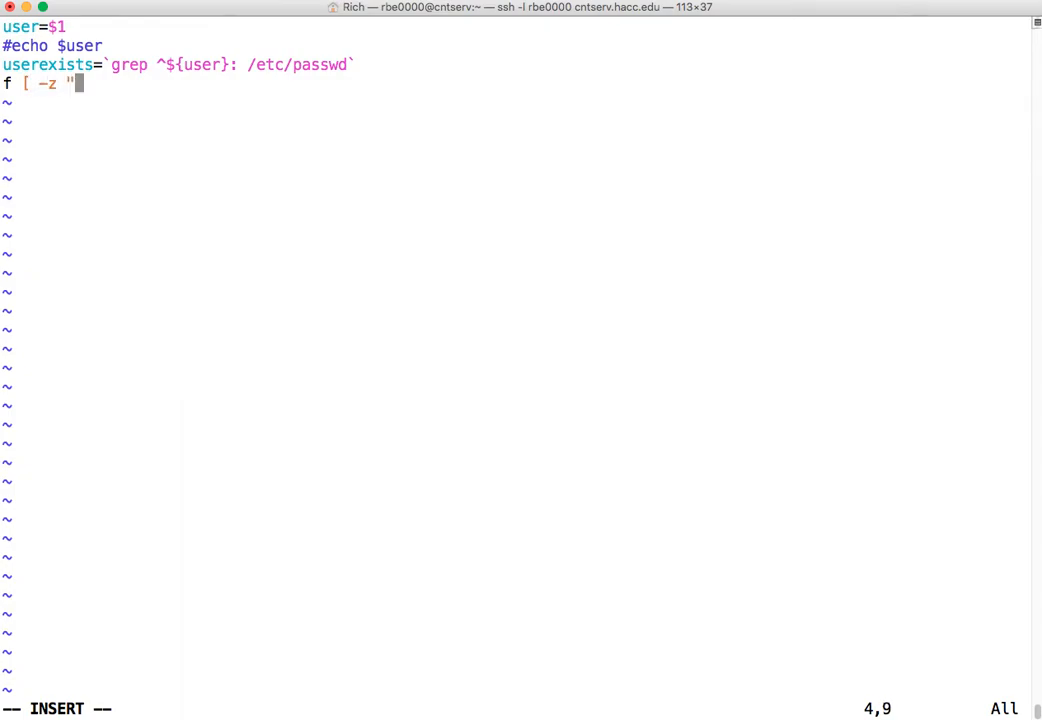
{"action": "type", "text": "$u"}
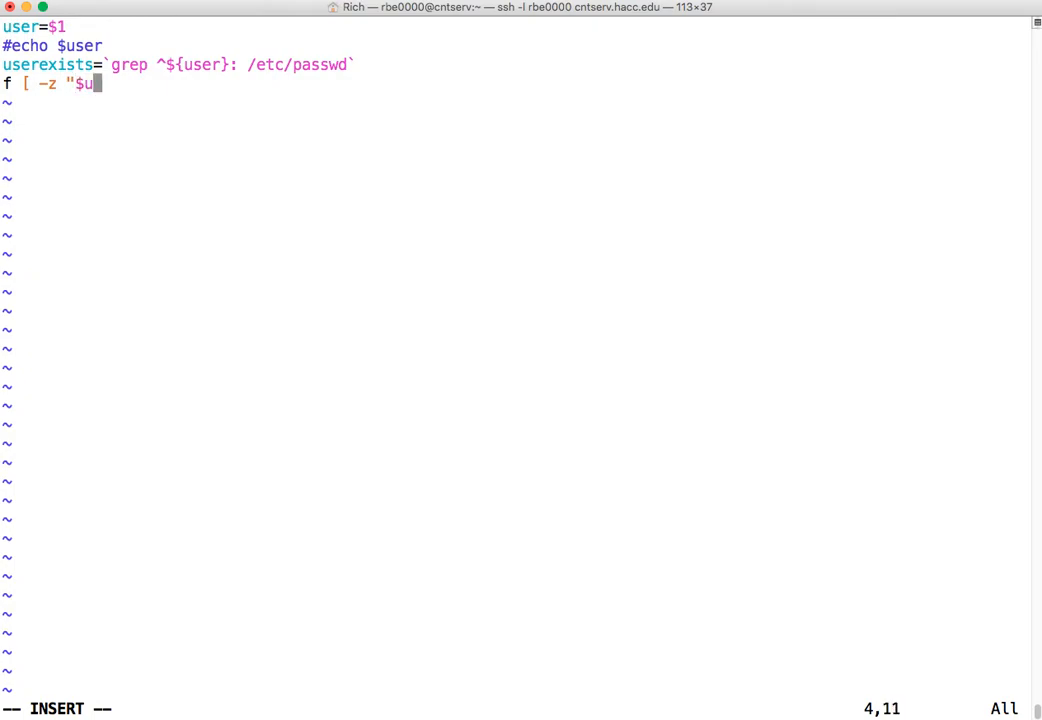
{"action": "type", "text": "erexists"}
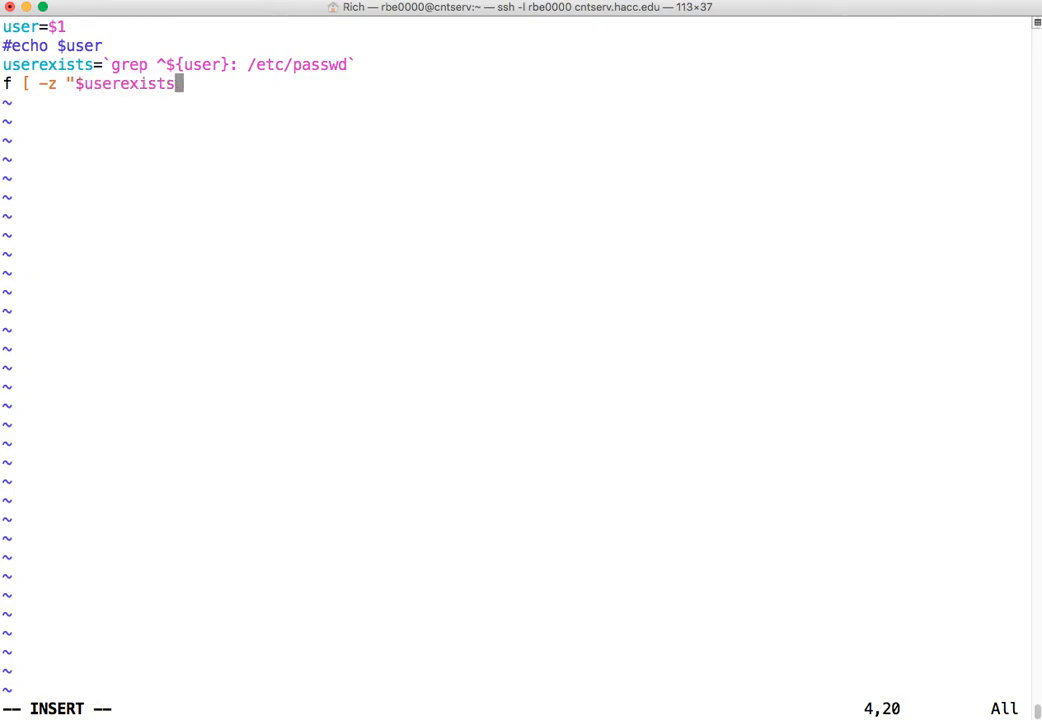
{"action": "type", "text": "\" ]; the"}
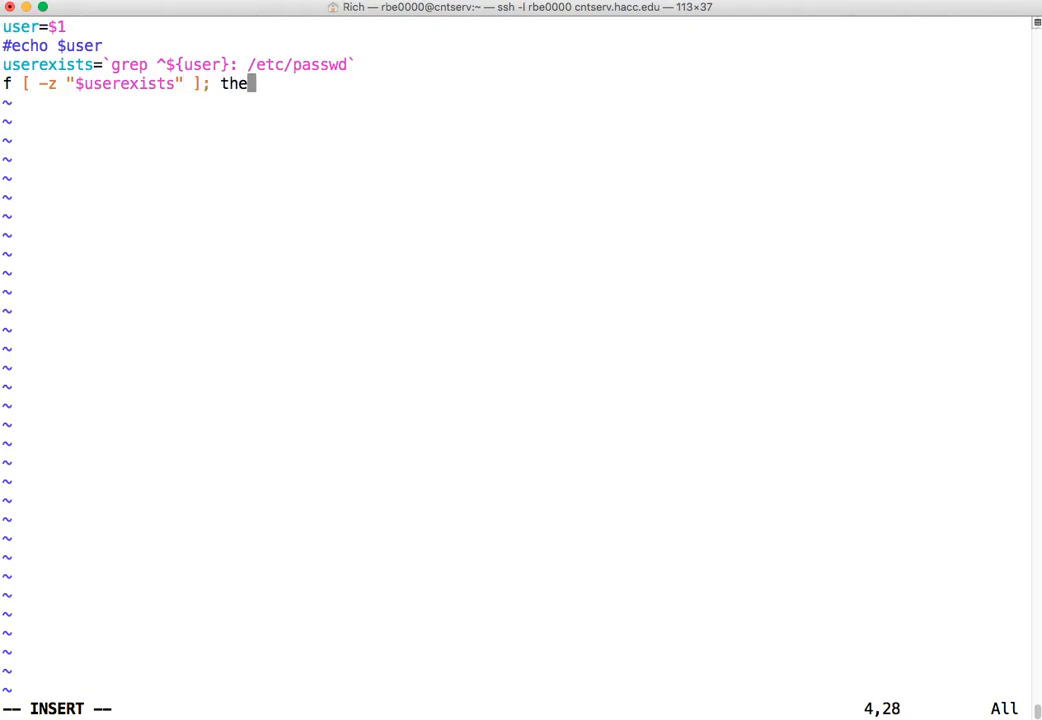
{"action": "type", "text": "n"}
{"action": "left_click", "coordinate": [514, 178]}
{"action": "type", "text": "fi"}
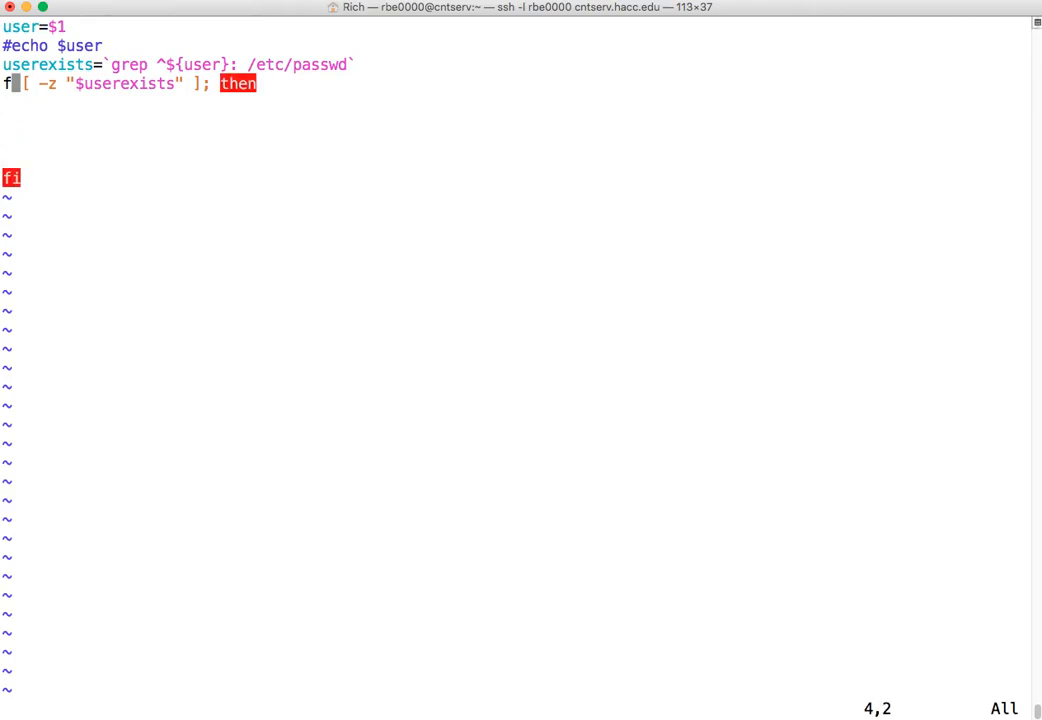
{"action": "key", "text": "i"}
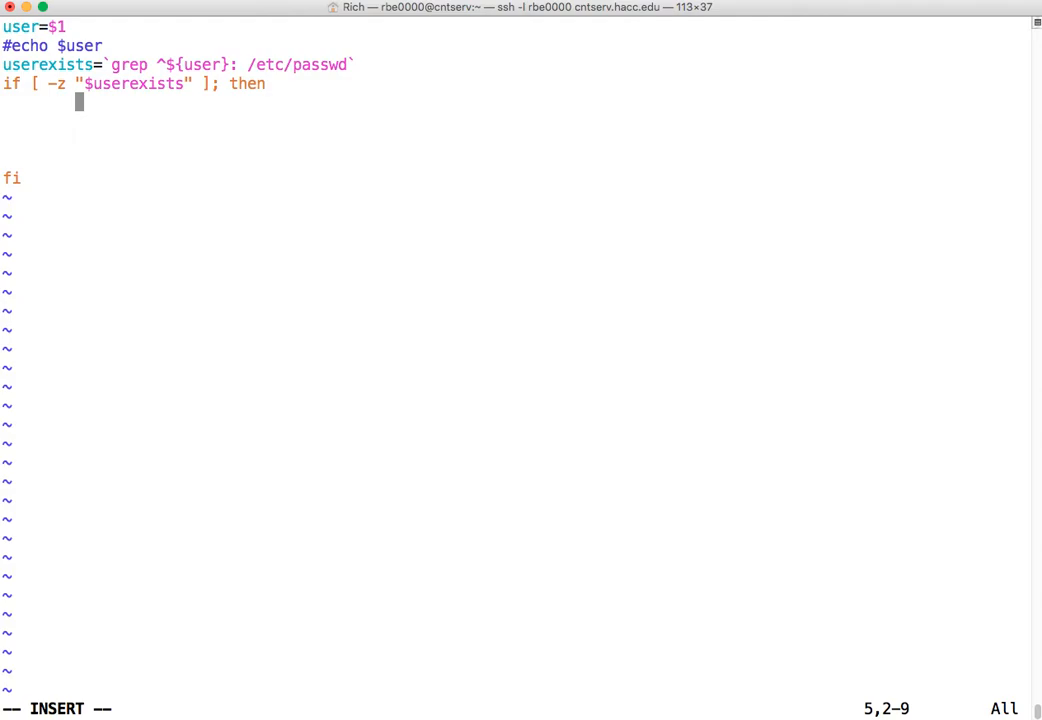
Step: Add echo "$user does not exist", else, echo "$user does exist" and fi
{"action": "type", "text": "ech"}
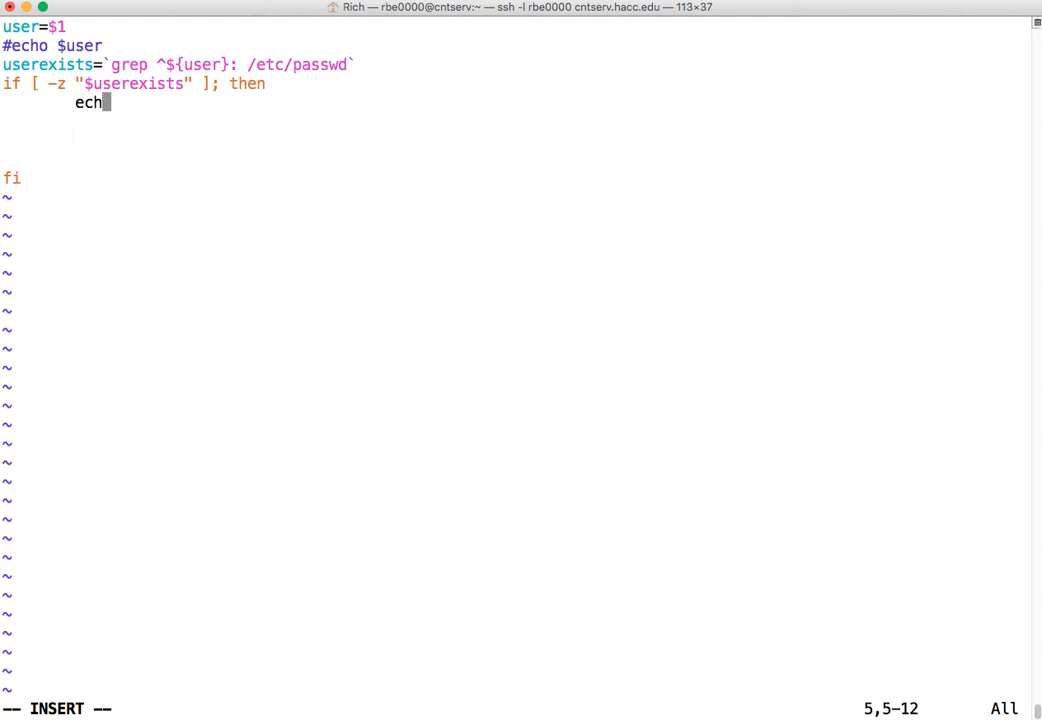
{"action": "type", "text": "o \"$user d"}
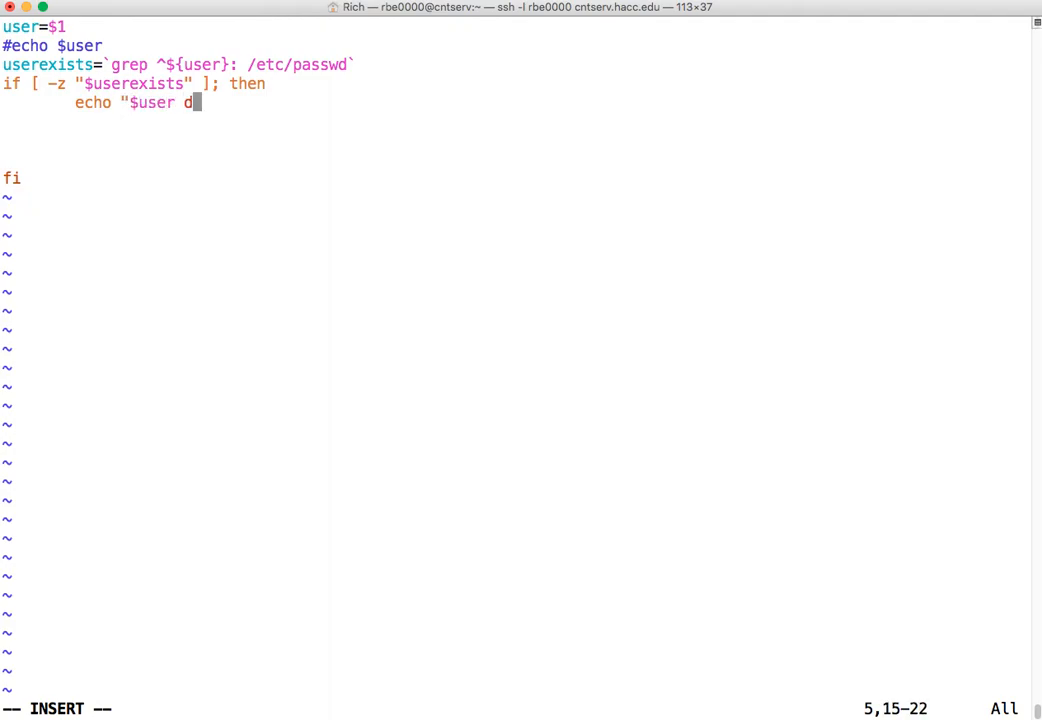
{"action": "type", "text": "oes not exist"}
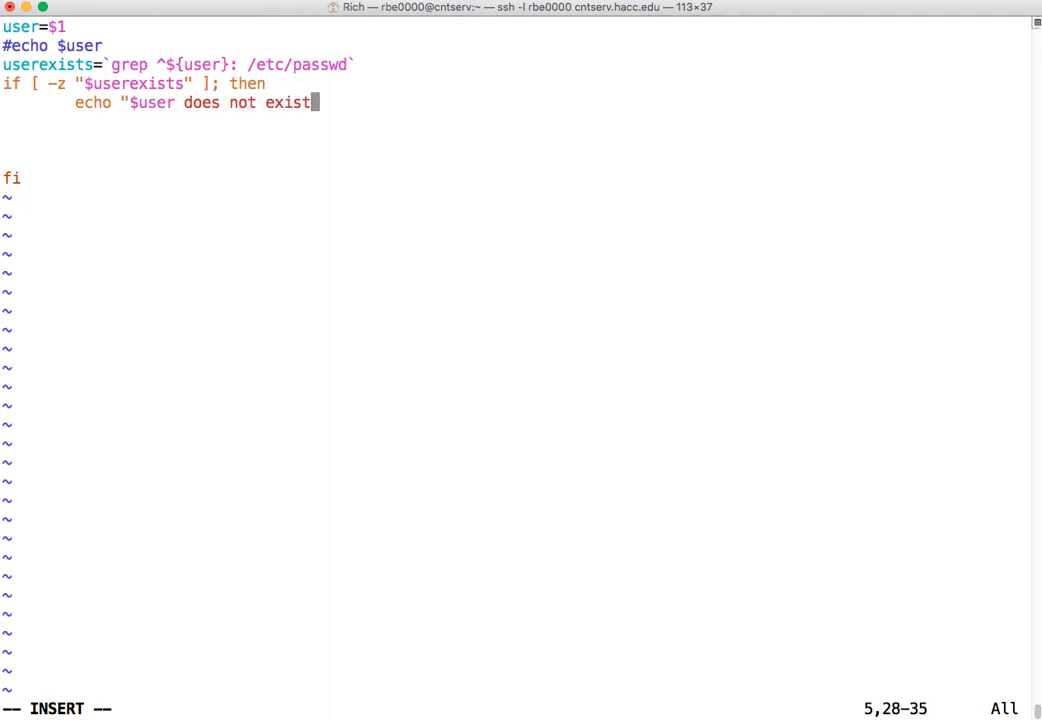
{"action": "type", "text": "\""}
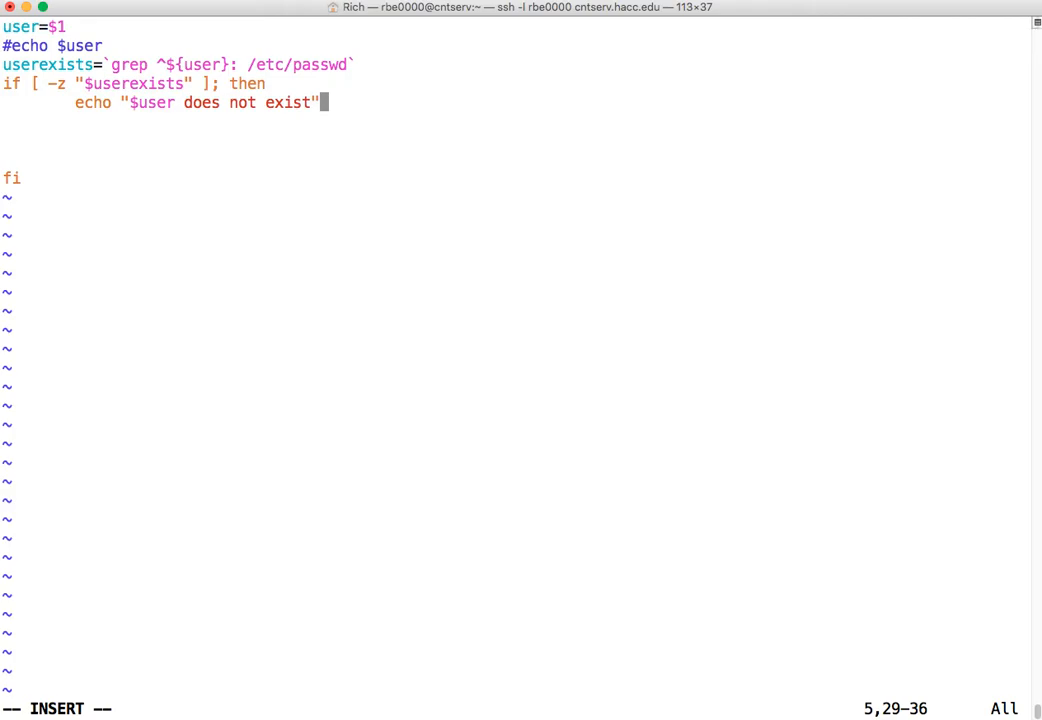
{"action": "type", "text": "else"}
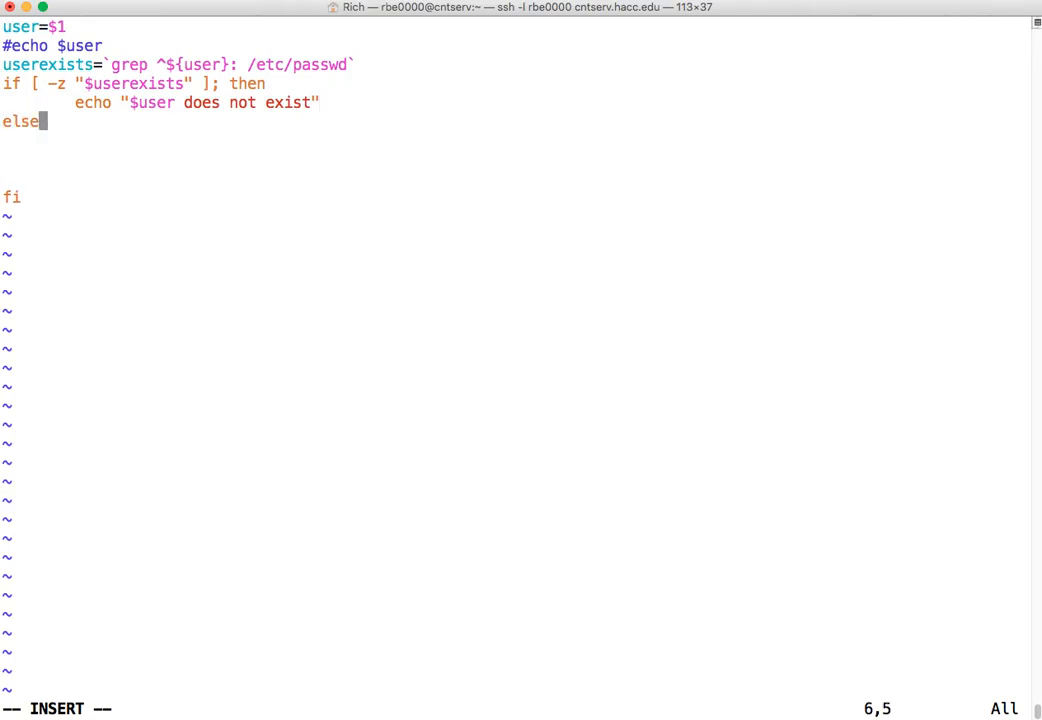
{"action": "type", "text": "echo \"$user does"}
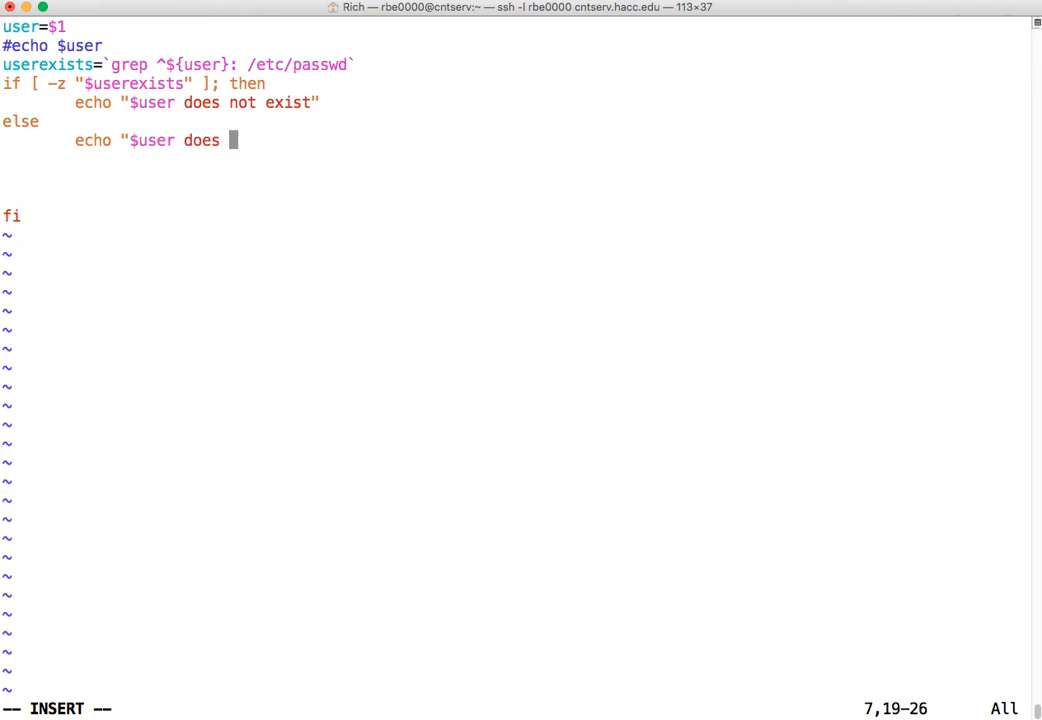
{"action": "type", "text": "exist\""}
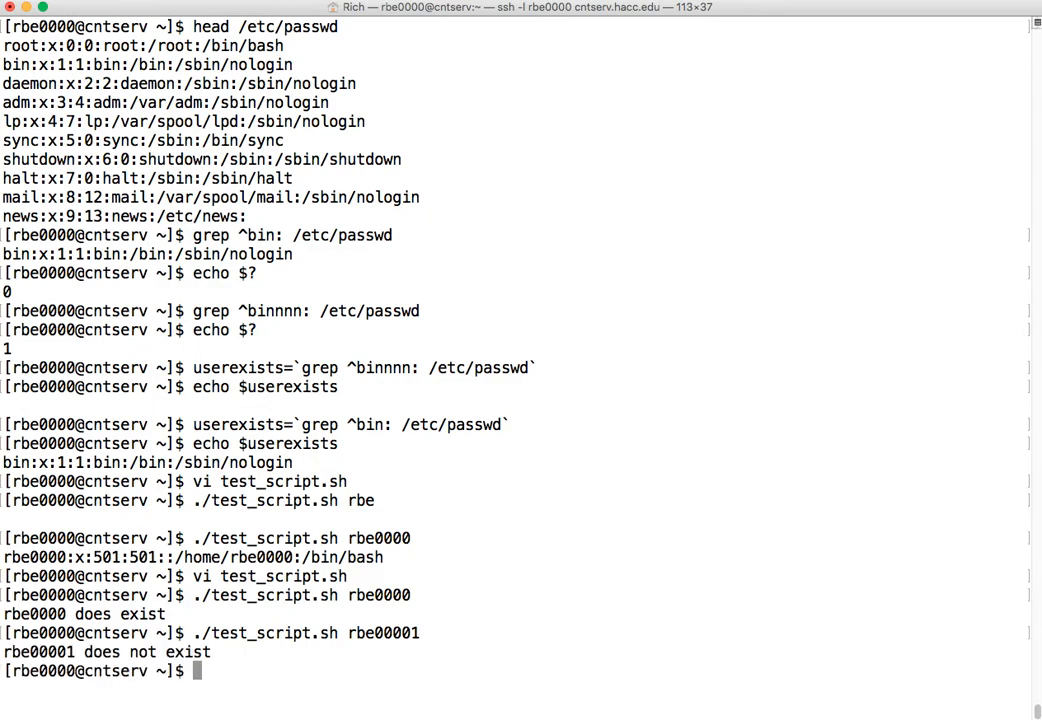
Step: Save the script and run ./test_script.sh rbe0000 and a nonexistent name to get both messages
{"action": "type", "text": "./test_script.sh rbe0000"}
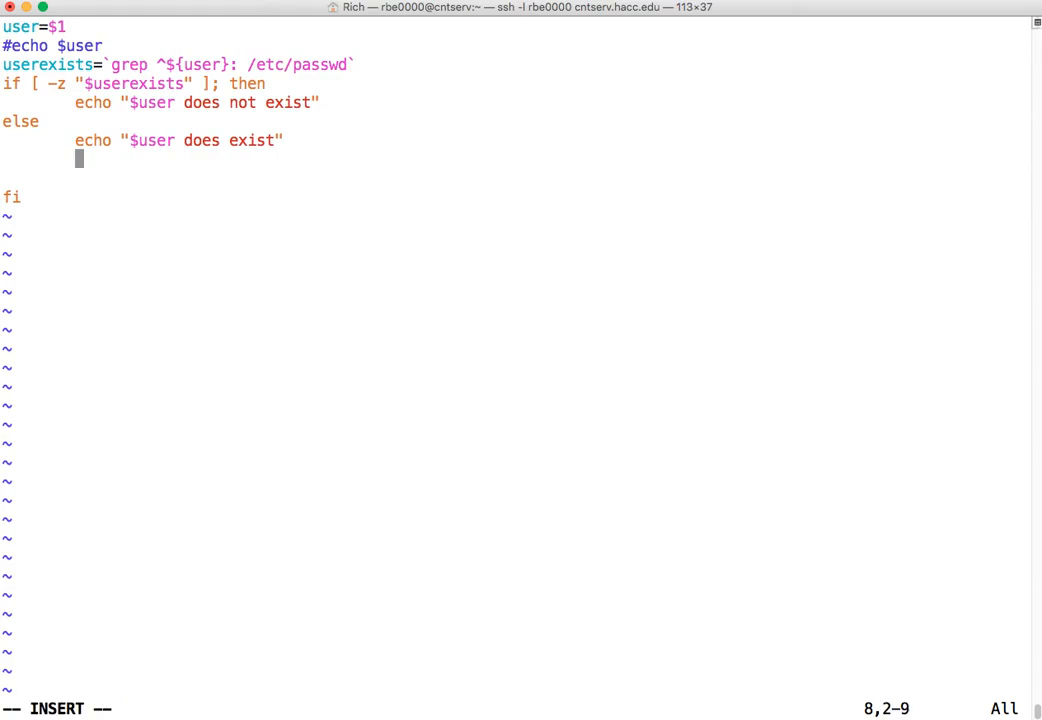
Step: Add the placeholder assignment isloggedon=`#some command` in the else branch
{"action": "type", "text": "islogedd"}
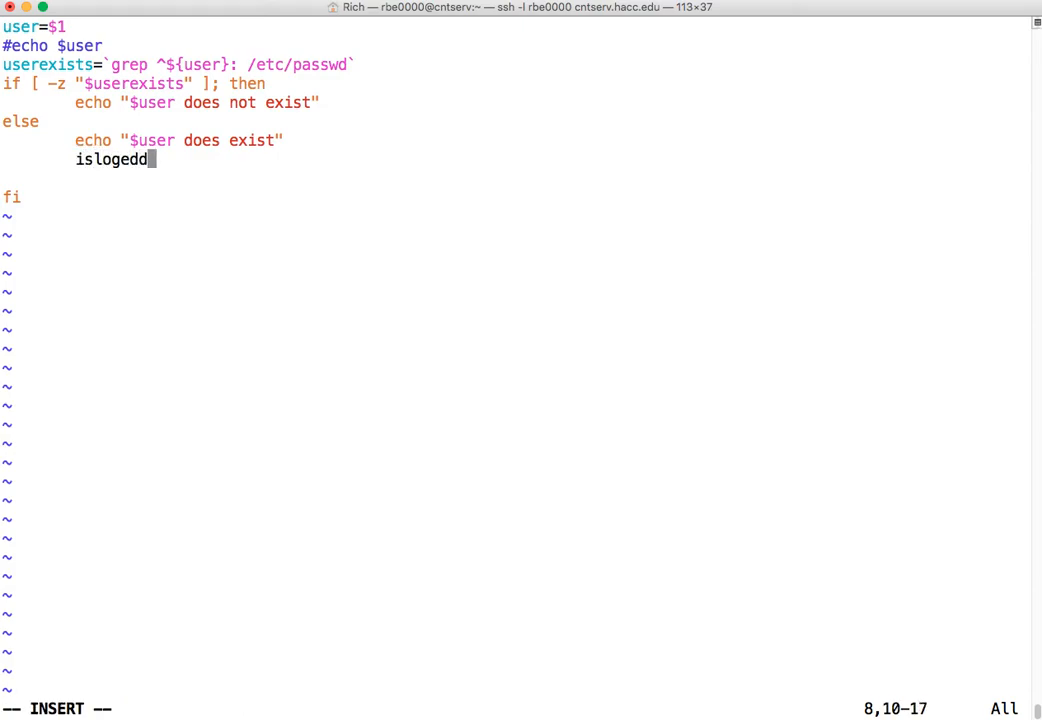
{"action": "key", "text": "BackSpace"}
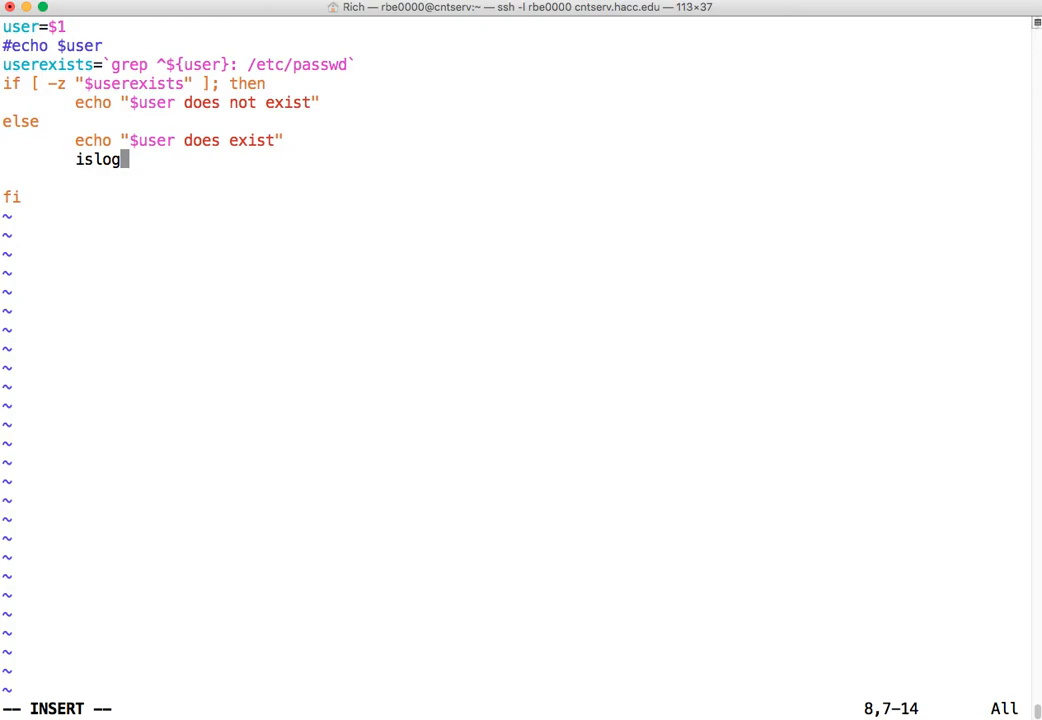
{"action": "type", "text": "gedon="}
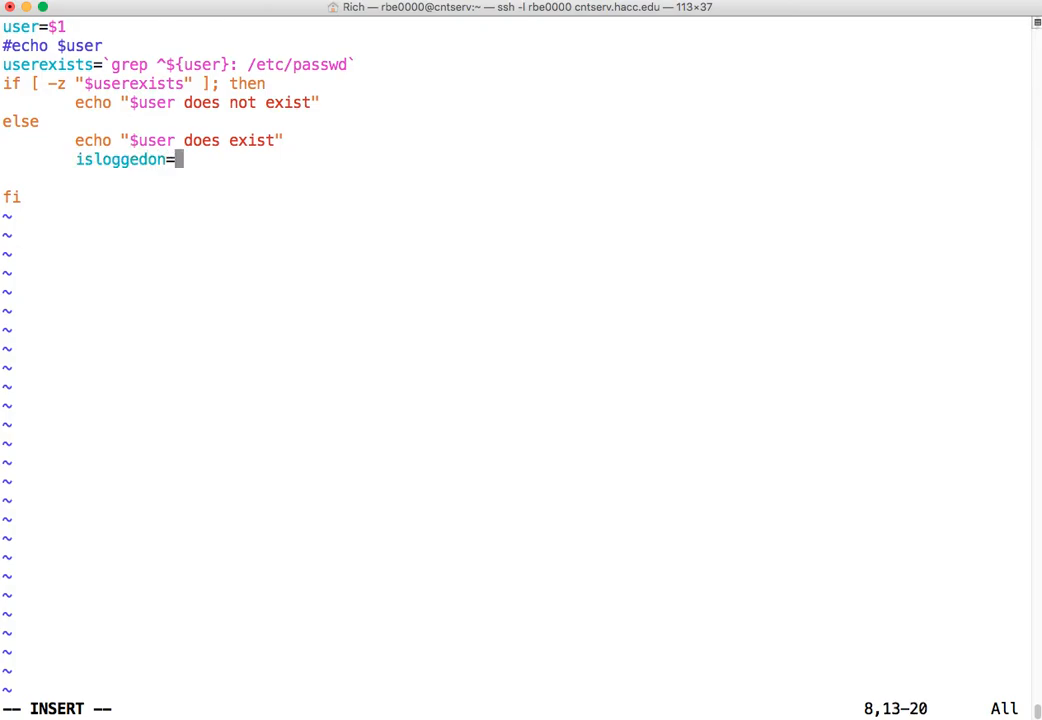
{"action": "type", "text": "`"}
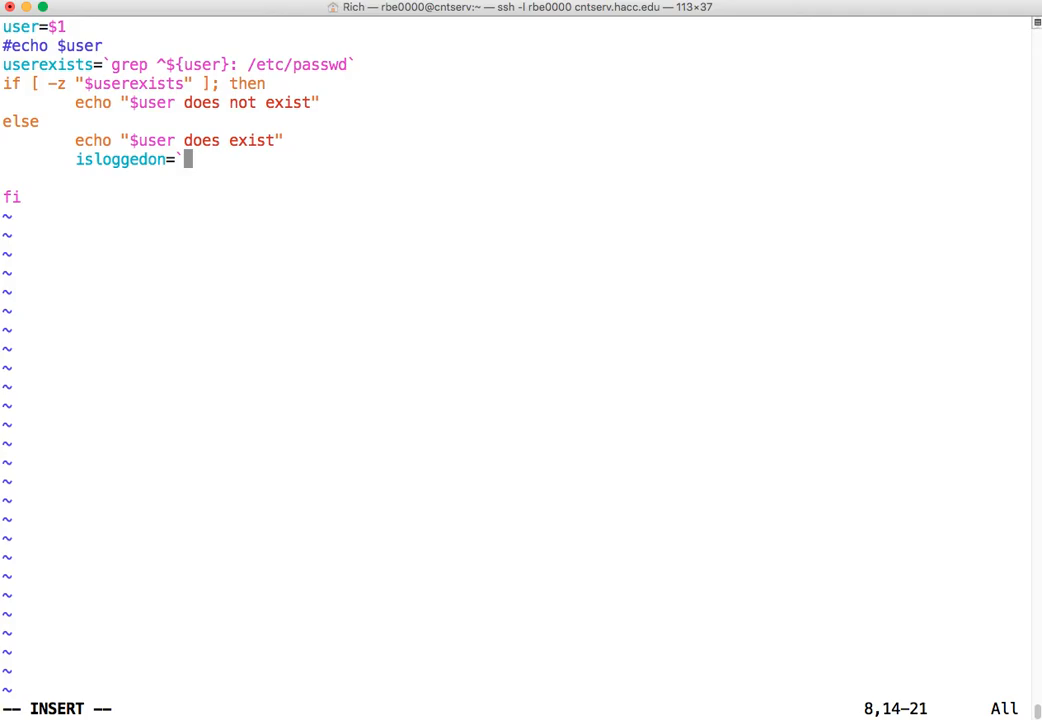
{"action": "type", "text": "#some command to see if the user is logged on"}
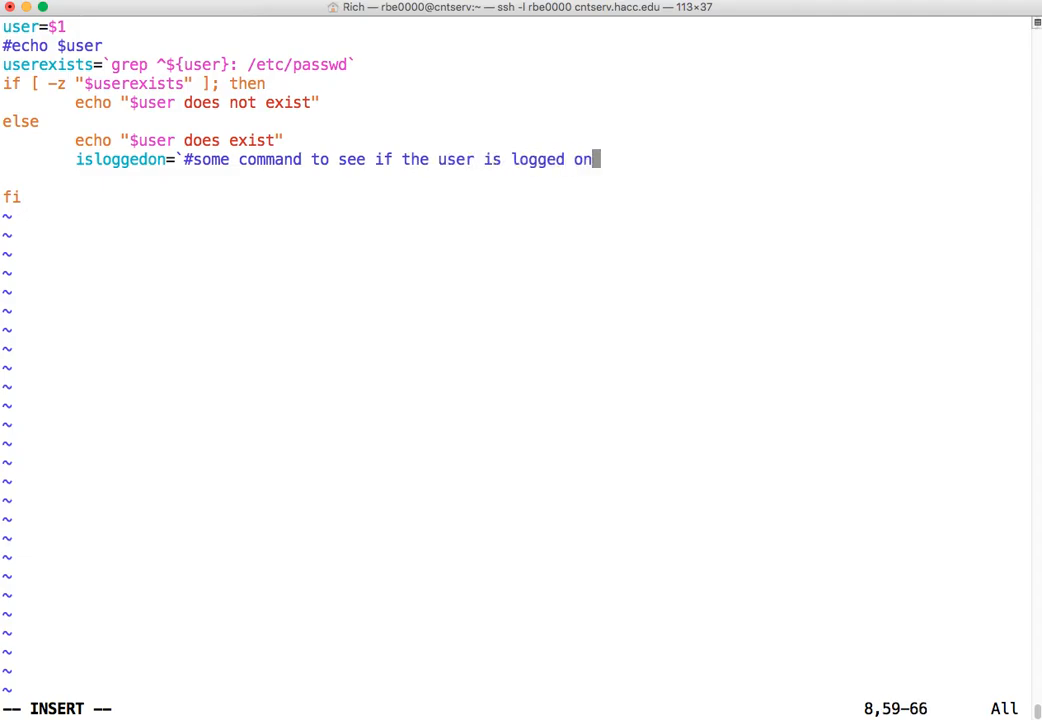
{"action": "type", "text": "`"}
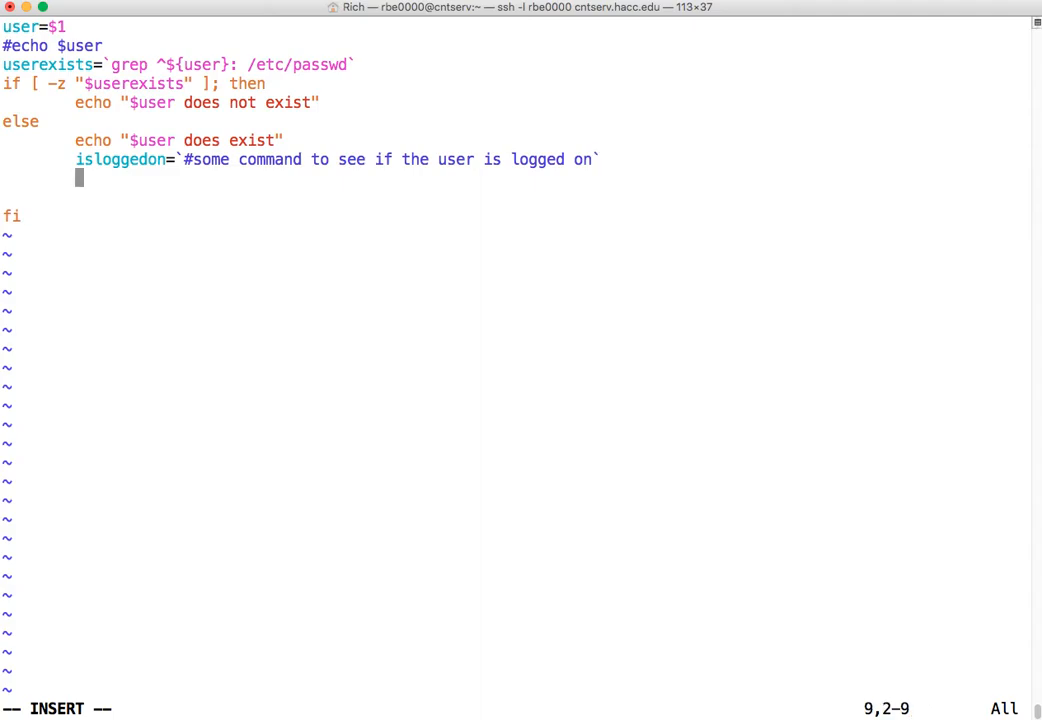
Step: Write the nested test if [ -z "$isloggedon" ]; then with its closing fi
{"action": "type", "text": "if"}
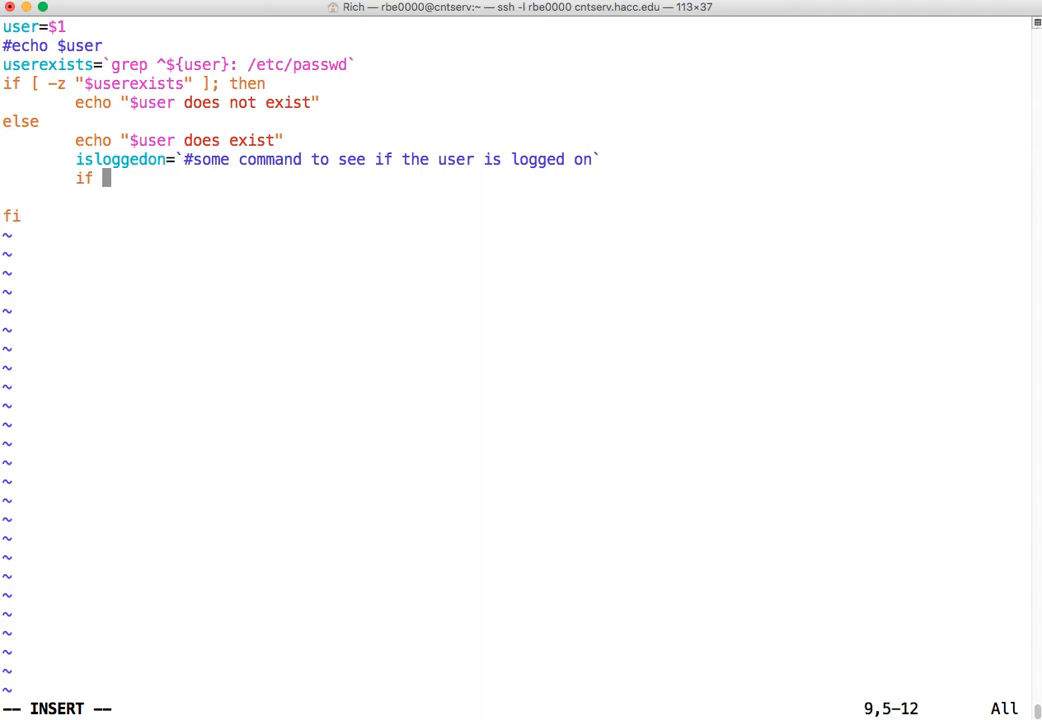
{"action": "type", "text": "[ -z"}
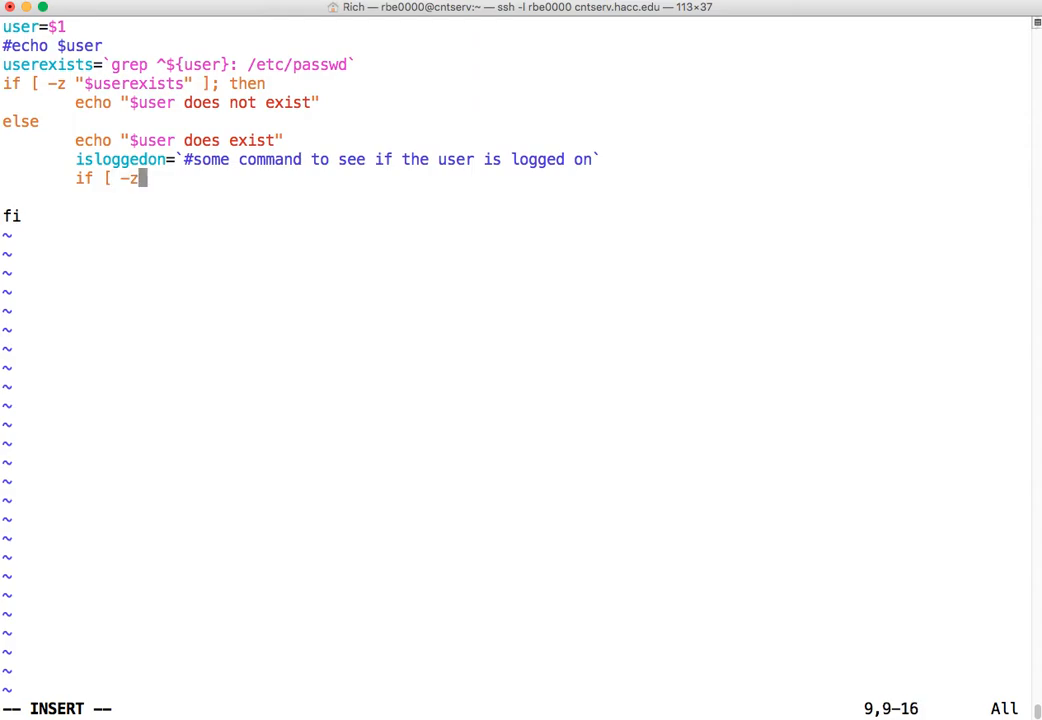
{"action": "type", "text": "\"$"}
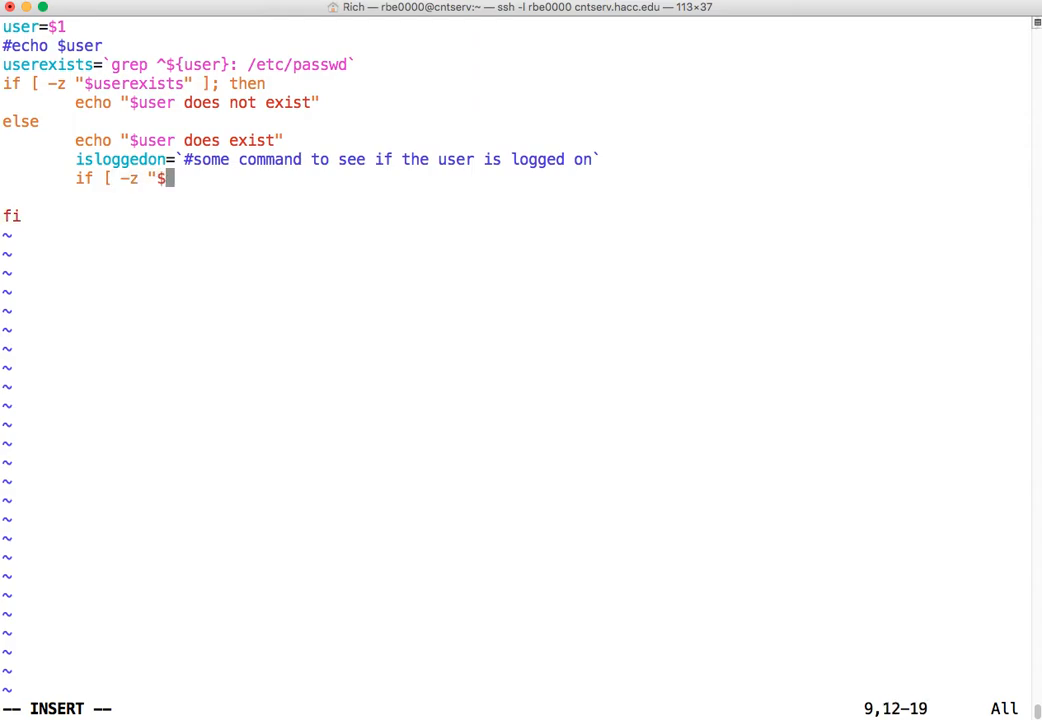
{"action": "type", "text": "isloggedon"}
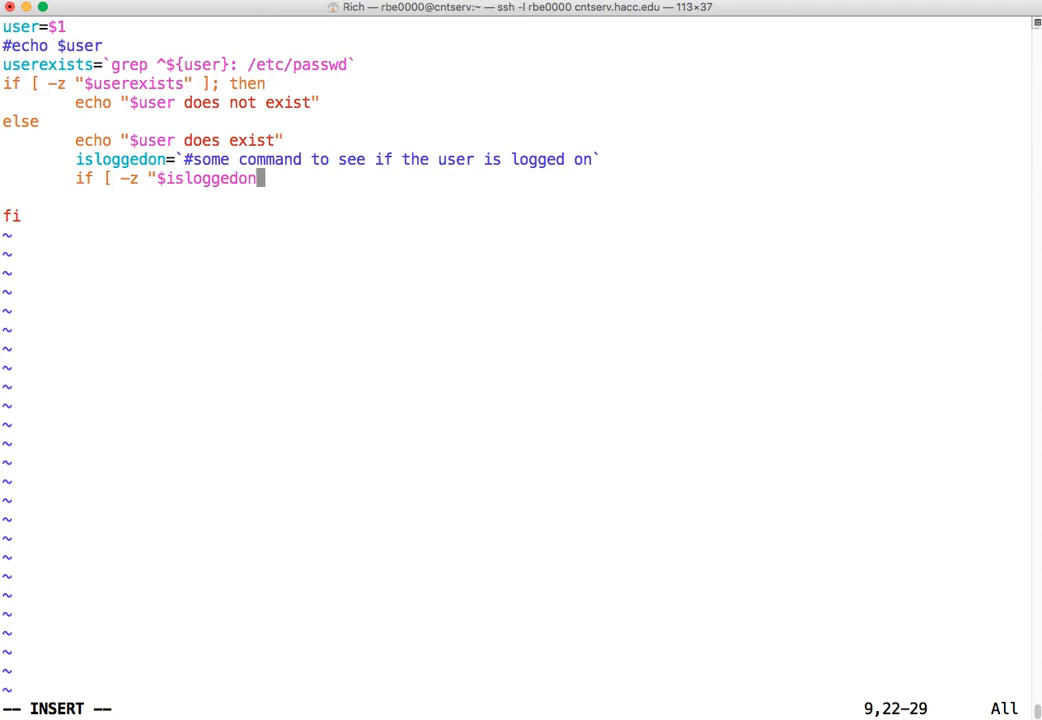
{"action": "type", "text": "\""}
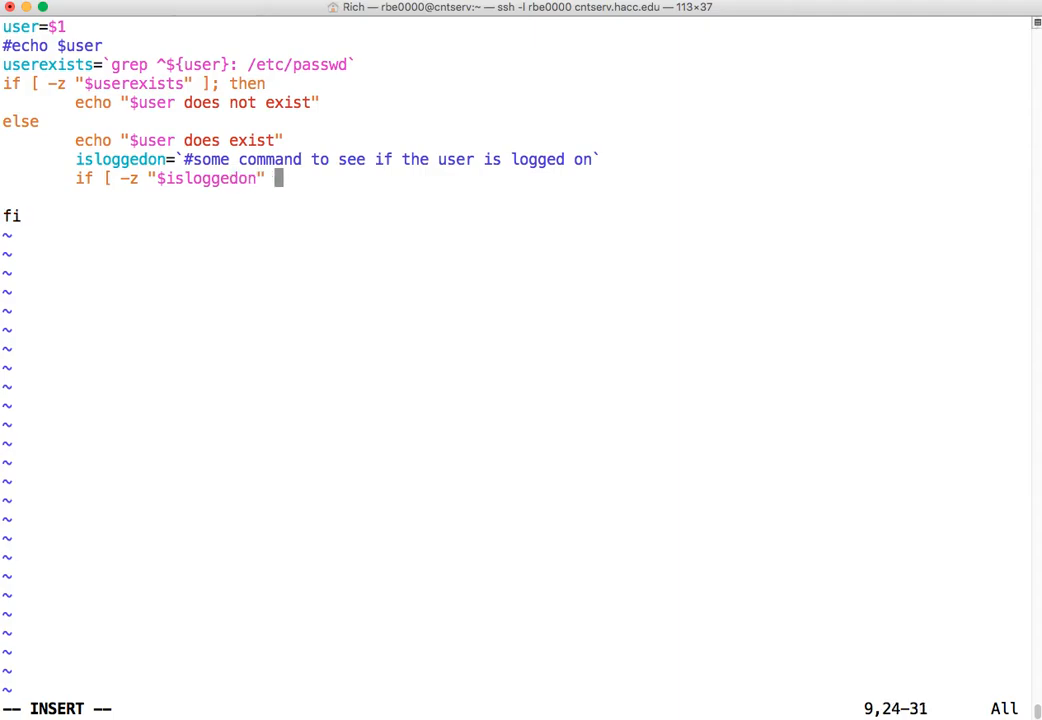
{"action": "type", "text": "]; then"}
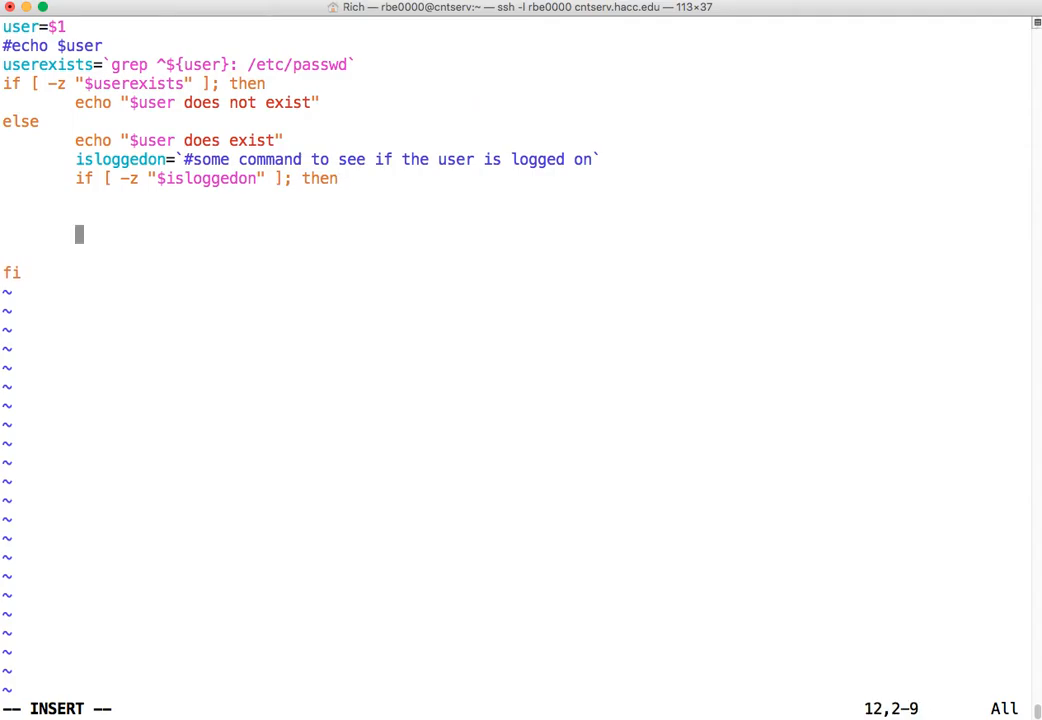
{"action": "type", "text": "fi"}
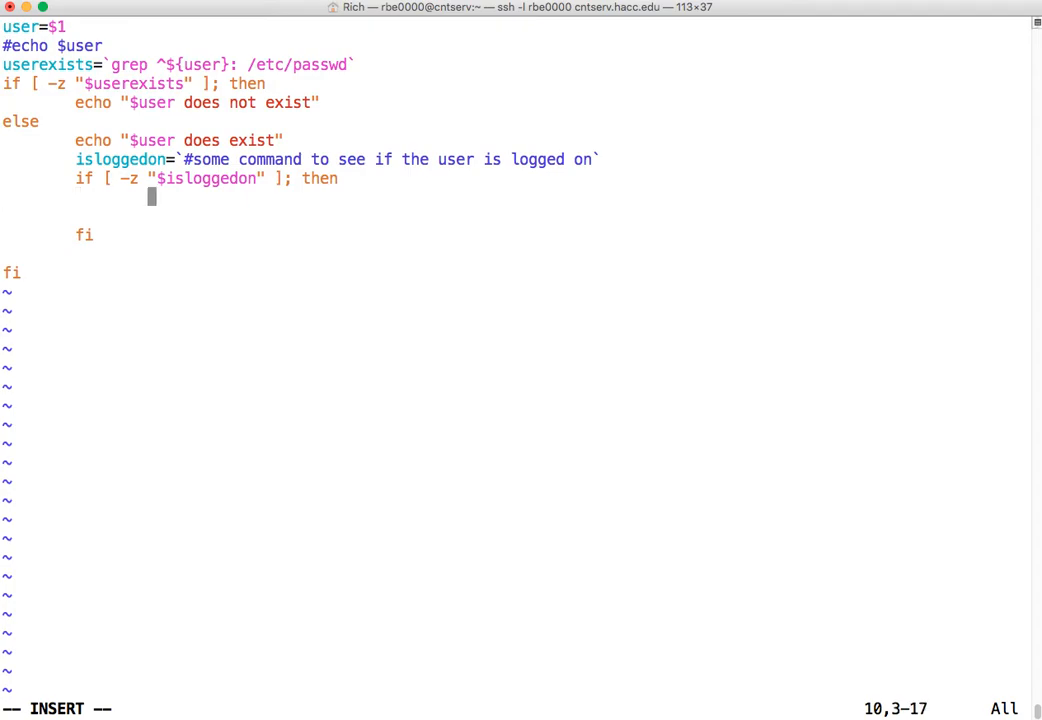
Step: Add echo "$user is currently logged on." inside the nested if block
{"action": "type", "text": "echo $"}
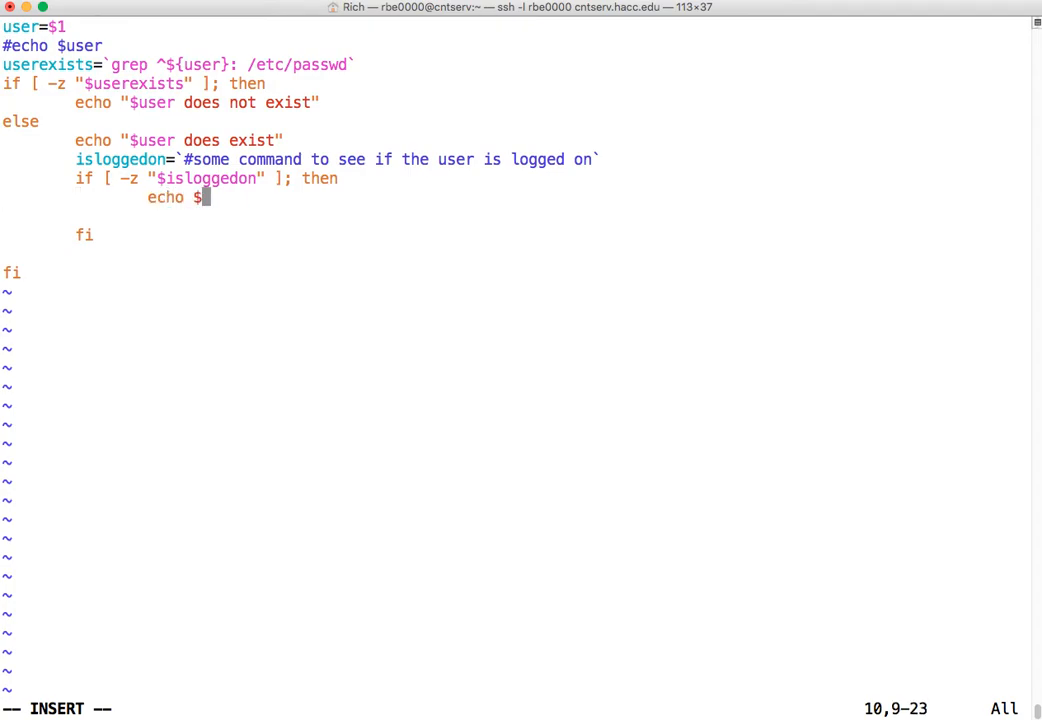
{"action": "type", "text": "\""}
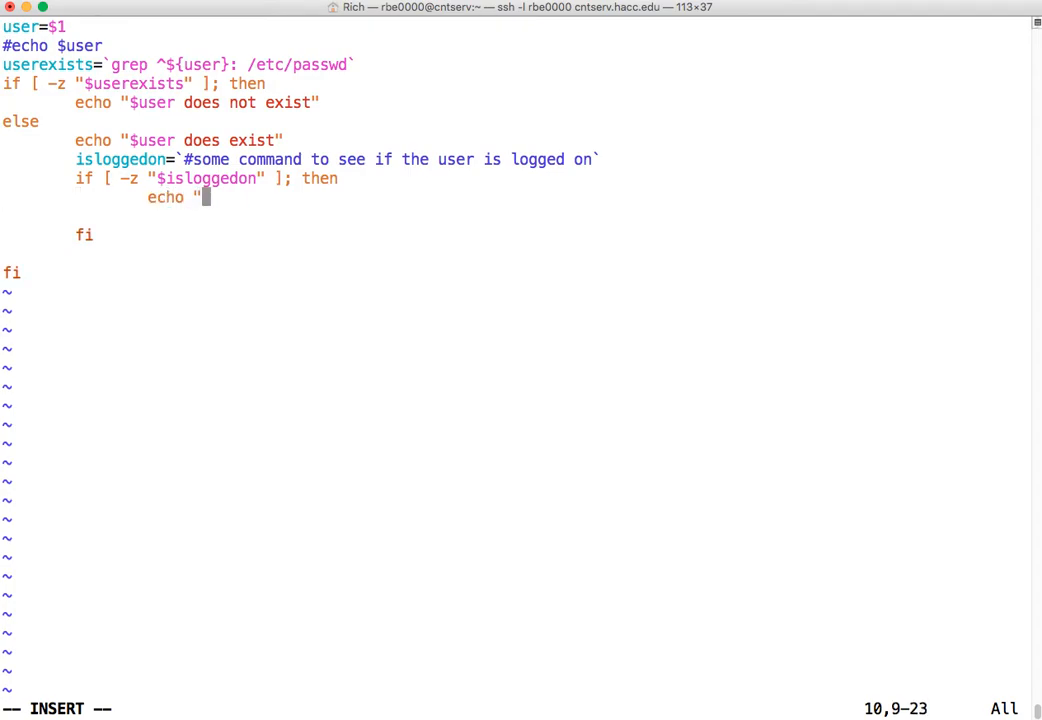
{"action": "type", "text": "$user is c"}
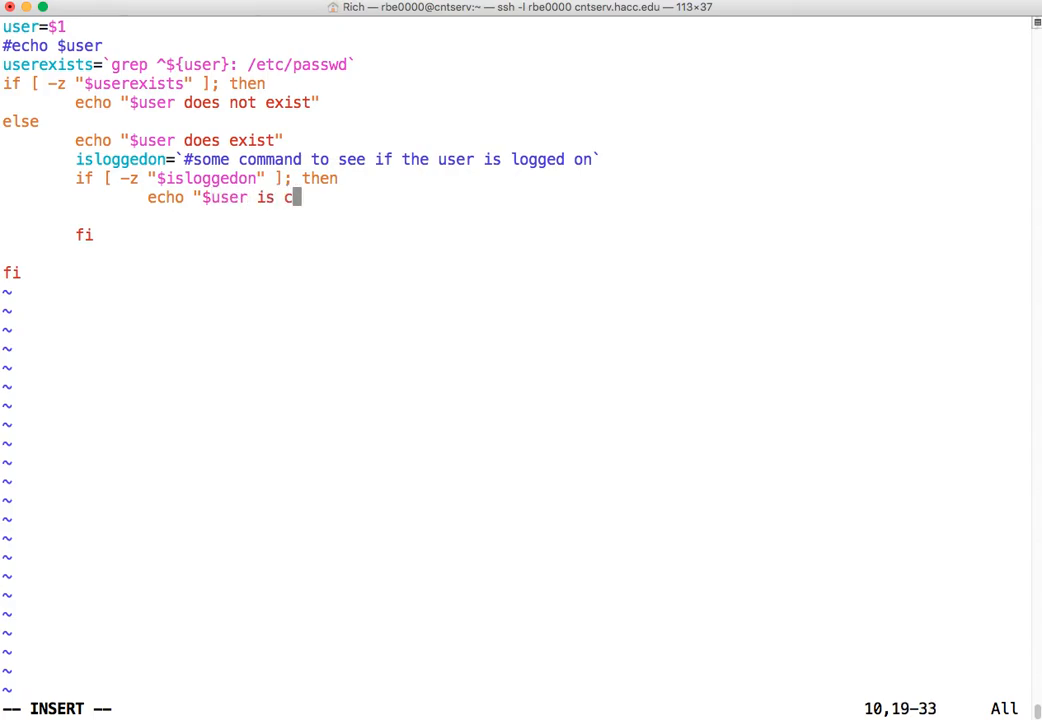
{"action": "type", "text": "urrently lo"}
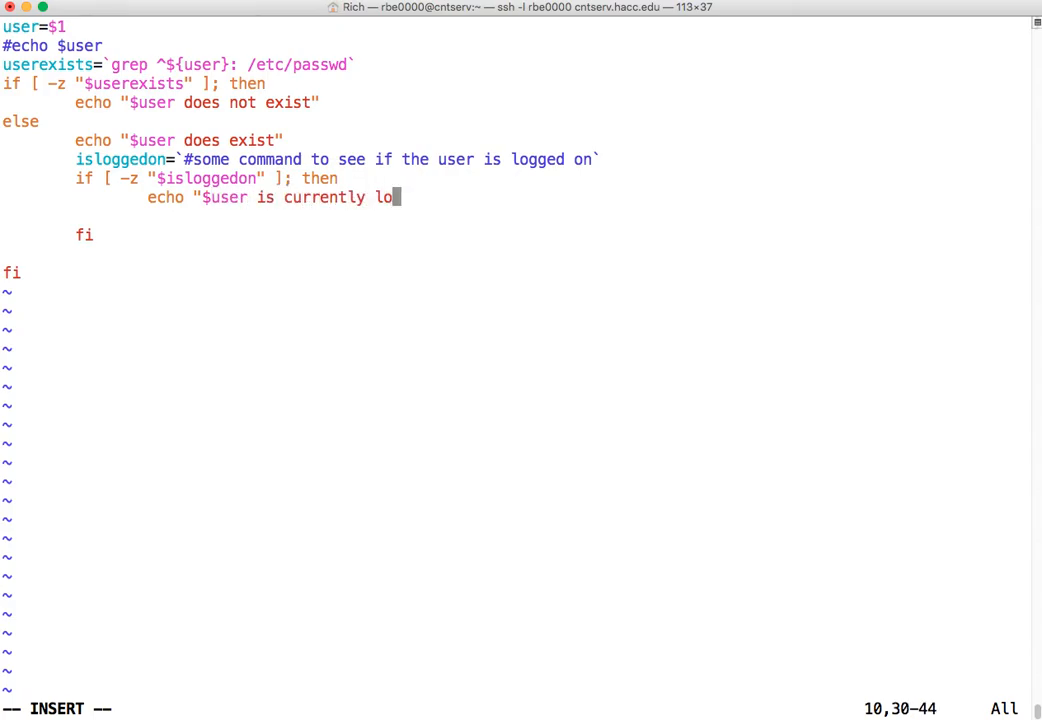
{"action": "type", "text": "gged one"}
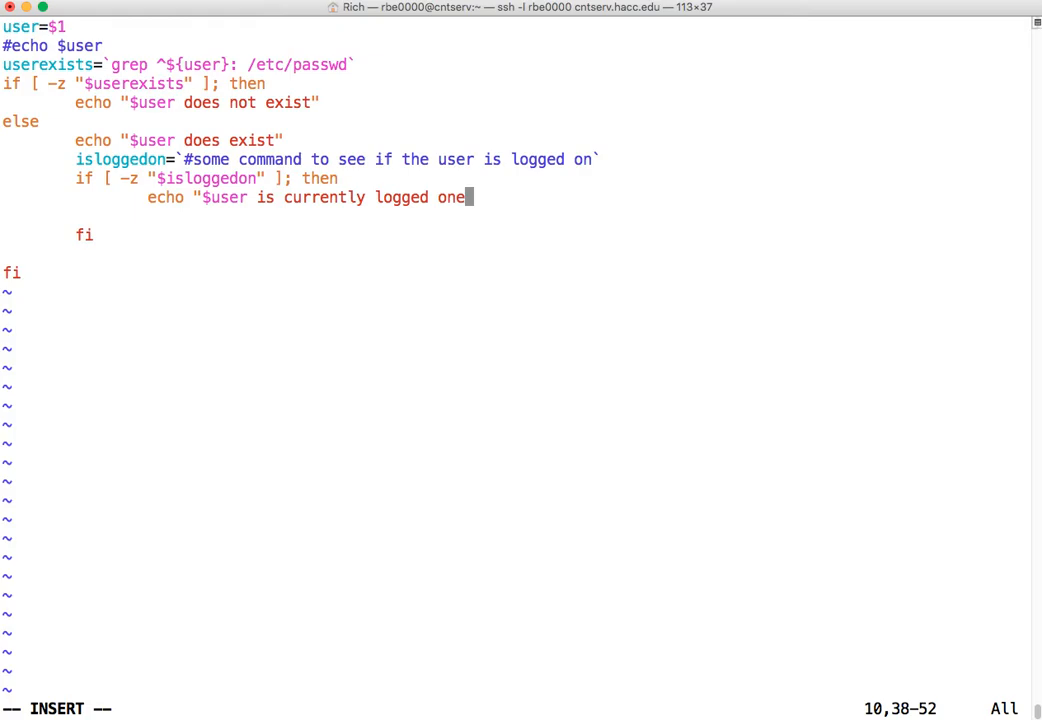
{"action": "type", "text": ".\""}
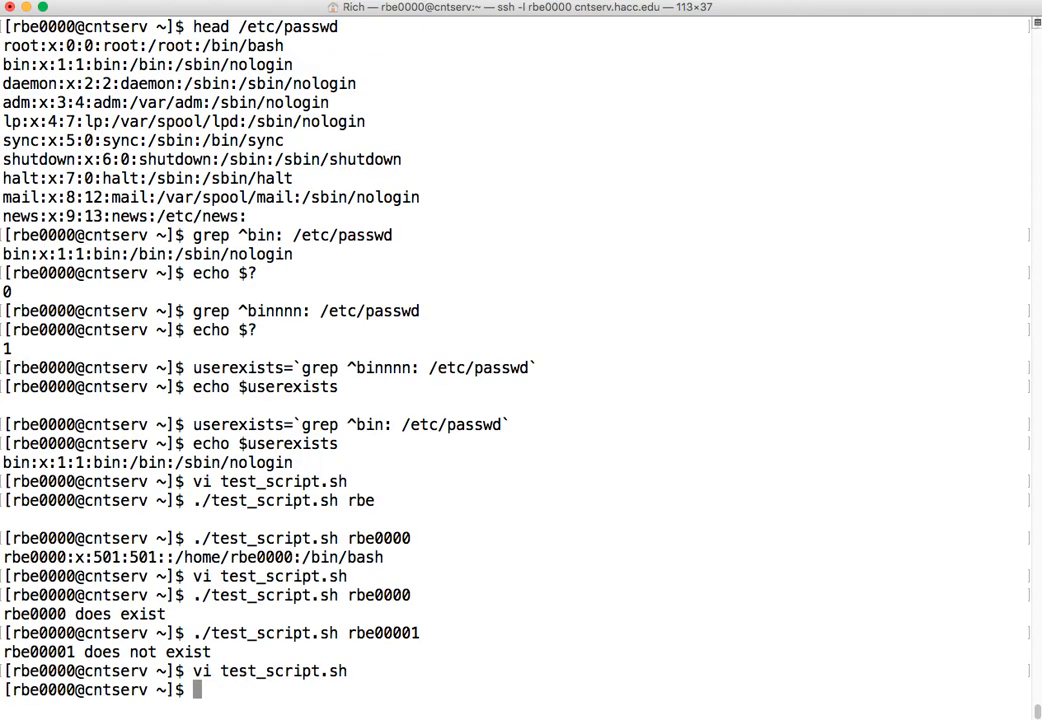
Step: Run who, then who | grep for rbe0000, and start the lastlog command
{"action": "type", "text": "sh"}
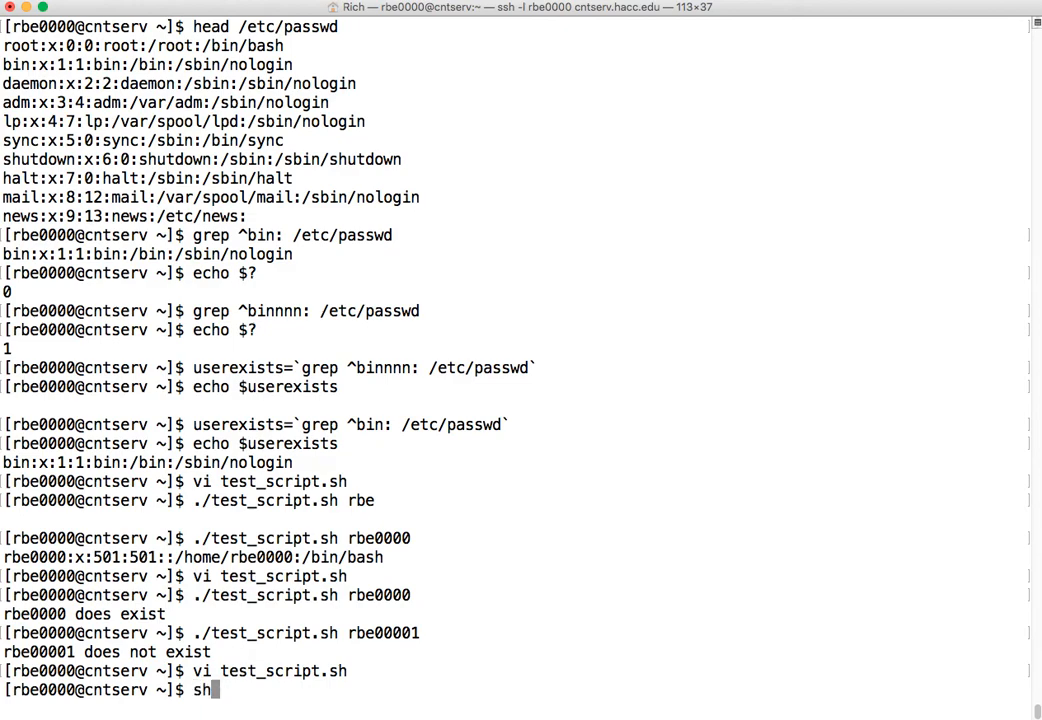
{"action": "type", "text": "ho"}
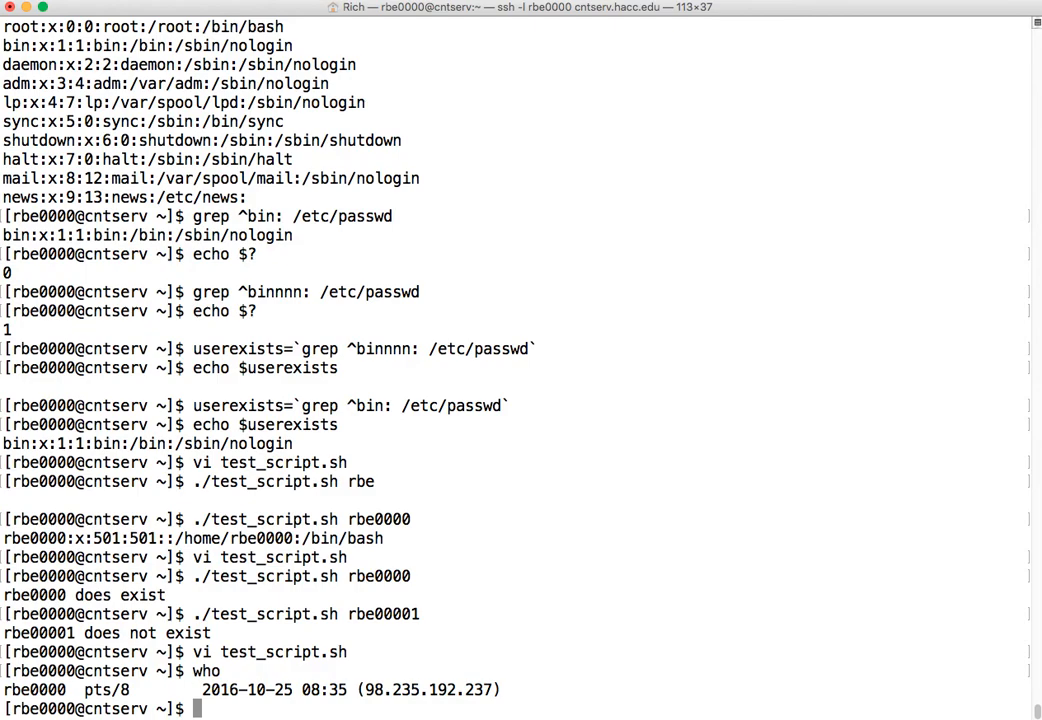
{"action": "type", "text": "who"}
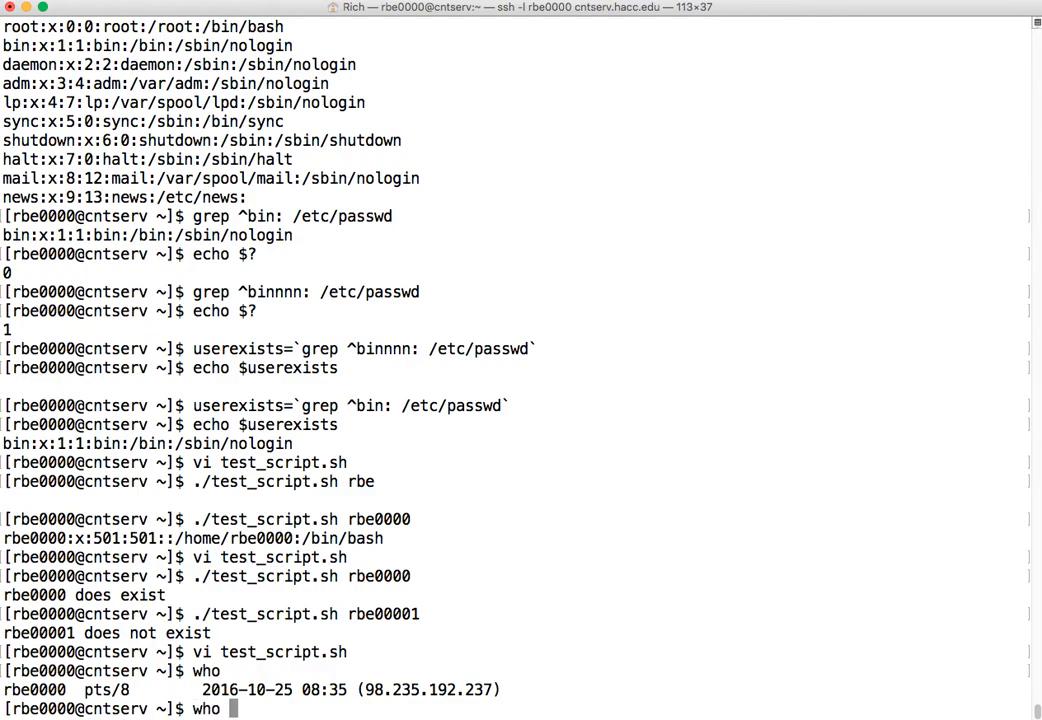
{"action": "type", "text": "| ge"}
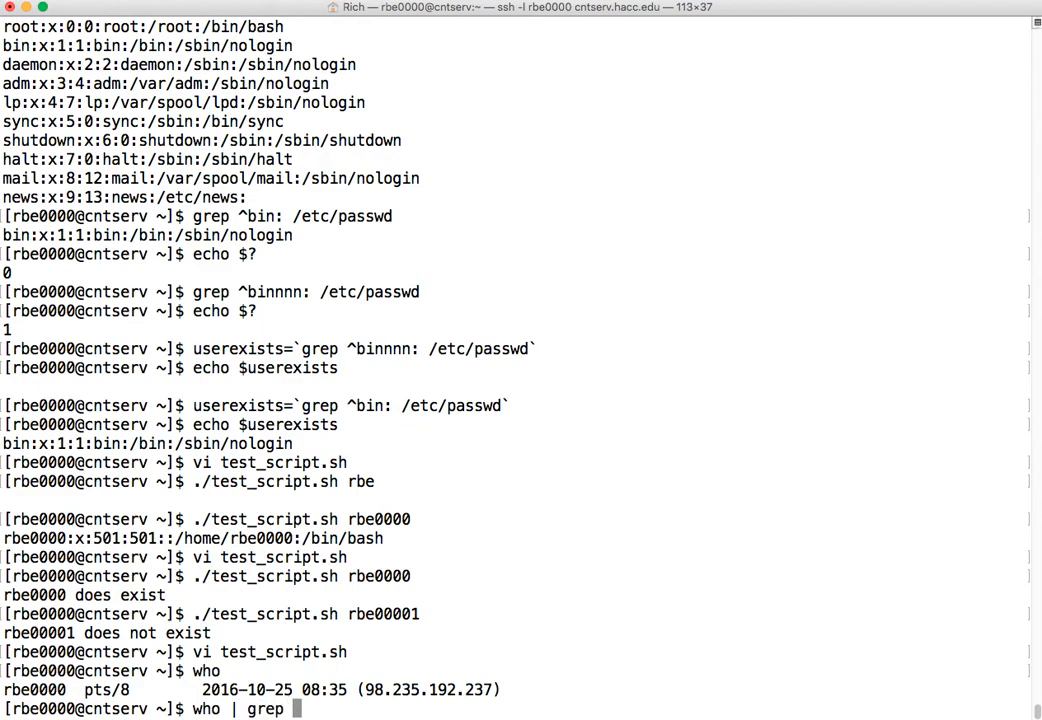
{"action": "type", "text": "reb0000"}
{"action": "type", "text": "who | grep rbe0000"}
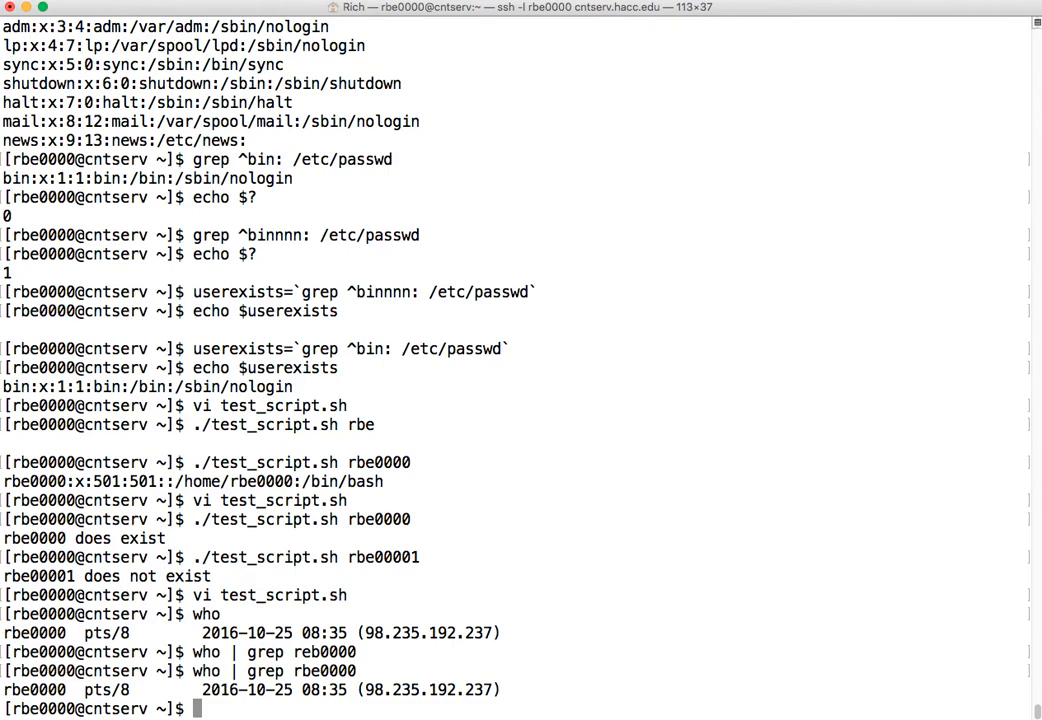
{"action": "type", "text": "lastlog"}
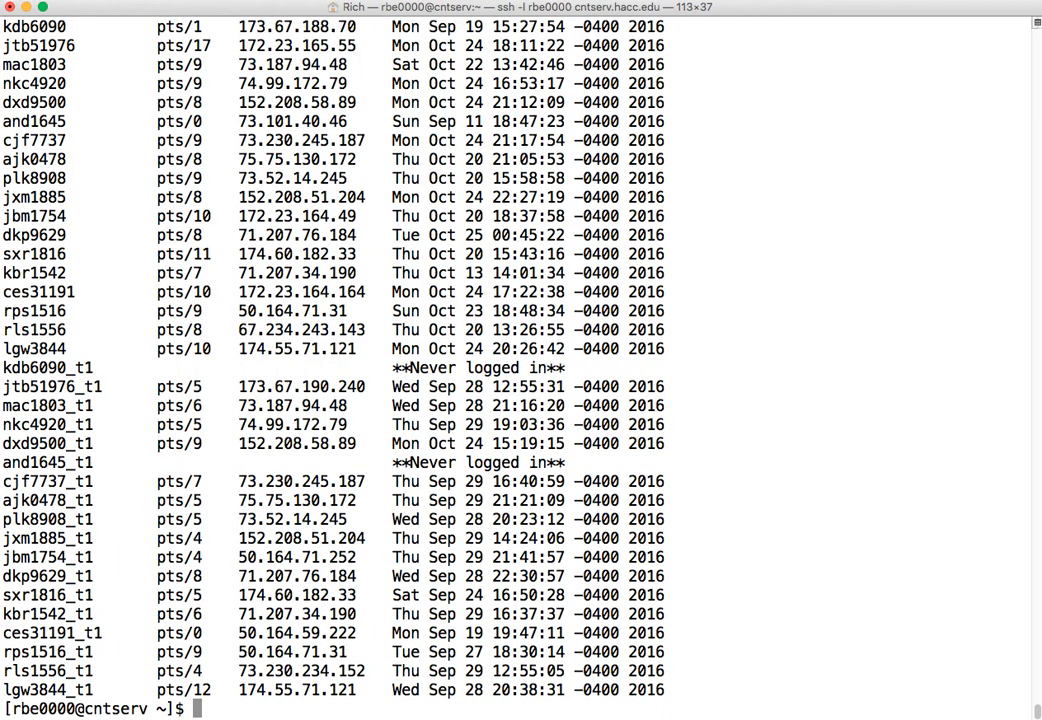
Step: Run lastlog -u rbe0000 and highlight fields in its single-account output
{"action": "type", "text": "lastlog"}
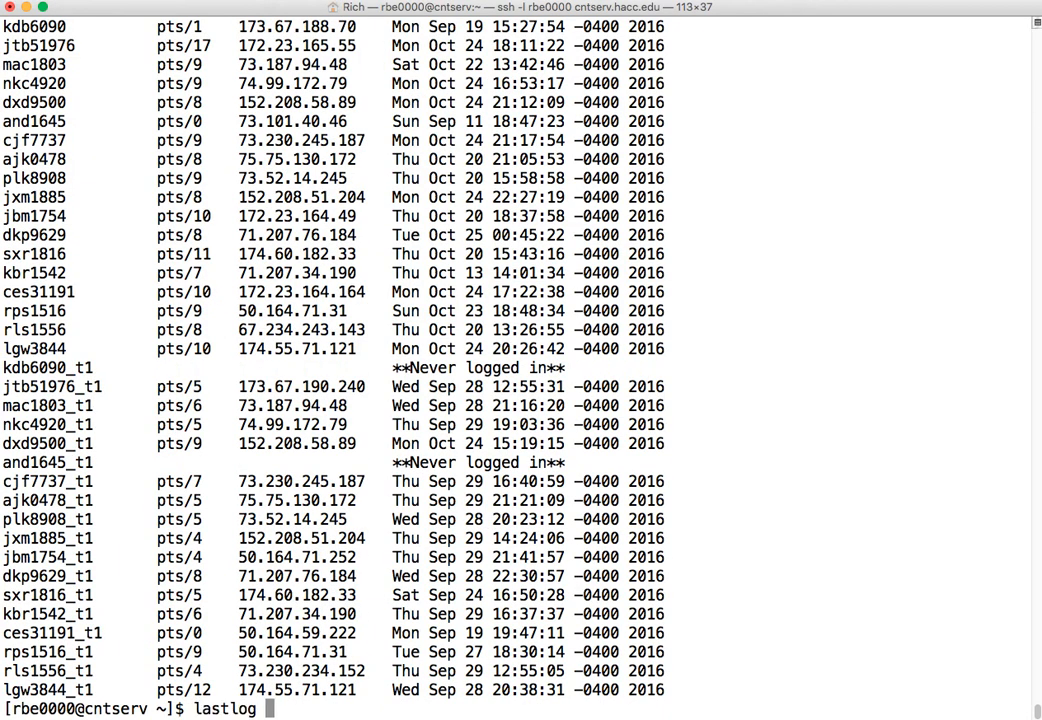
{"action": "type", "text": "-u"}
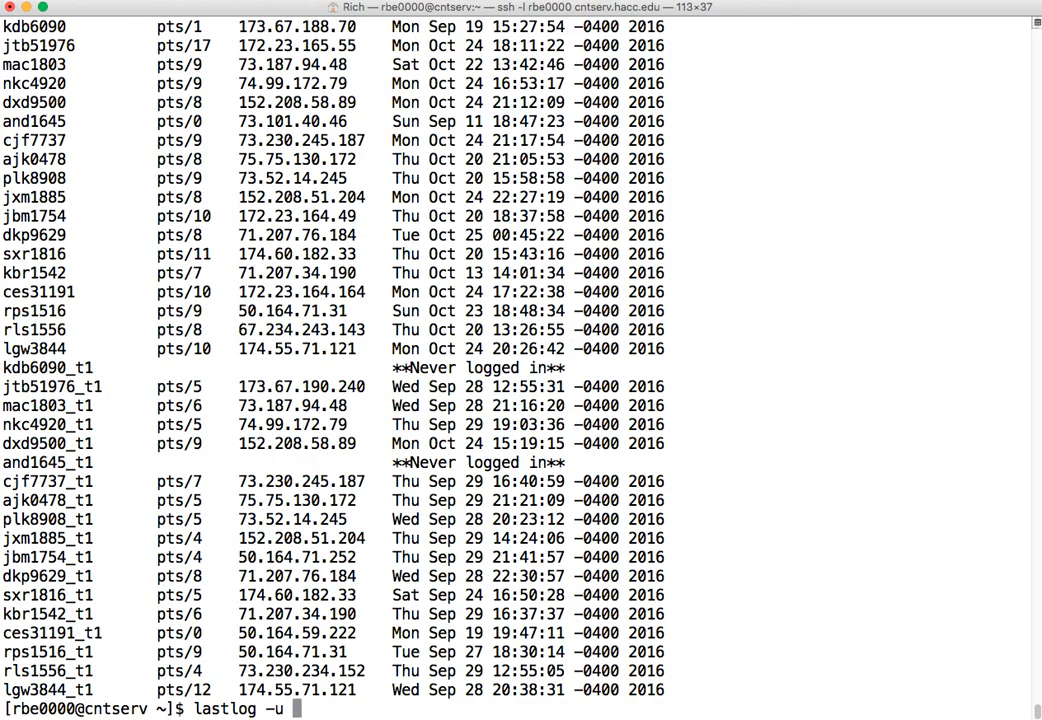
{"action": "type", "text": "rbe0000"}
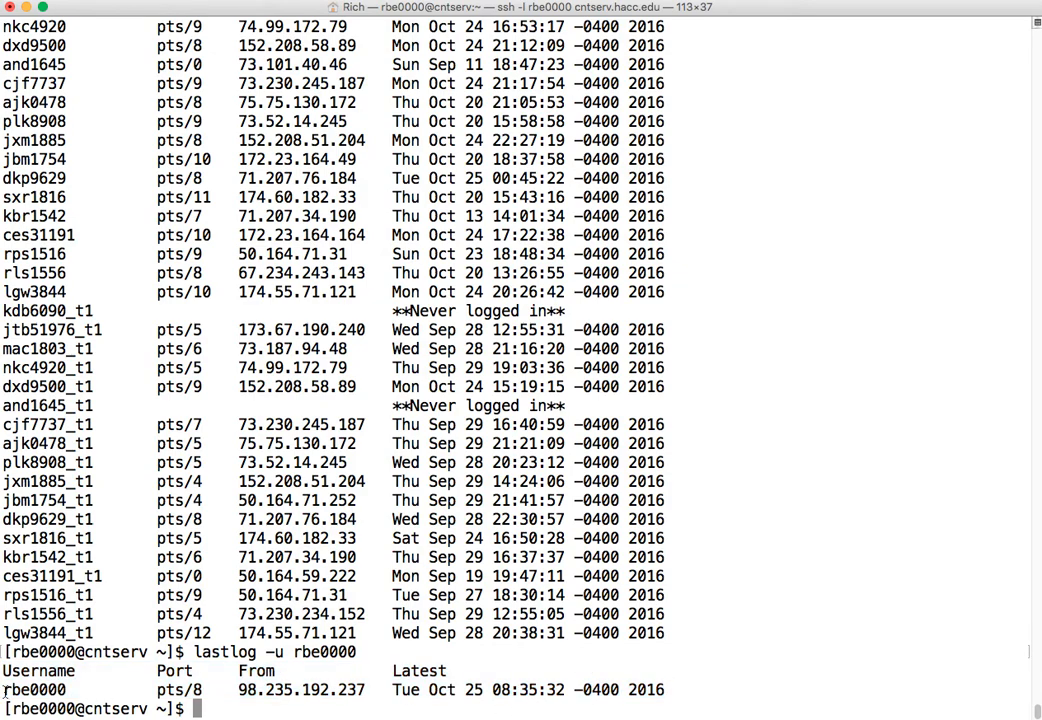
{"action": "double_click", "coordinate": [32, 688]}
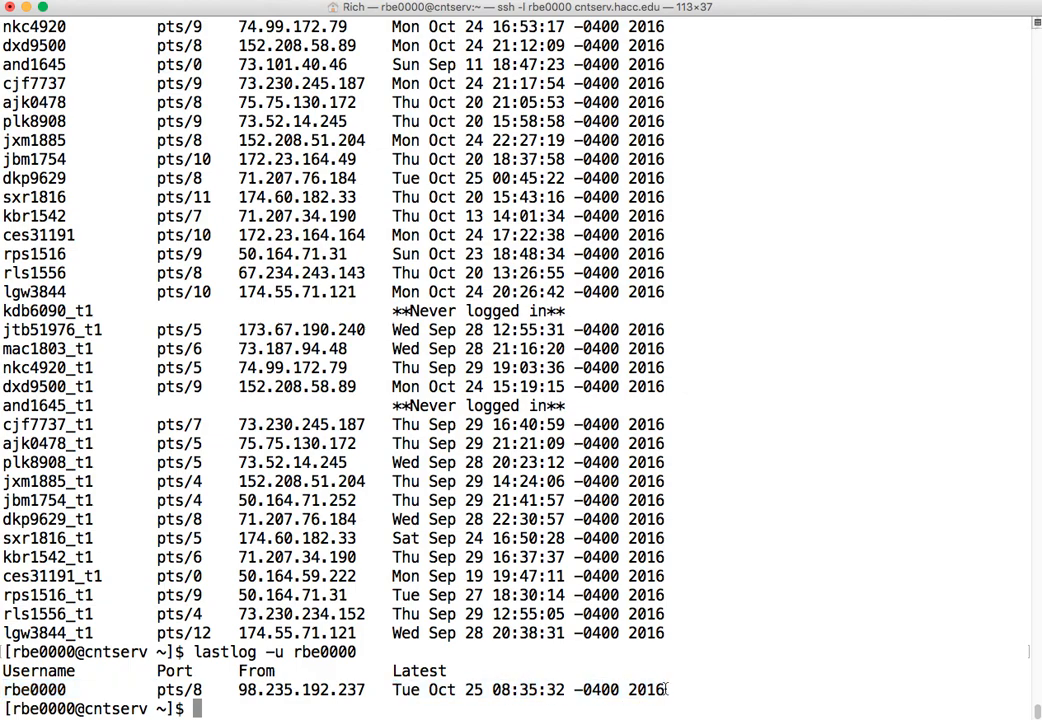
{"action": "double_click", "coordinate": [418, 670]}
{"action": "type", "text": "lastlog -u rbe0000 | ta"}
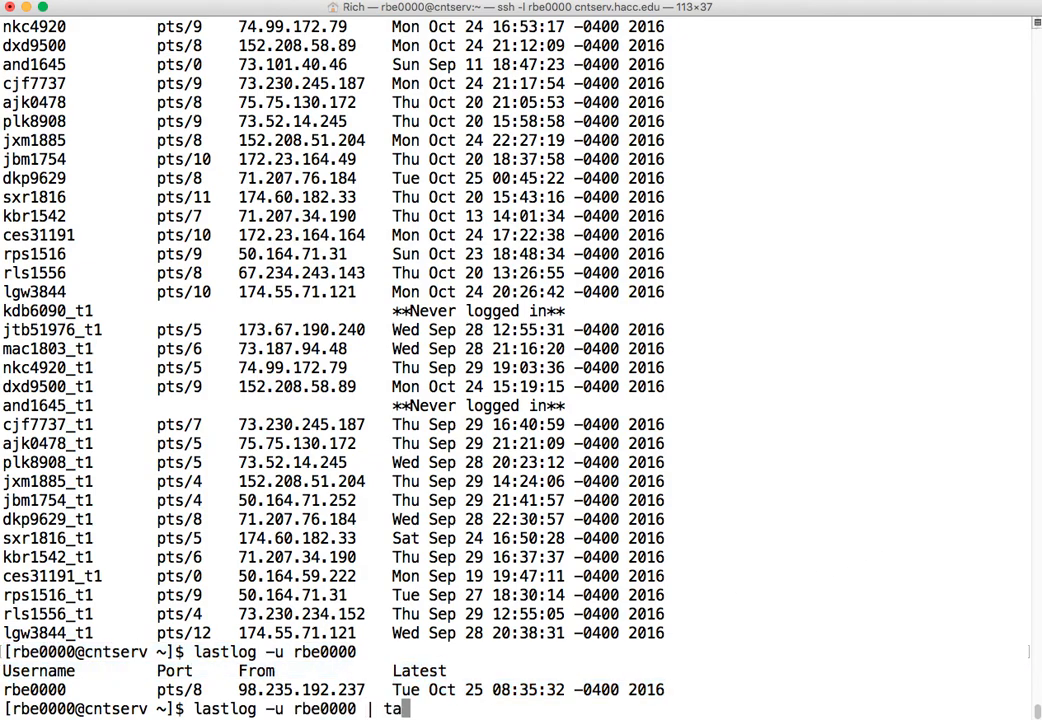
Step: Run lastlog -u rbe0000 | tail -1, then recall it, drop the tail filter and target the bin account
{"action": "type", "text": "il -1"}
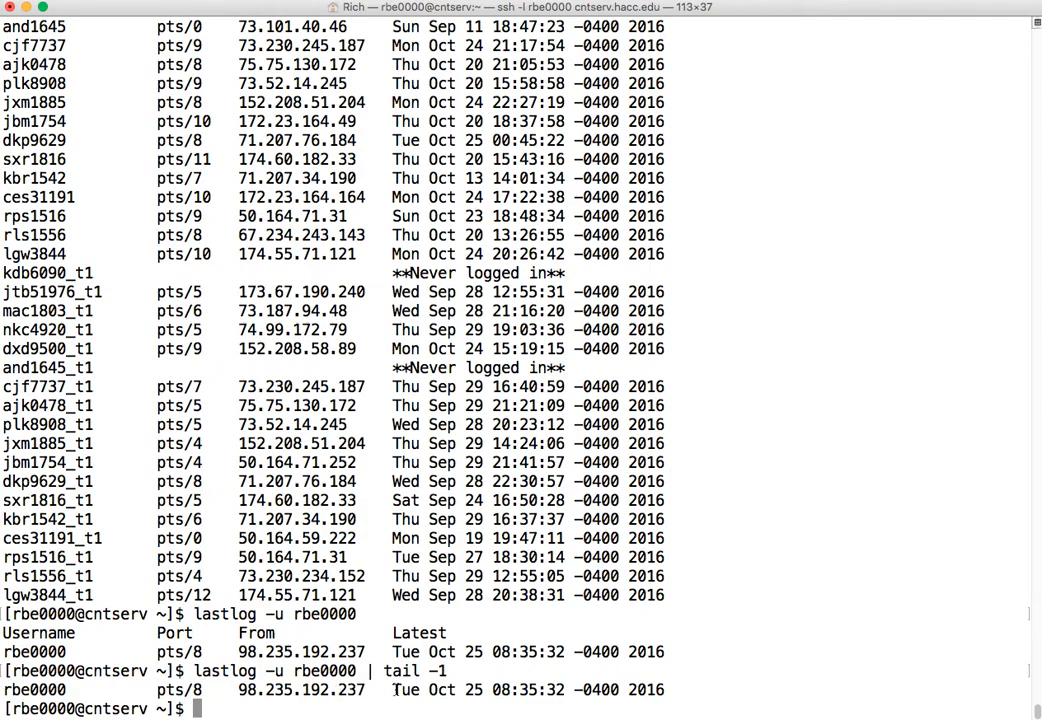
{"action": "left_click_drag", "start_coordinate": [392, 688], "coordinate": [660, 688]}
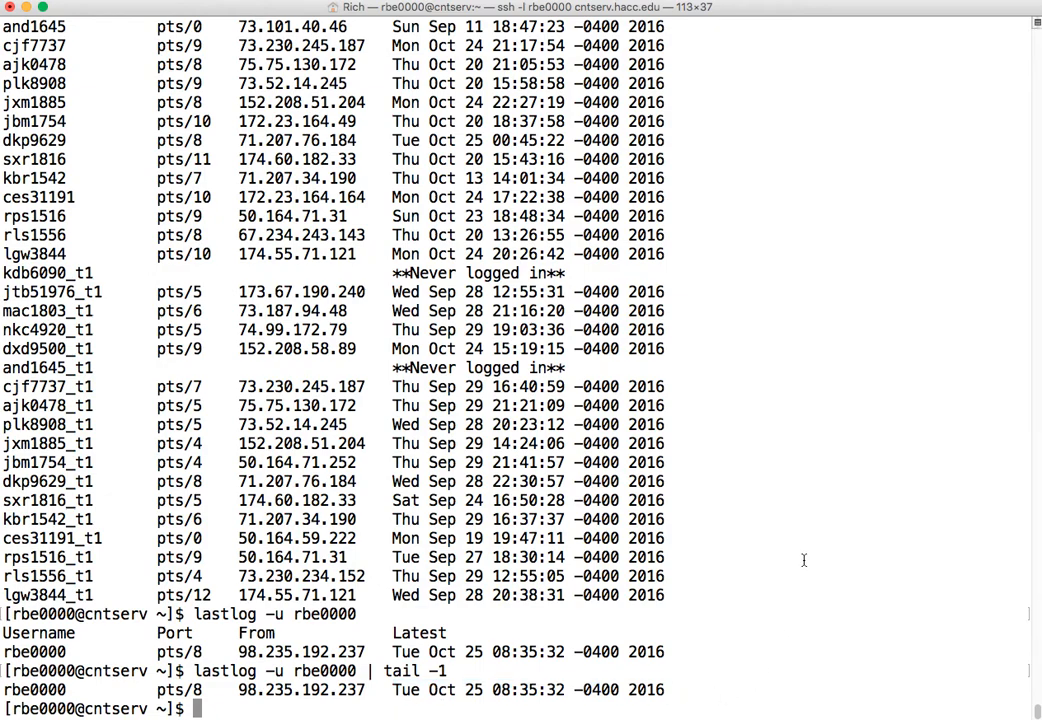
{"action": "type", "text": "lastlog -u rbe0000 | tail -1"}
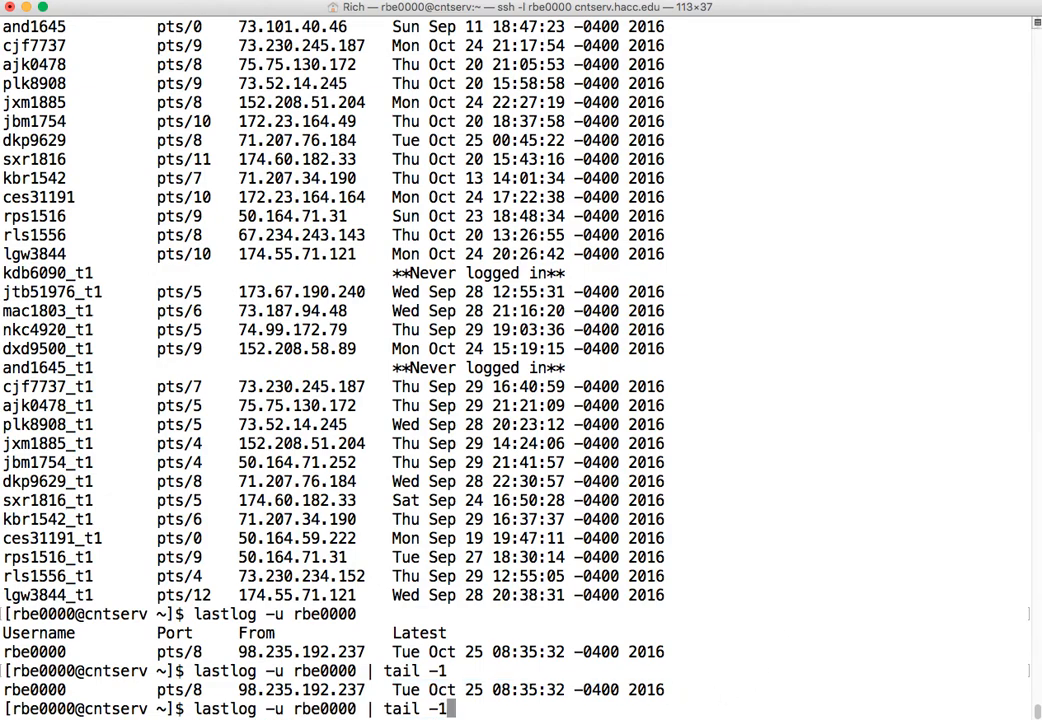
{"action": "key", "text": "BackSpace"}
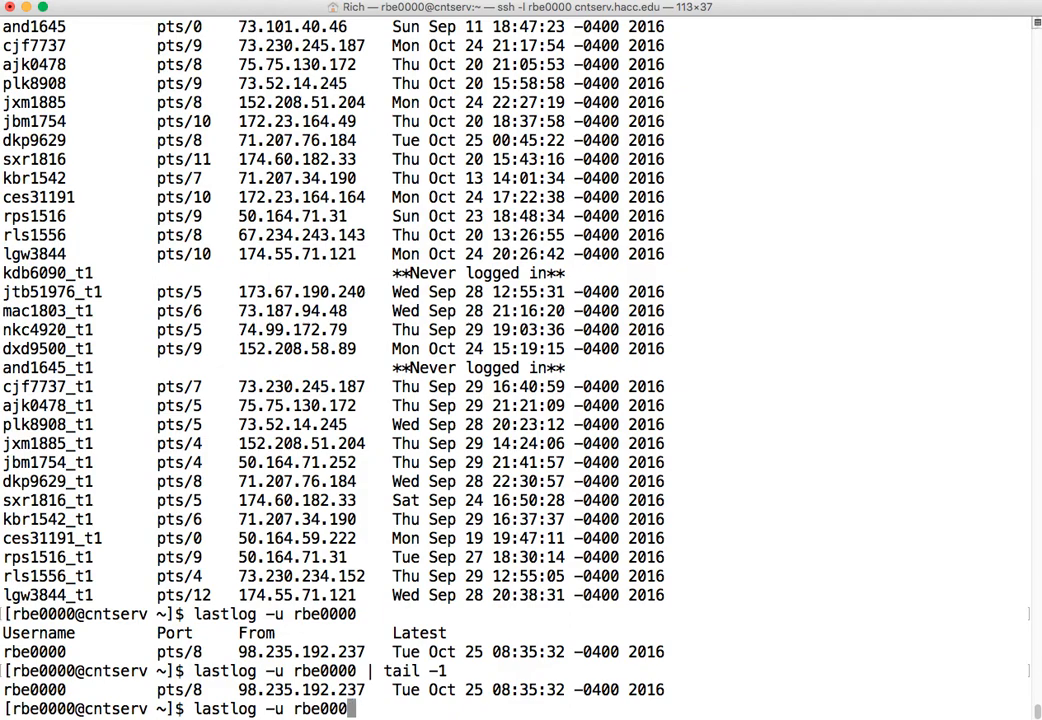
{"action": "type", "text": "bin"}
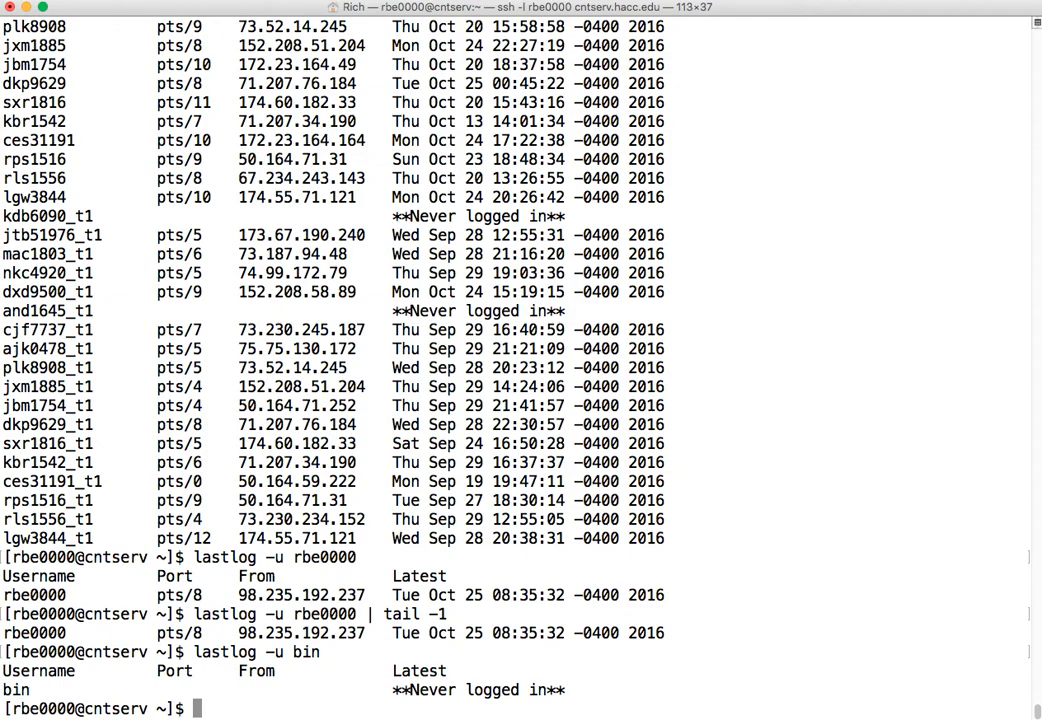
{"action": "mouse_move", "coordinate": [820, 572]}
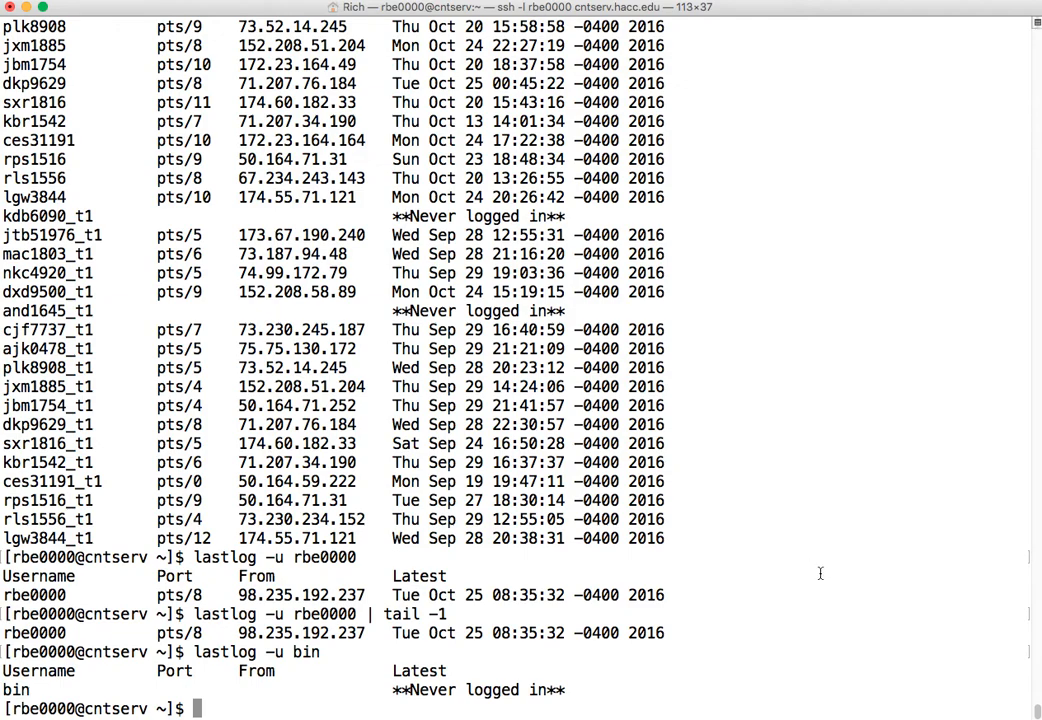
{"action": "mouse_move", "coordinate": [672, 490]}
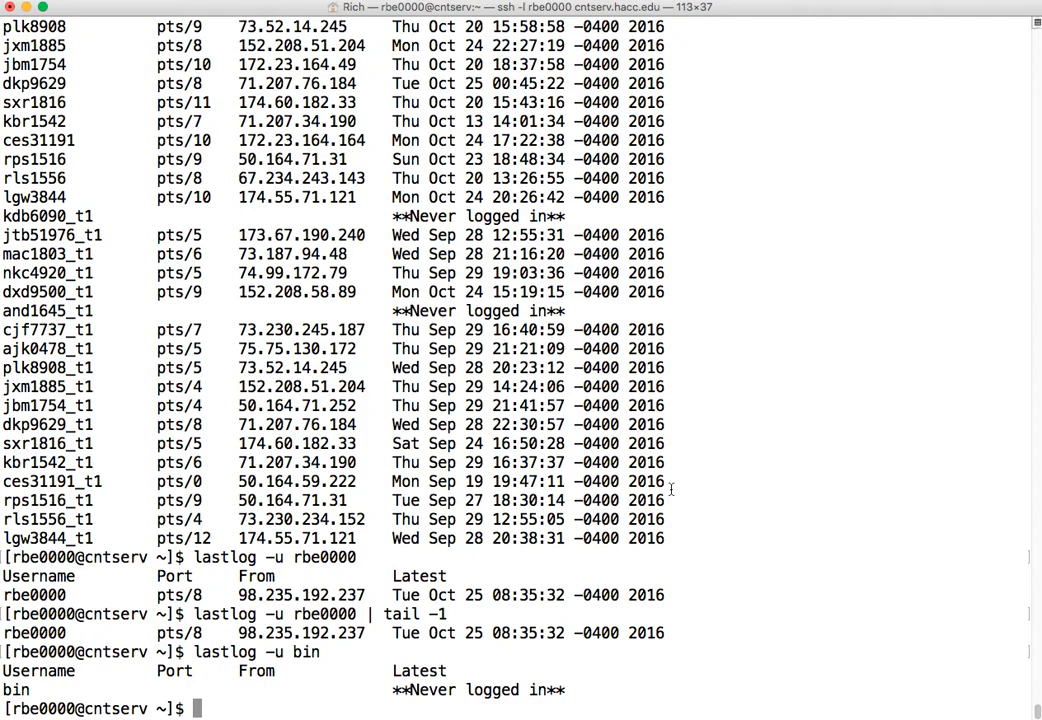
{"action": "mouse_move", "coordinate": [672, 468]}
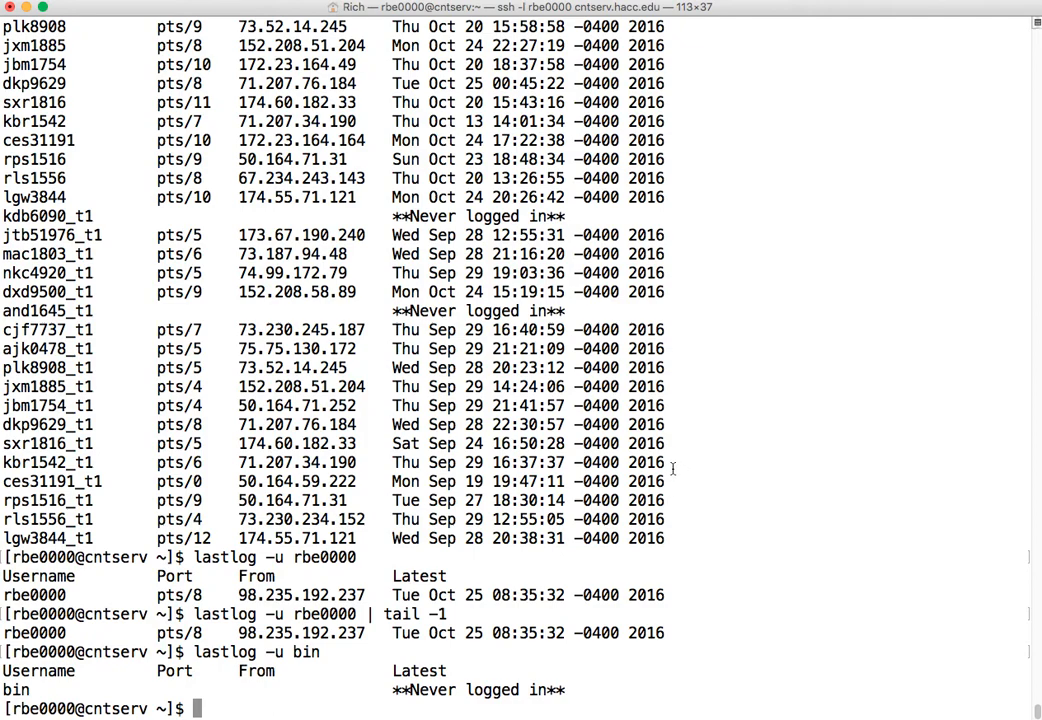
Step: Recall lastlog -u rbe0000, then reopen test_script.sh in vi
{"action": "type", "text": "lastlog -u rbe0000"}
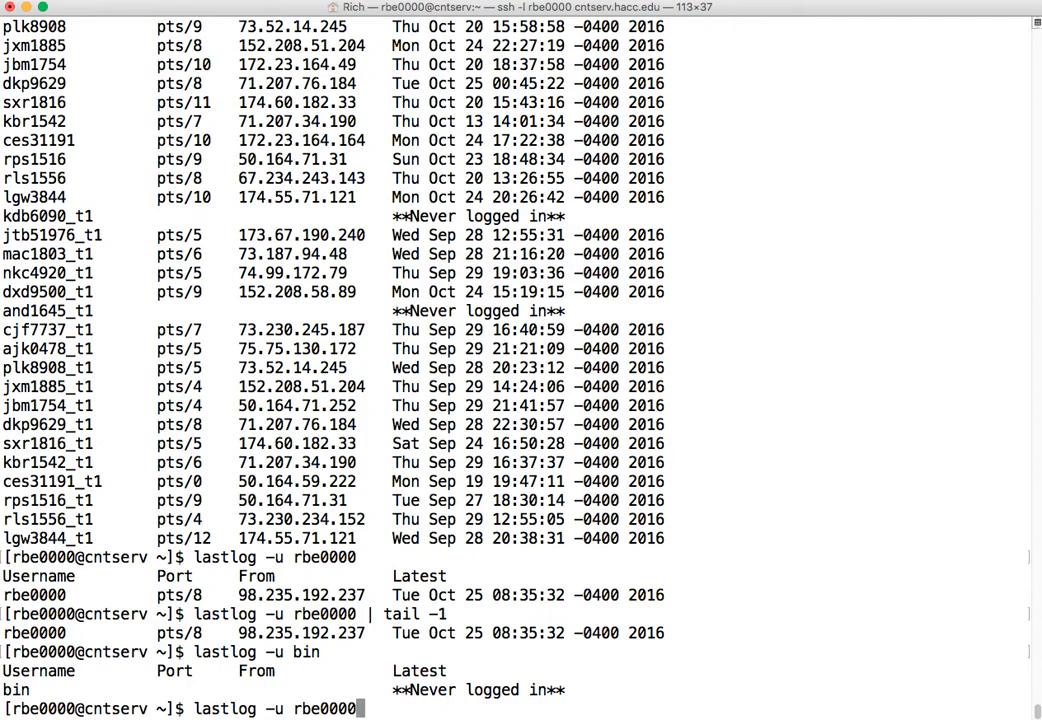
{"action": "type", "text": "vi test_script.sh"}
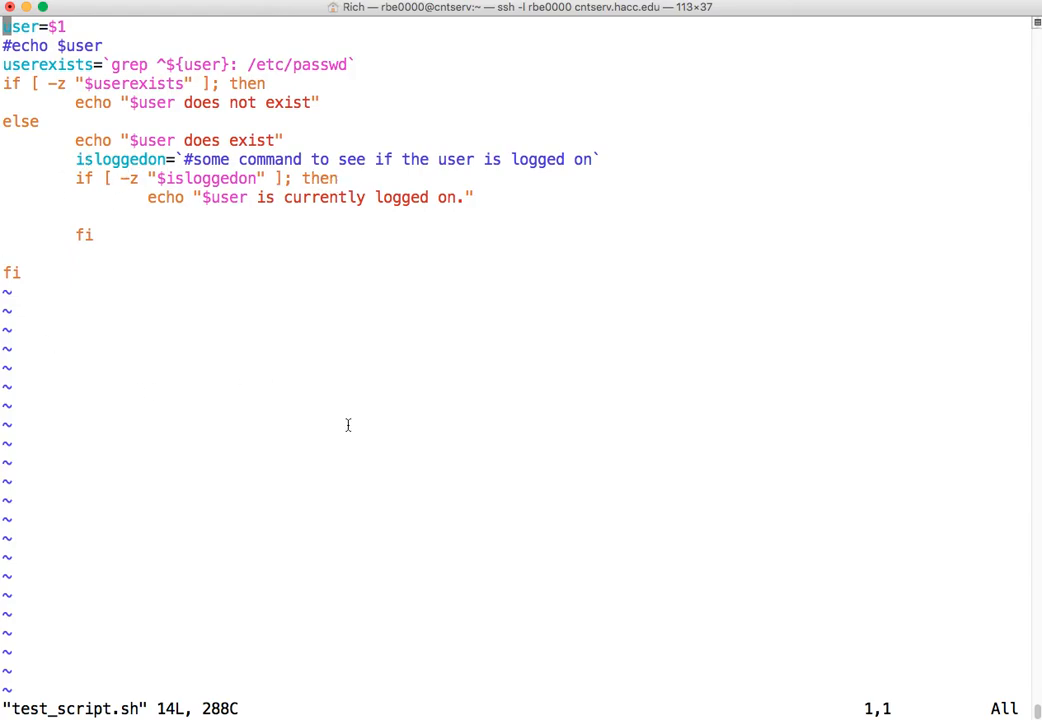
{"action": "mouse_move", "coordinate": [292, 328]}
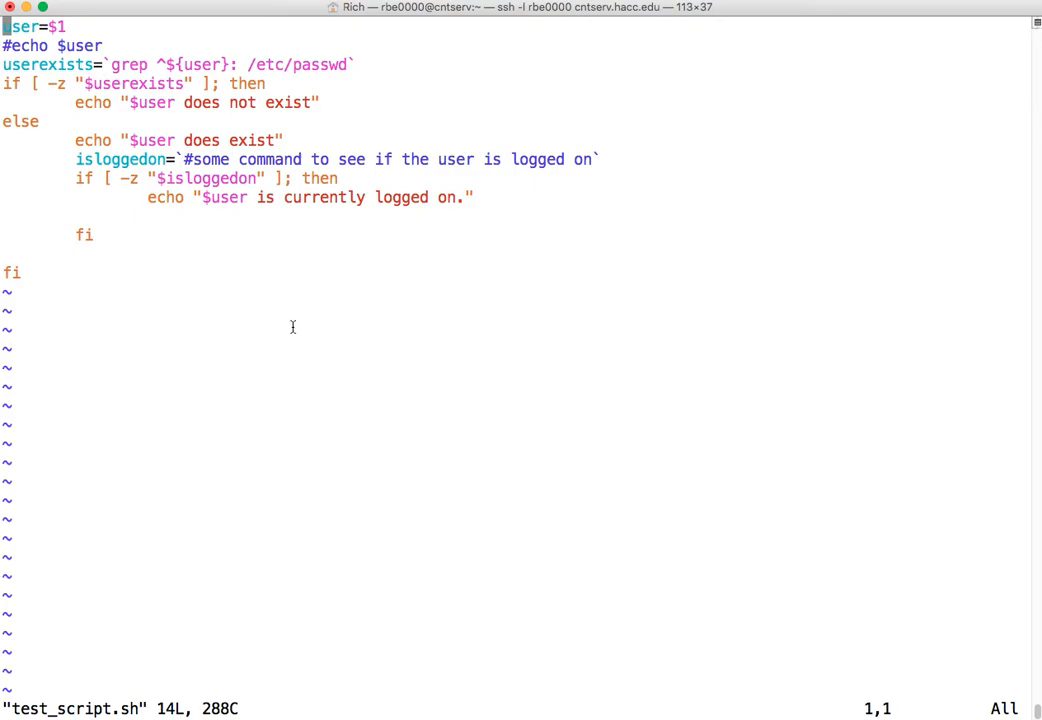